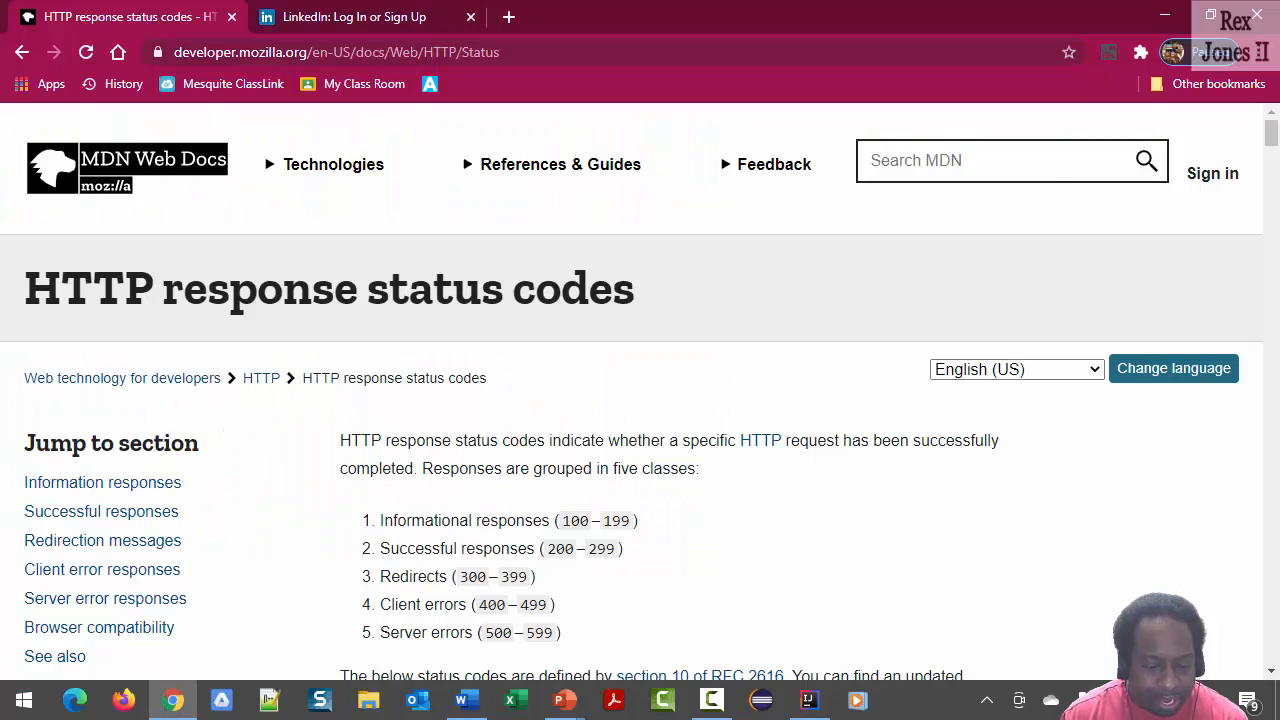
mouse_move(640, 368)
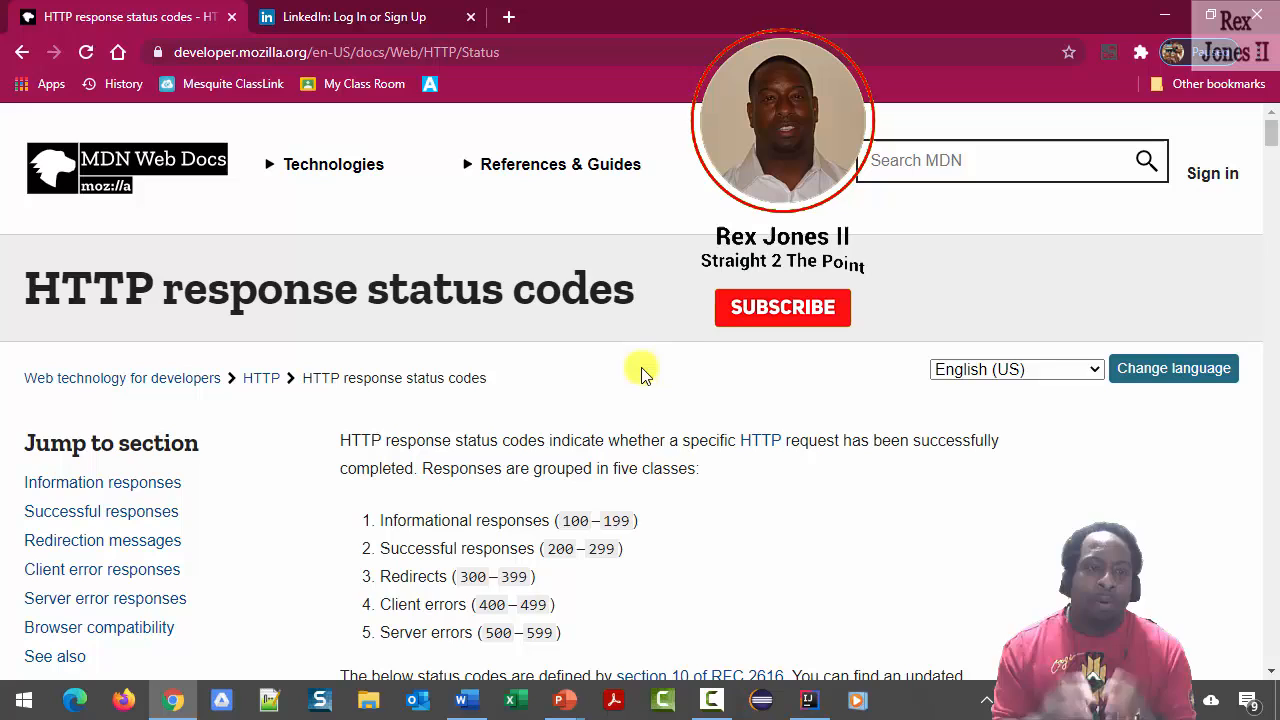
Switch to the LinkedIn home page and scroll down to its footer directory links.
left_click(782, 308)
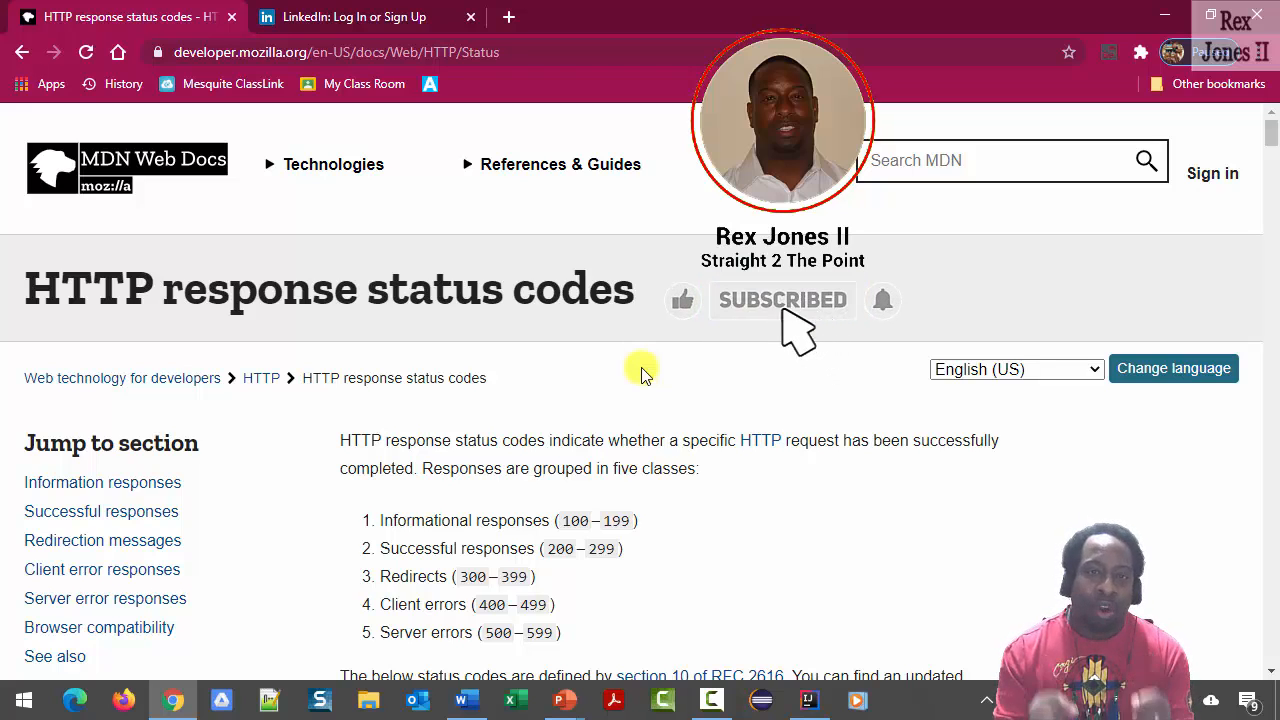
left_click(682, 300)
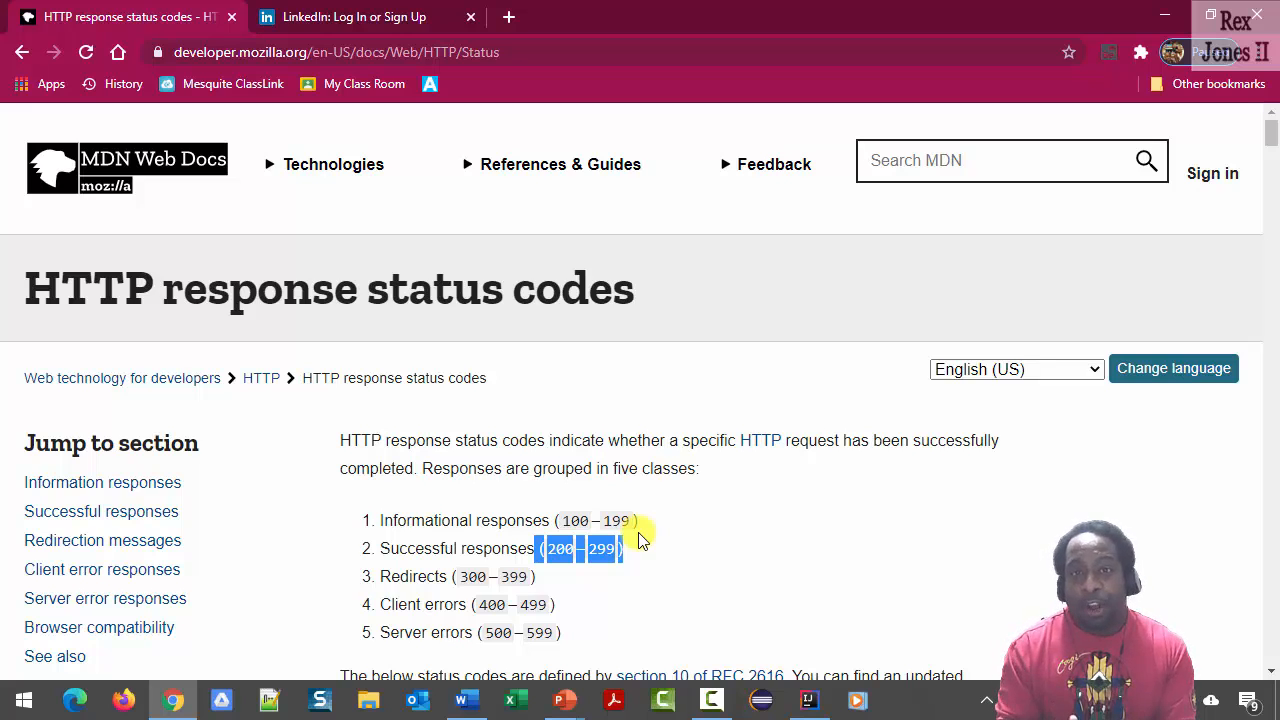
mouse_move(356, 16)
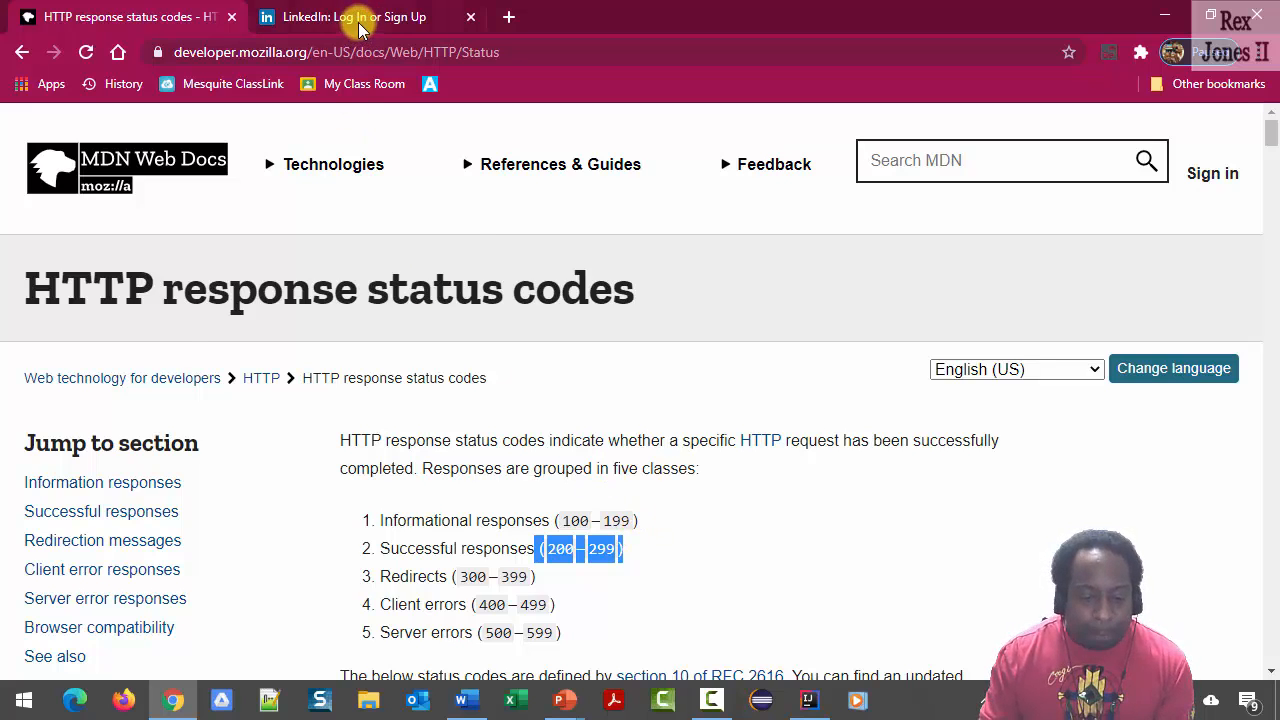
left_click(344, 16)
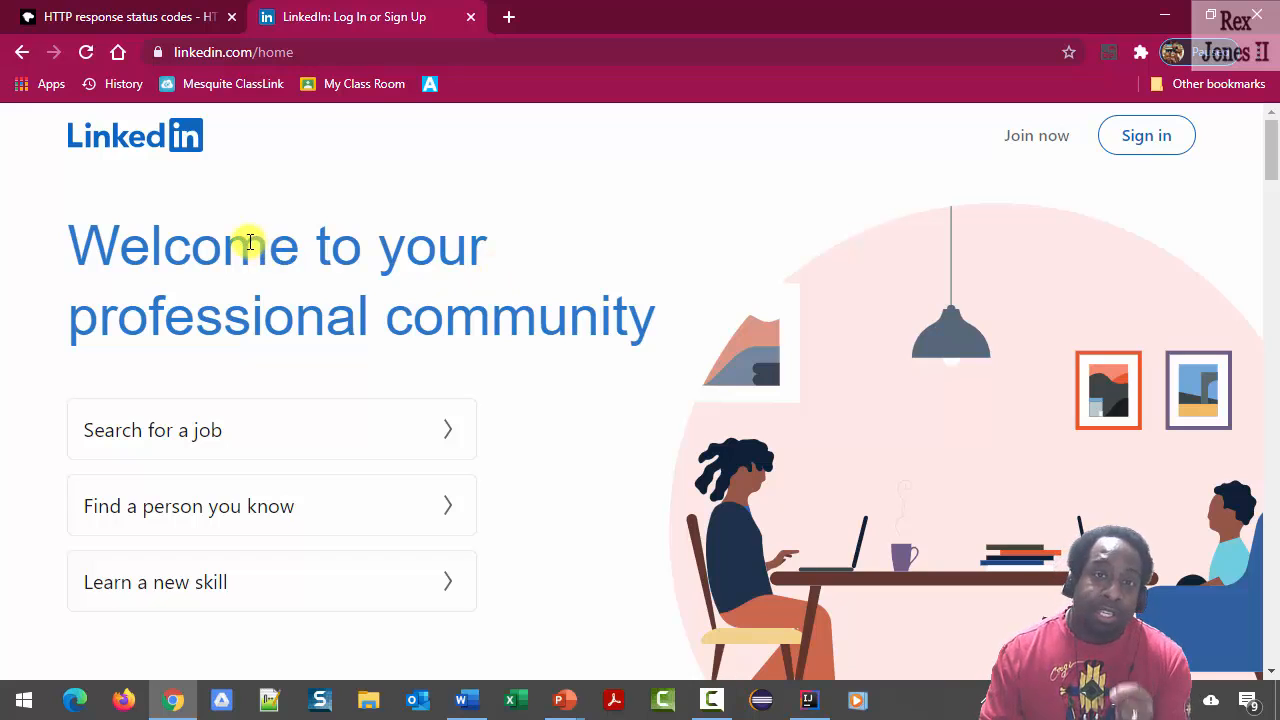
mouse_move(176, 178)
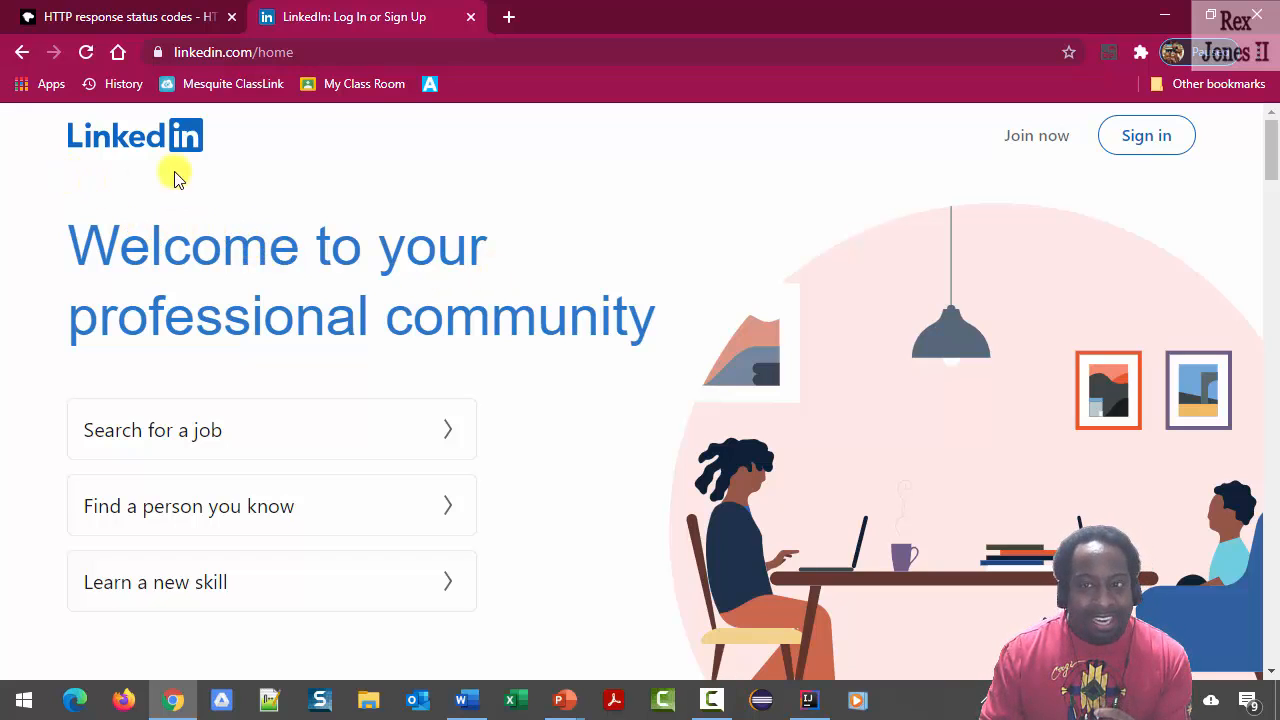
scroll("down", 3)
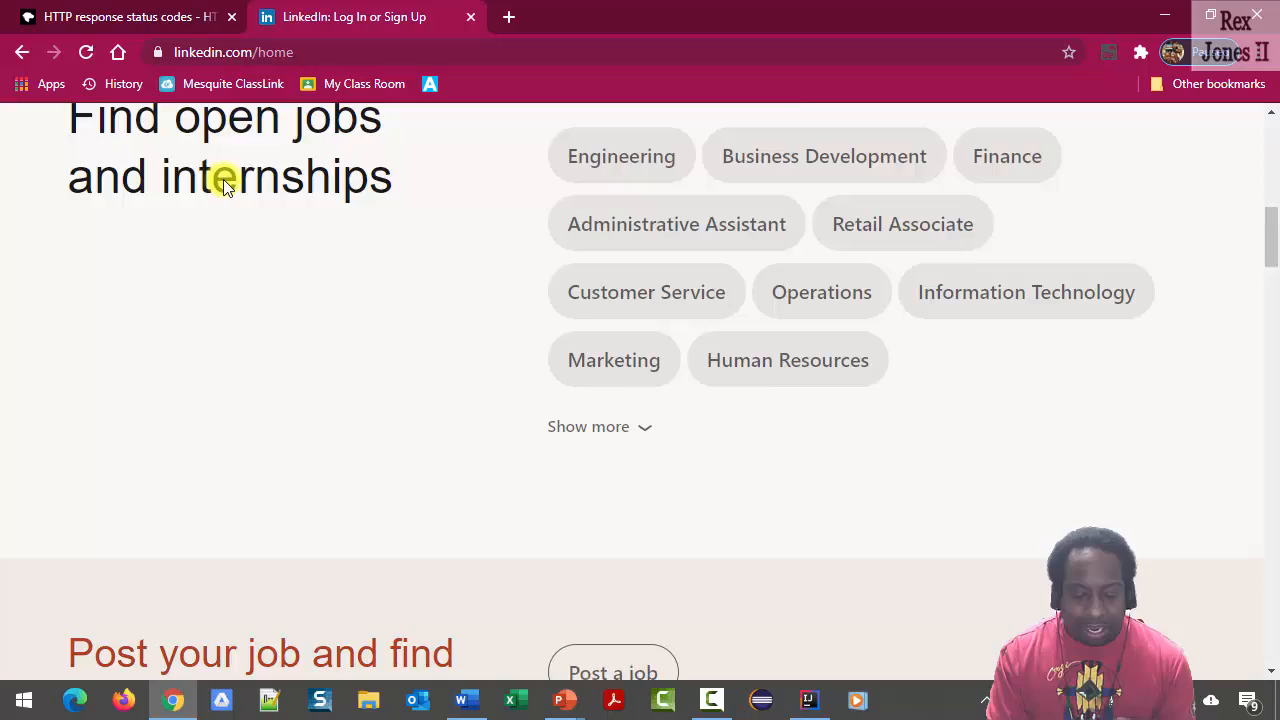
scroll("down", 3)
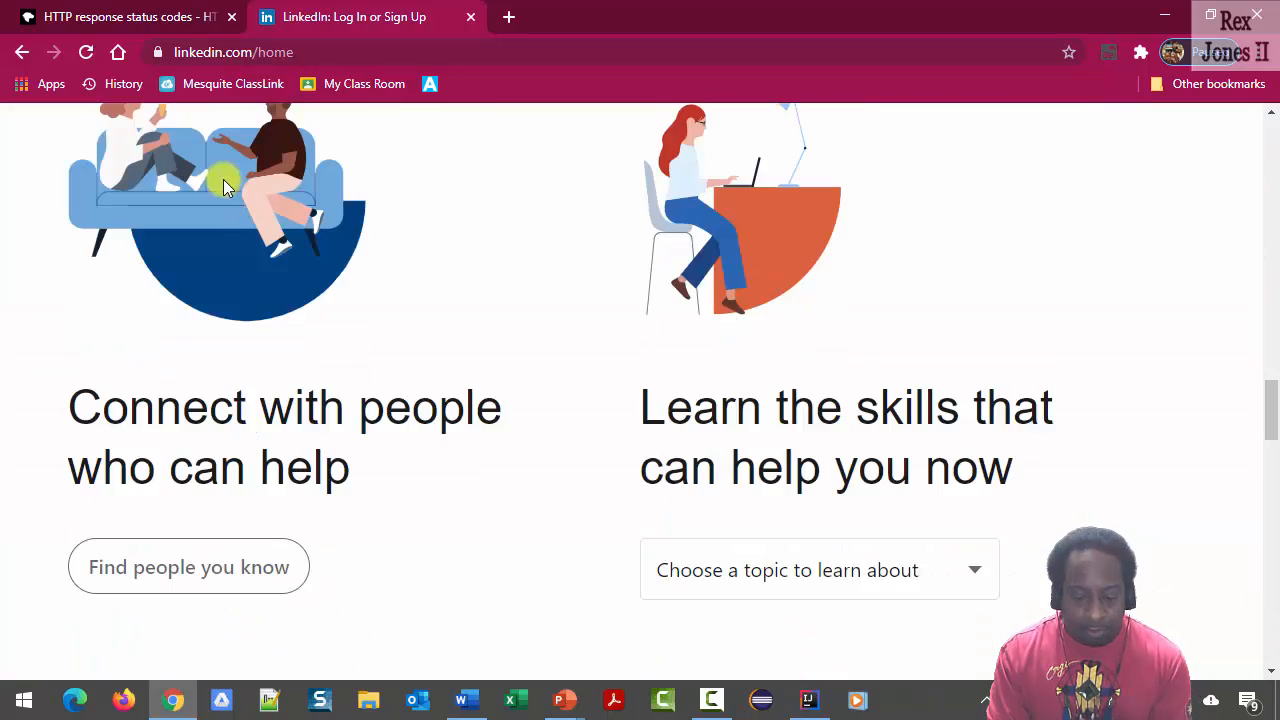
scroll("down", 3)
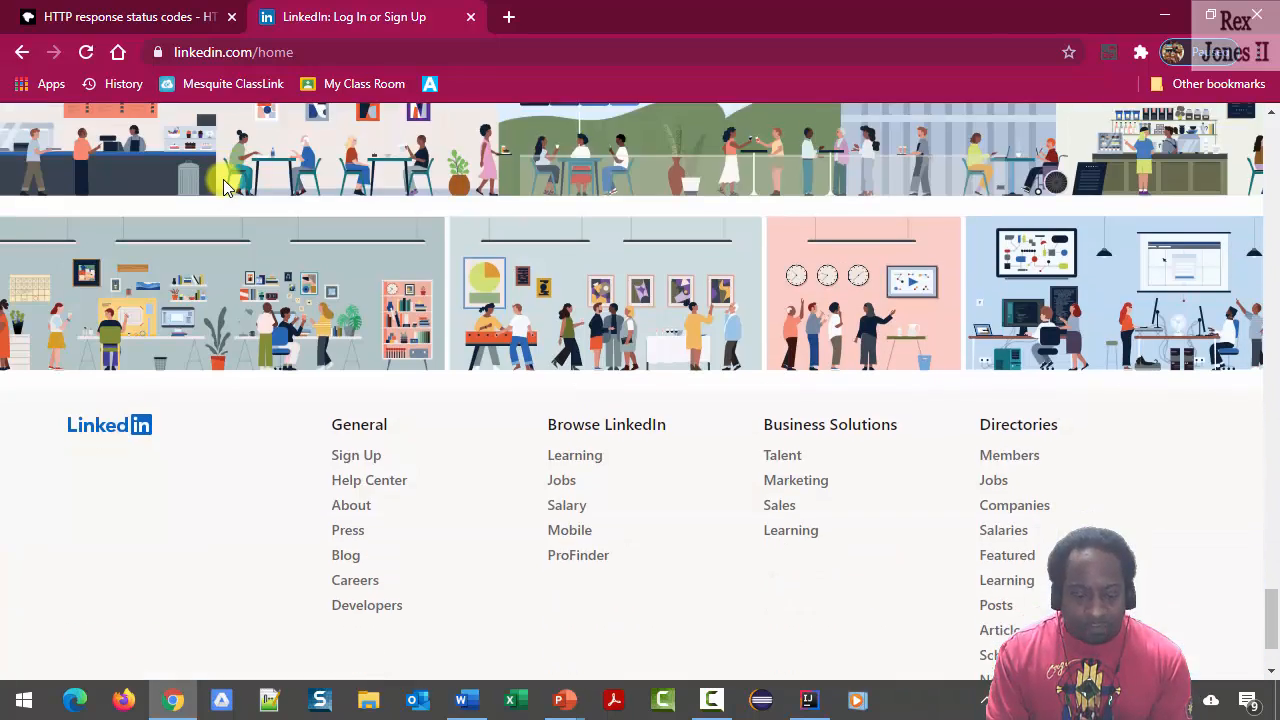
scroll("down", 3)
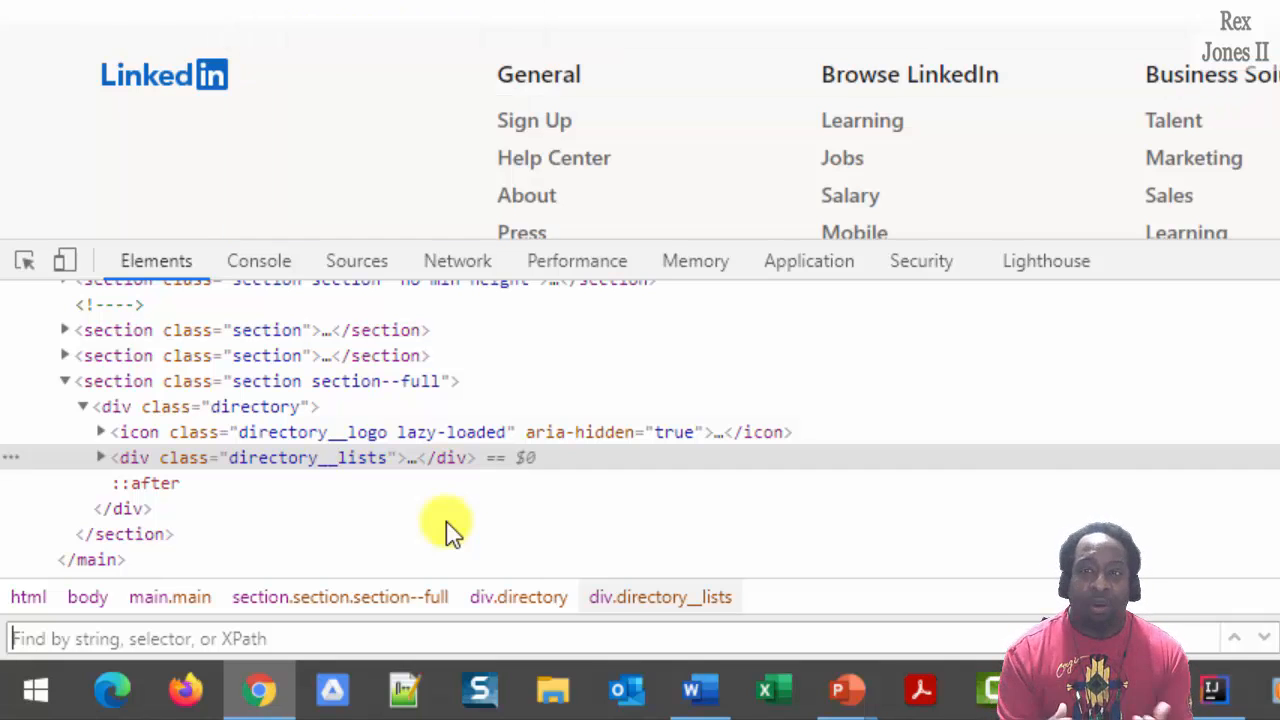
Search the Elements panel with the XPath //a to match the footer anchor links.
type("//a")
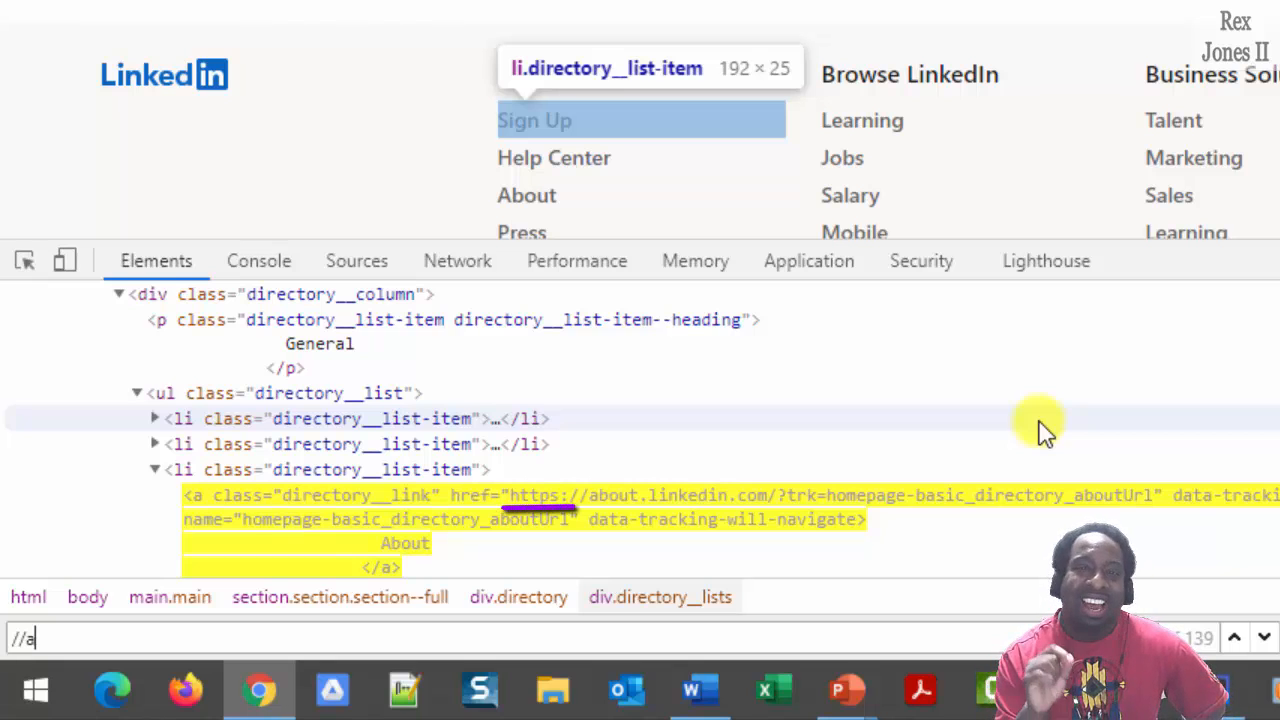
mouse_move(1140, 424)
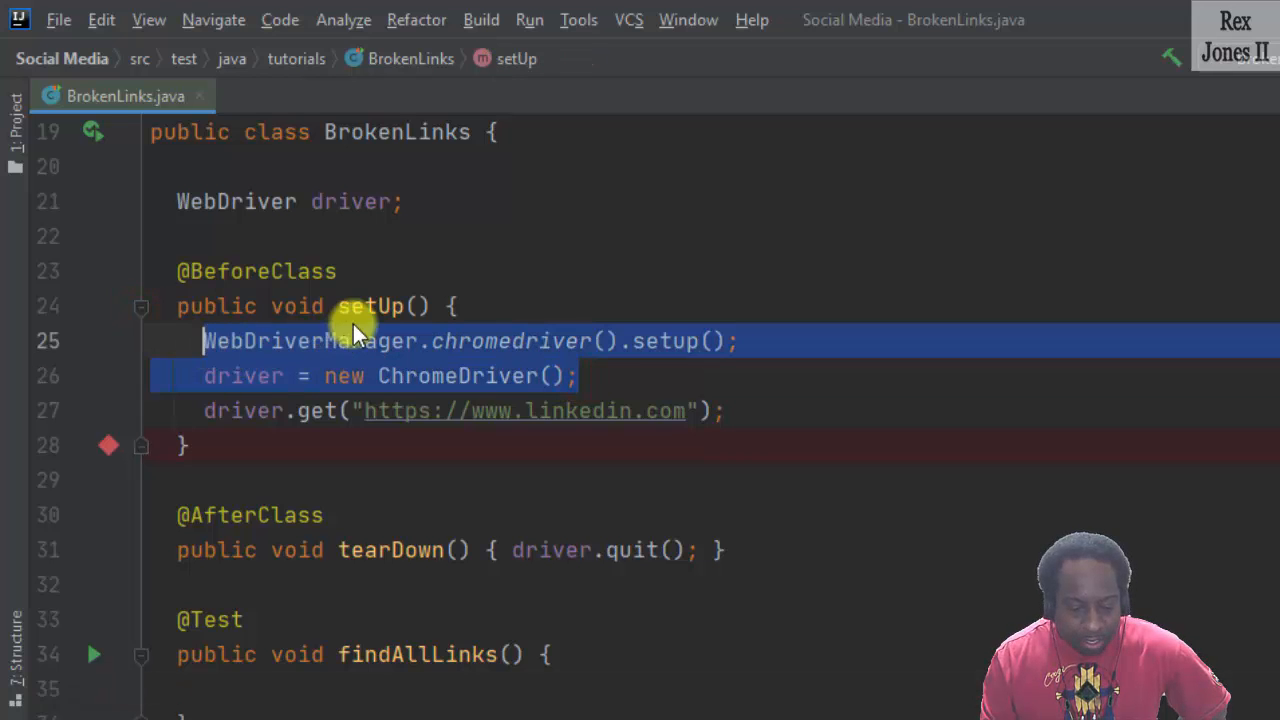
Review setUp's driver.get LinkedIn line and move to the empty findAllLinks test.
left_click(748, 412)
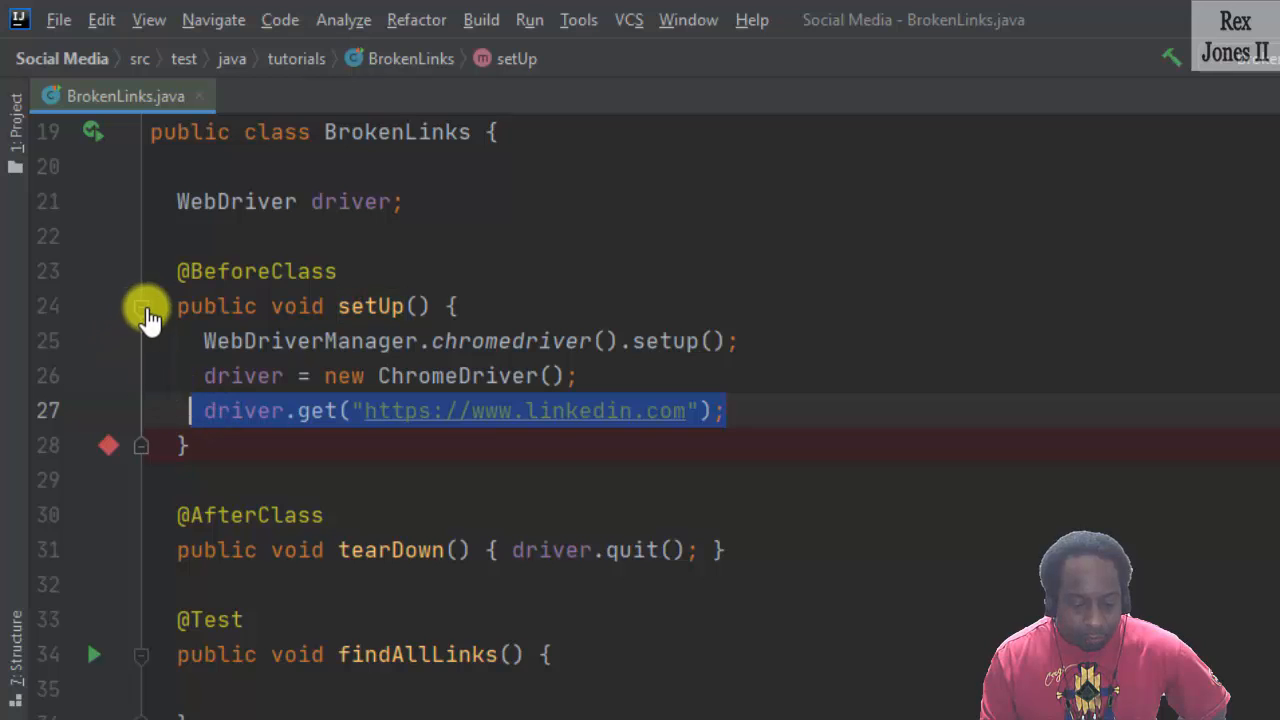
left_click(142, 306)
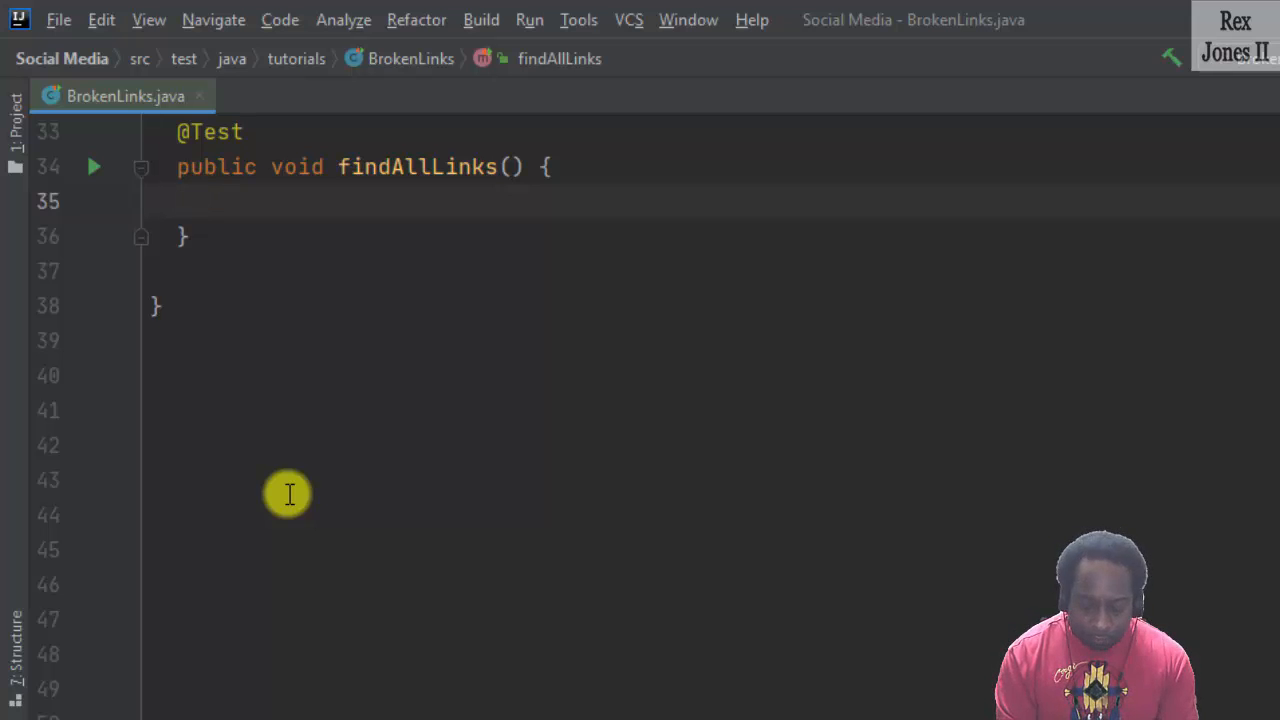
Add the comments '// Find & Get All Links' and '// Establish A Connection To The URL'.
type("// Fi")
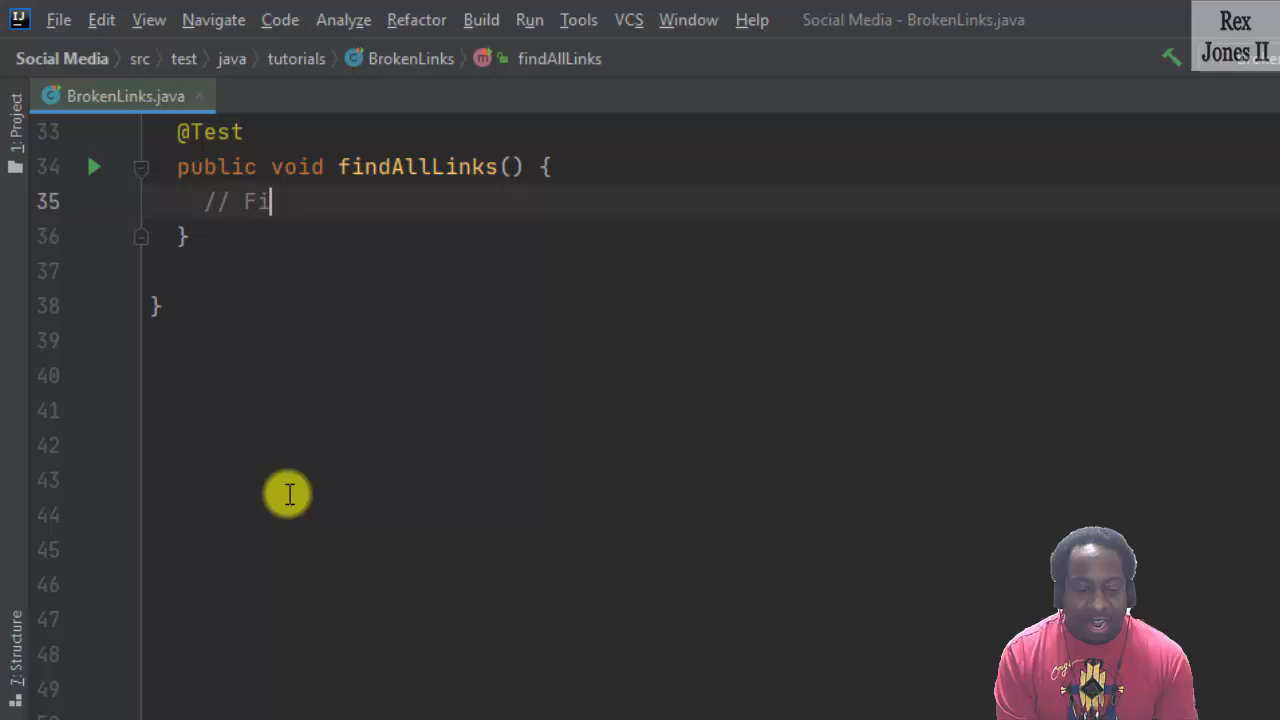
type("nd")
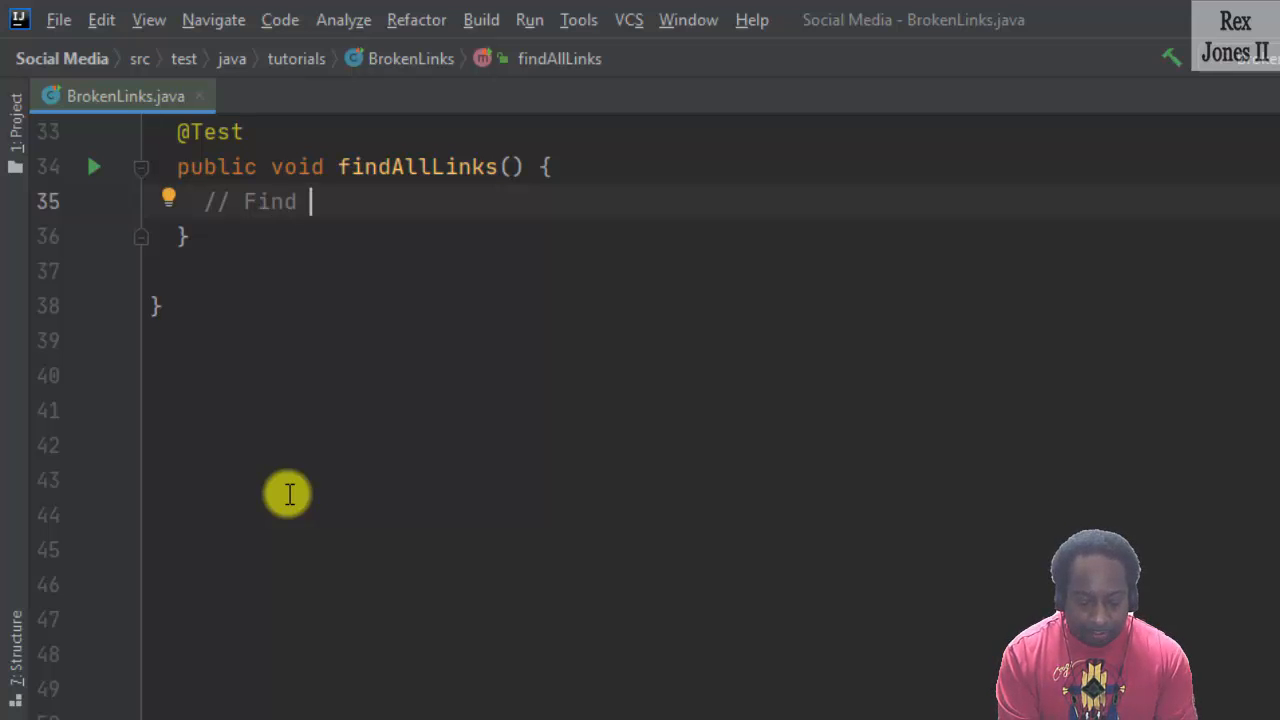
type("& Get All")
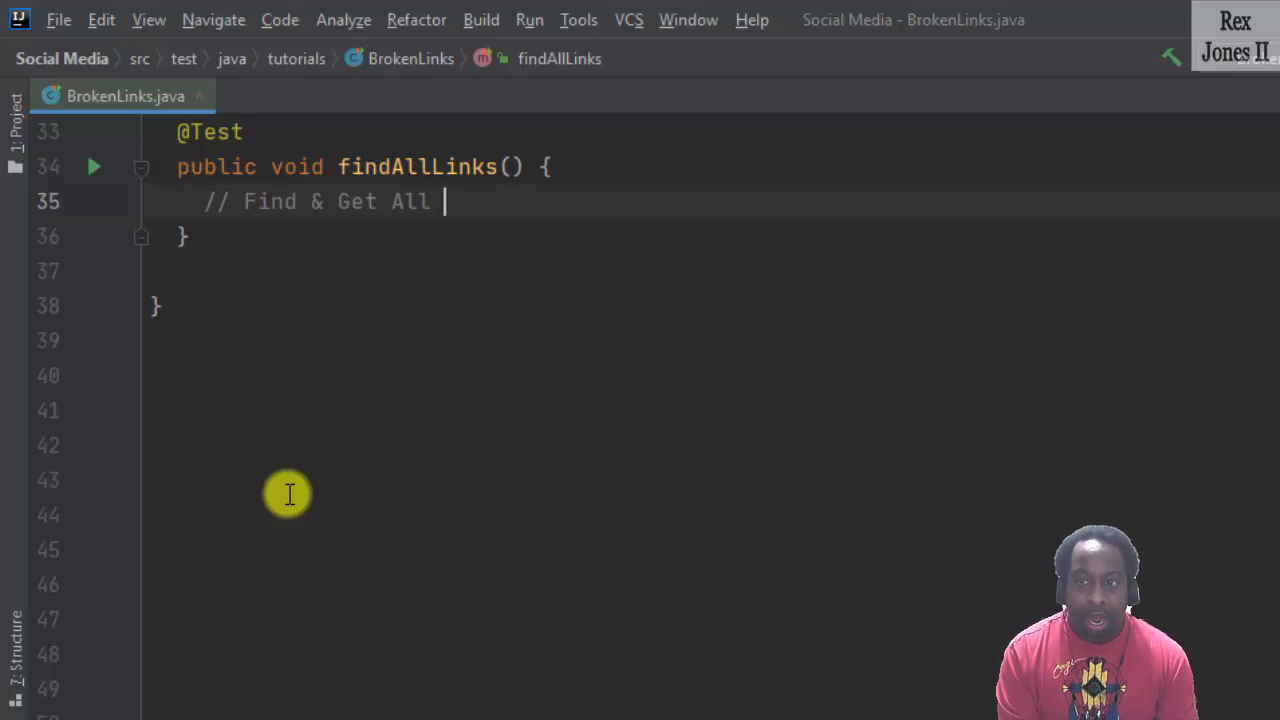
type("Links")
type("//")
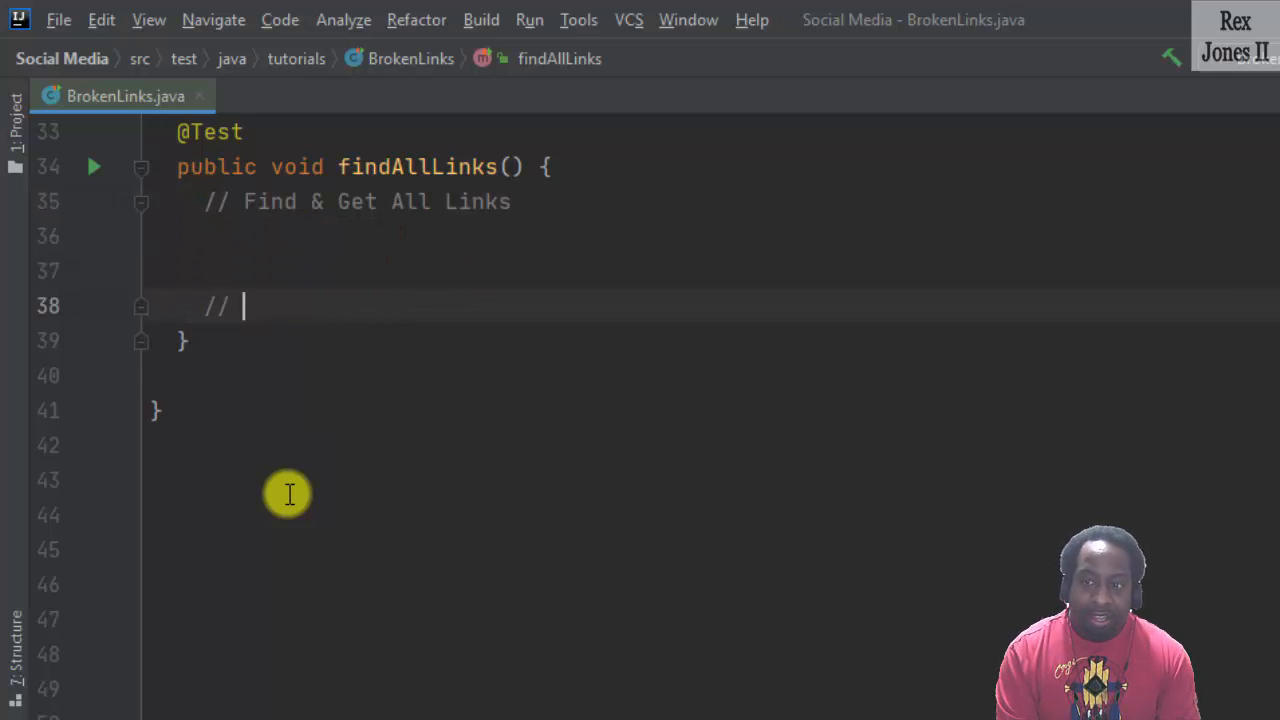
type("Esta")
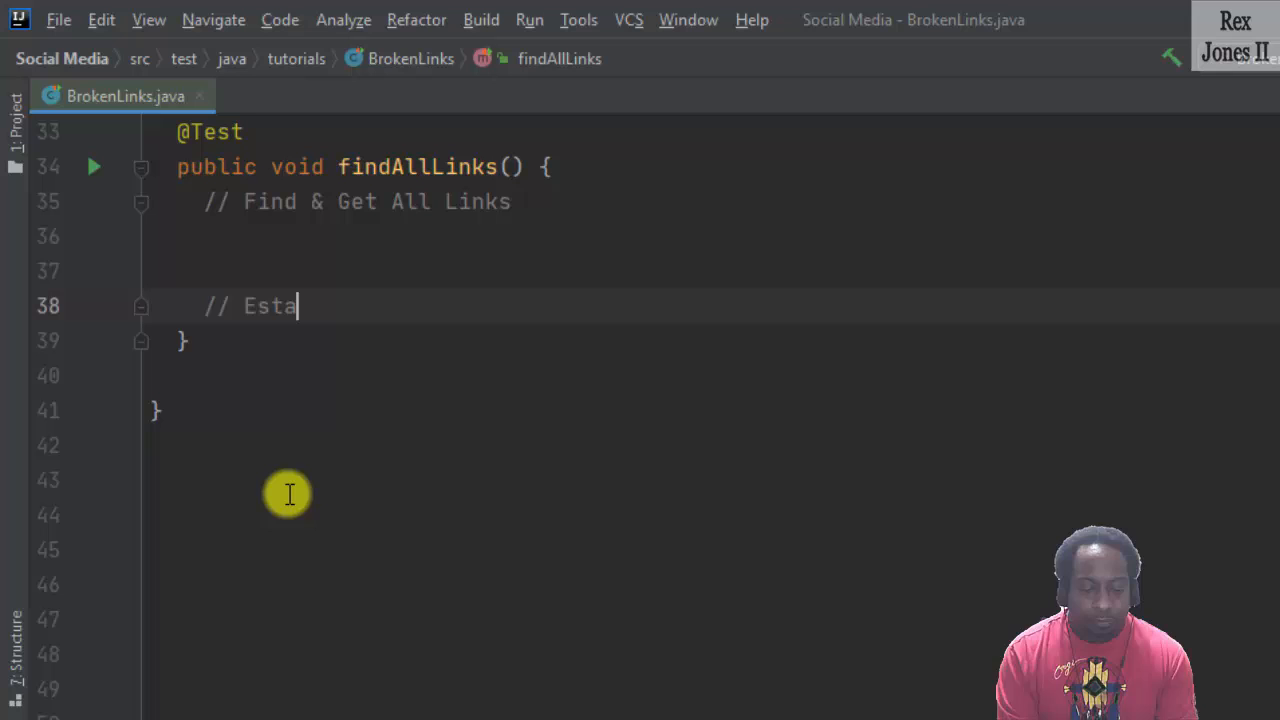
type("blish A Connect")
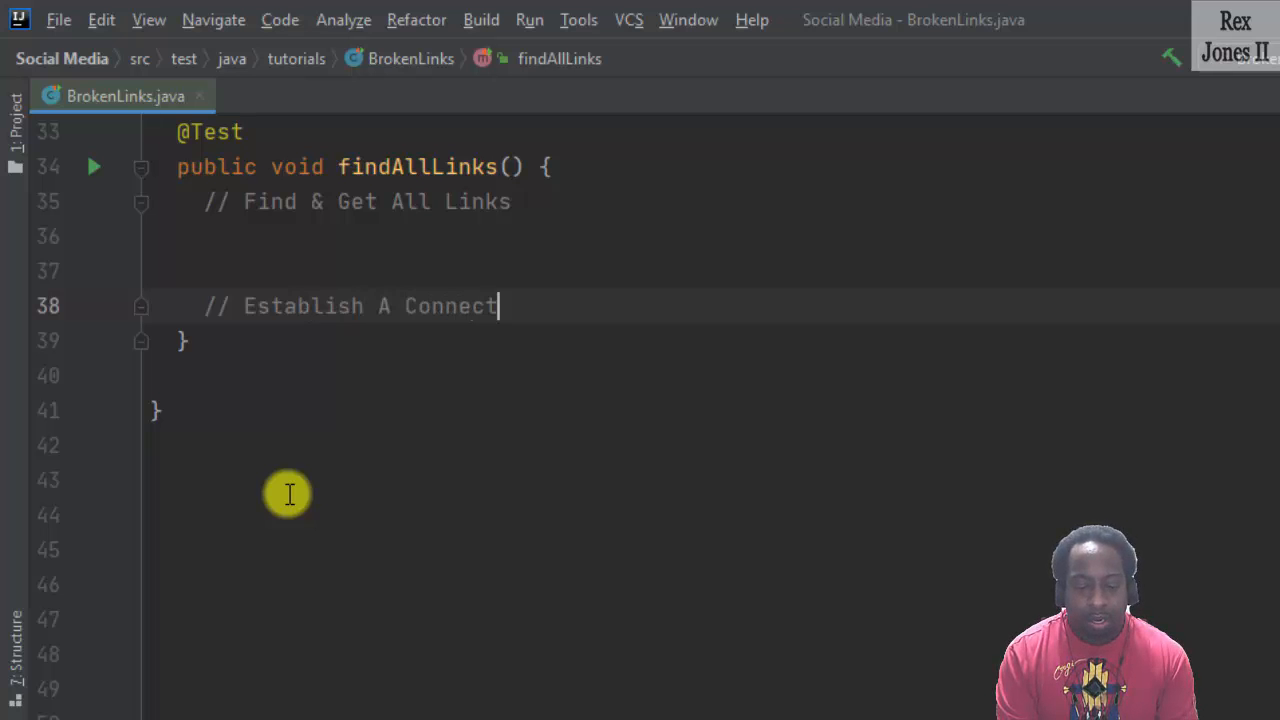
type("ion To THe")
type("//")
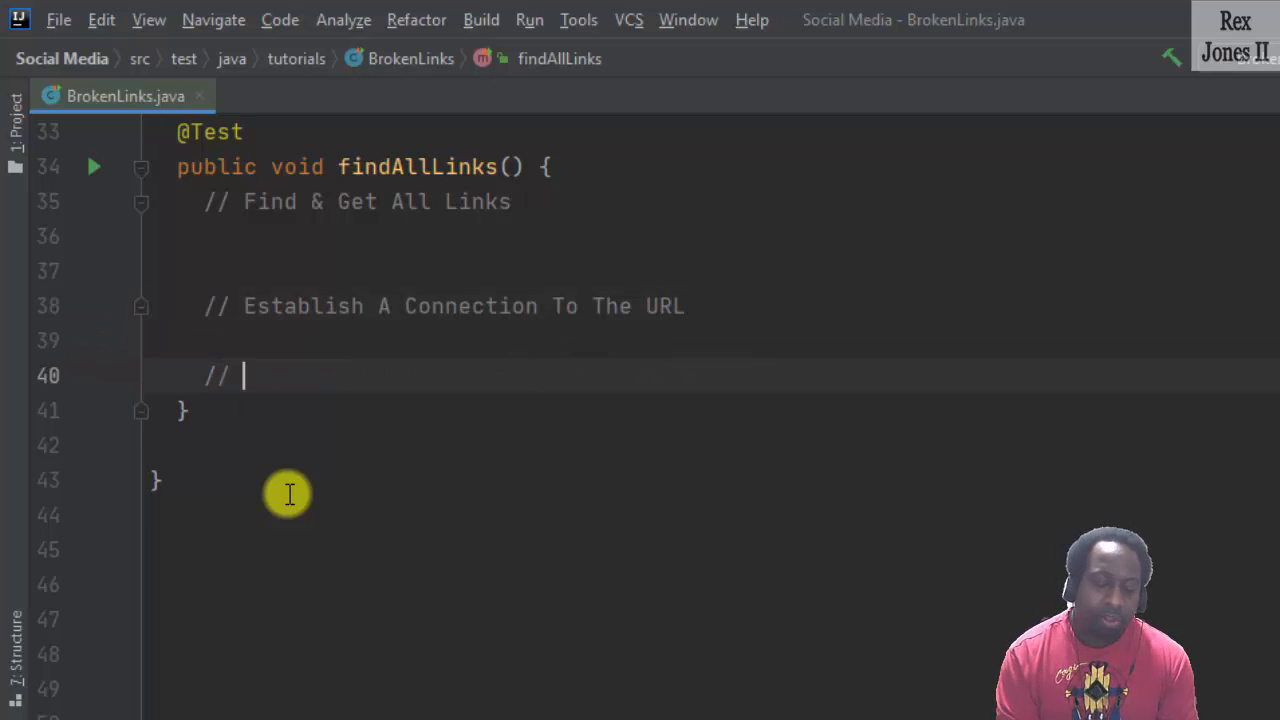
Add the comment '// Get The Response Codes & Response Messages' and return below the first comment.
type("Get T")
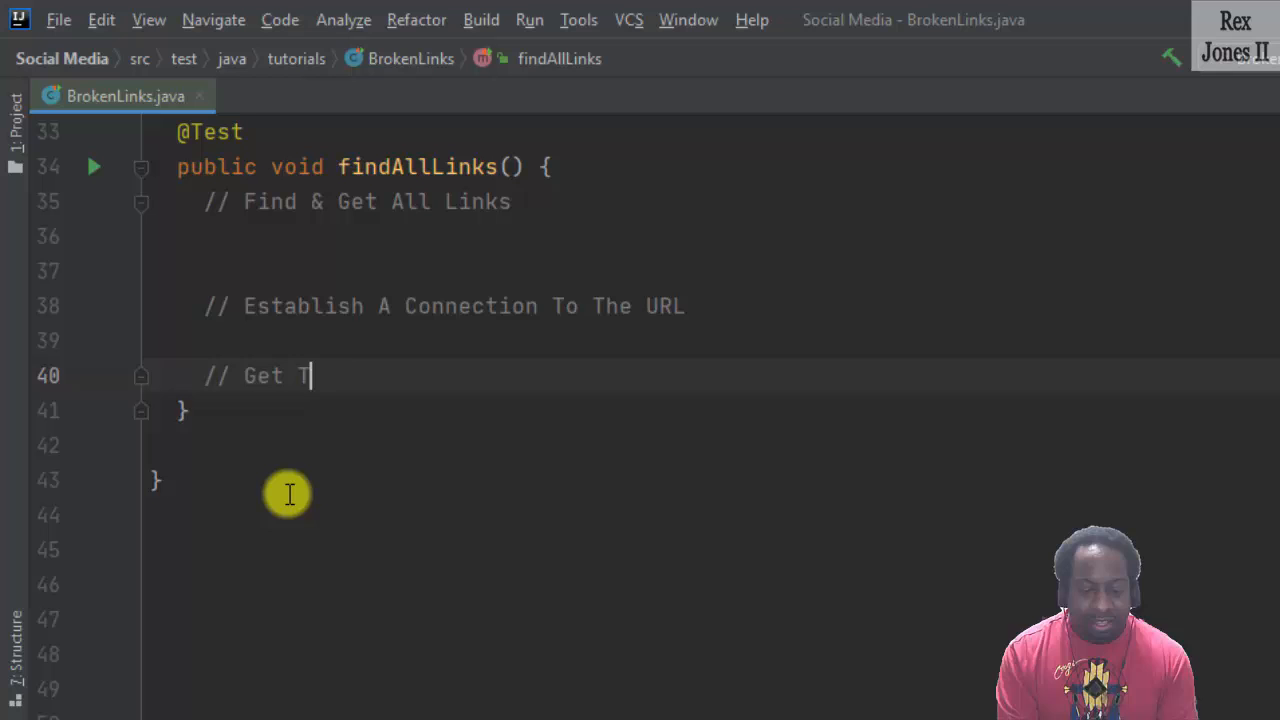
type("he Response Cod")
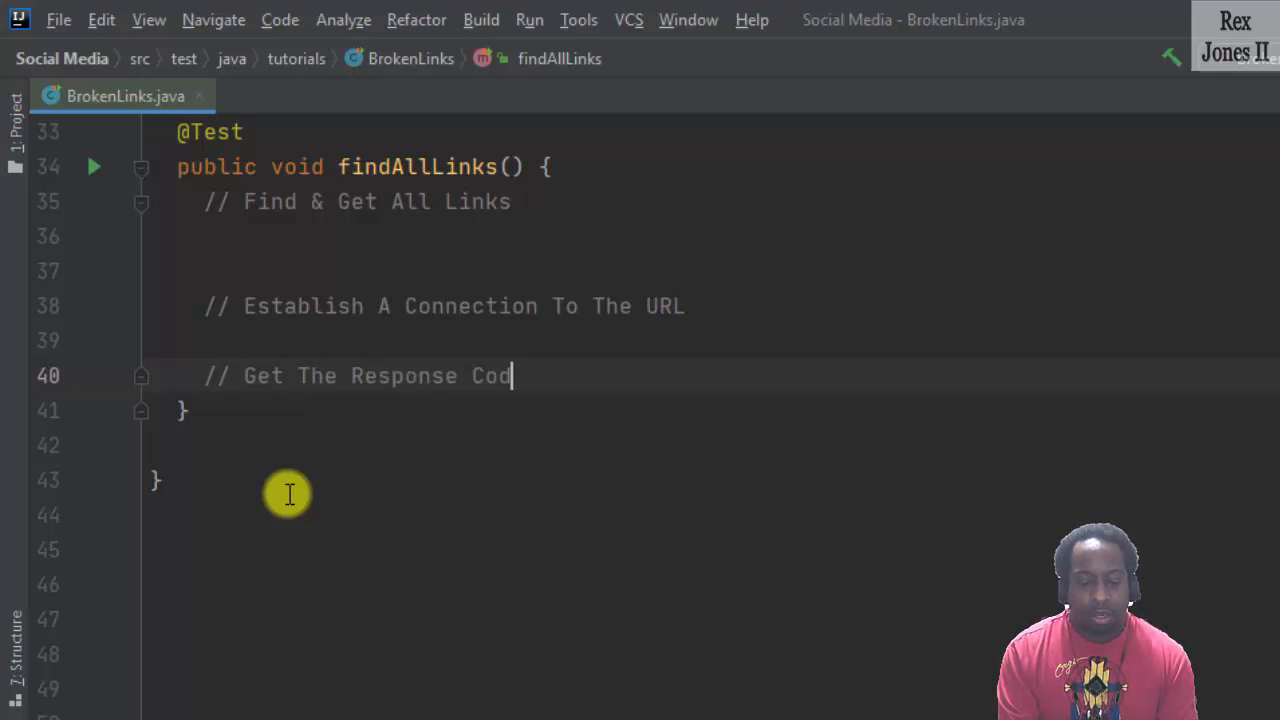
type("es")
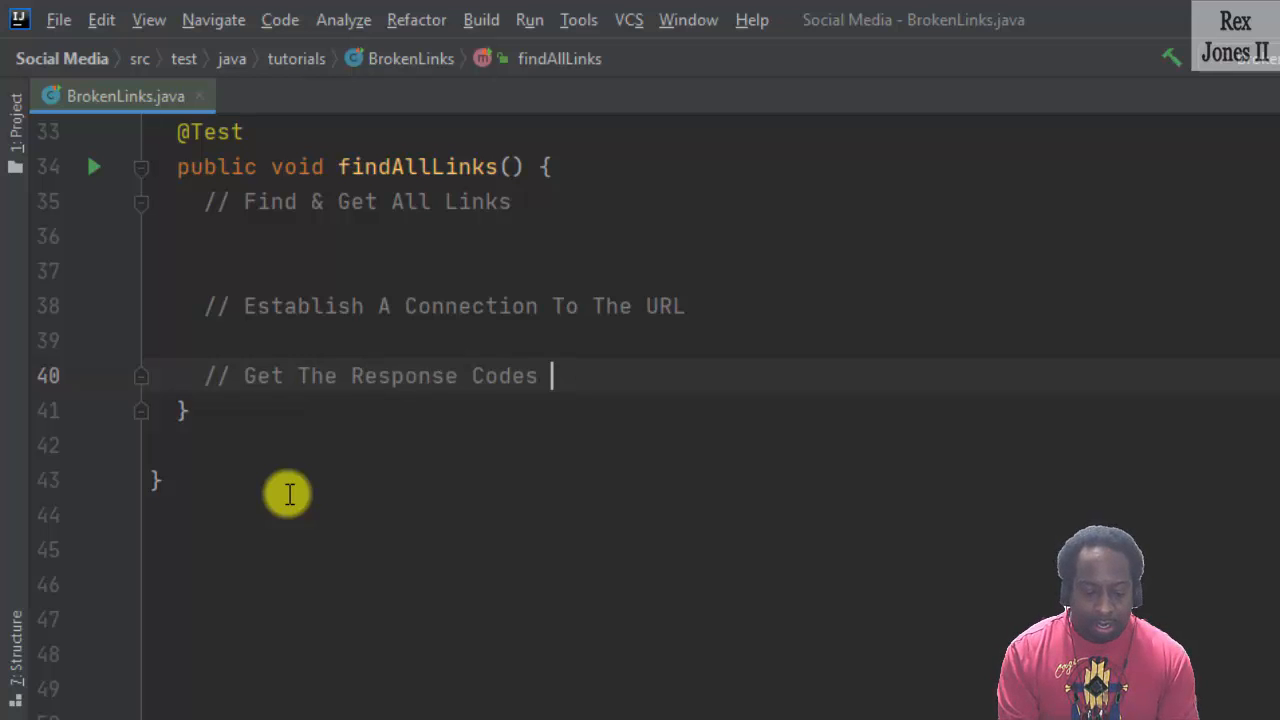
type("& Respo")
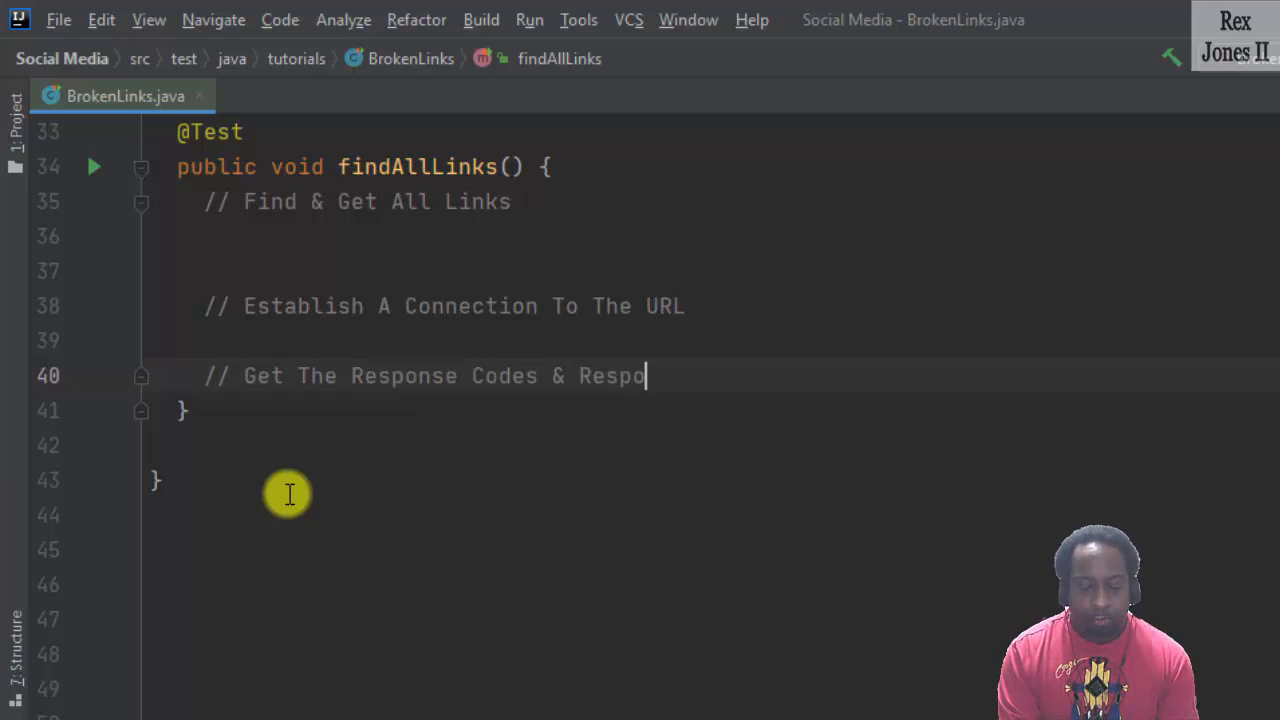
type("nse Messages")
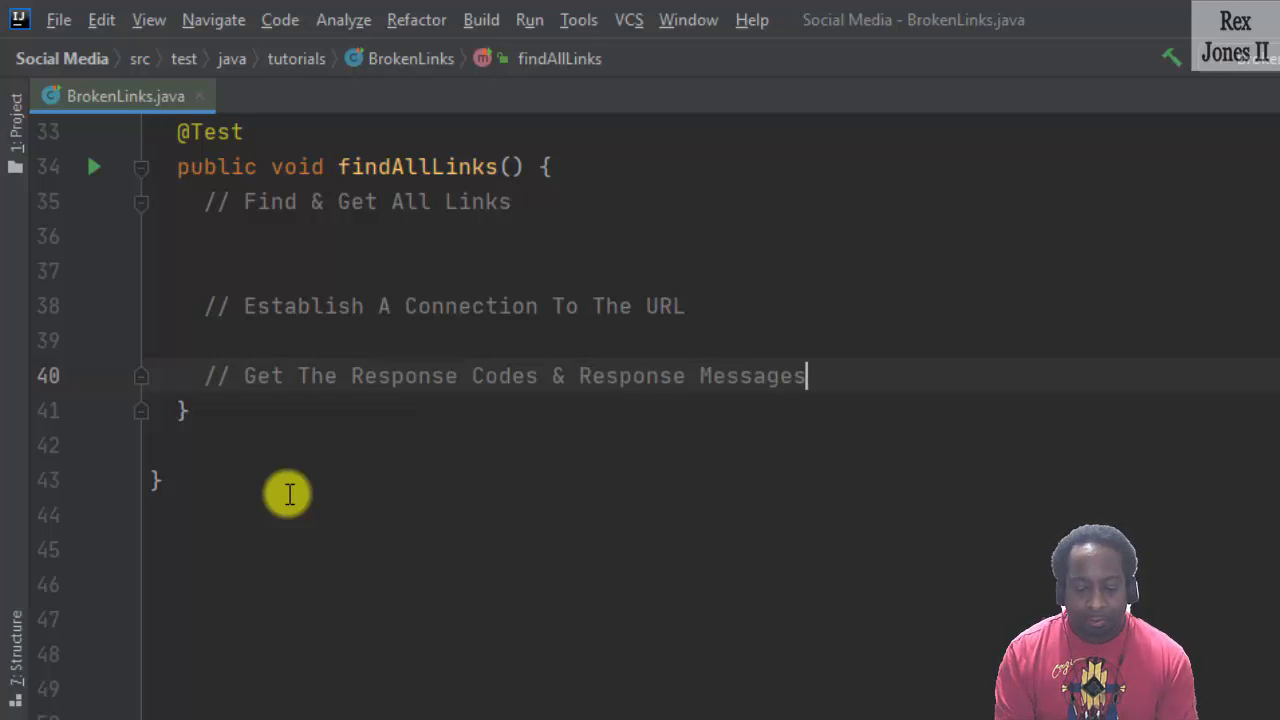
left_click(210, 236)
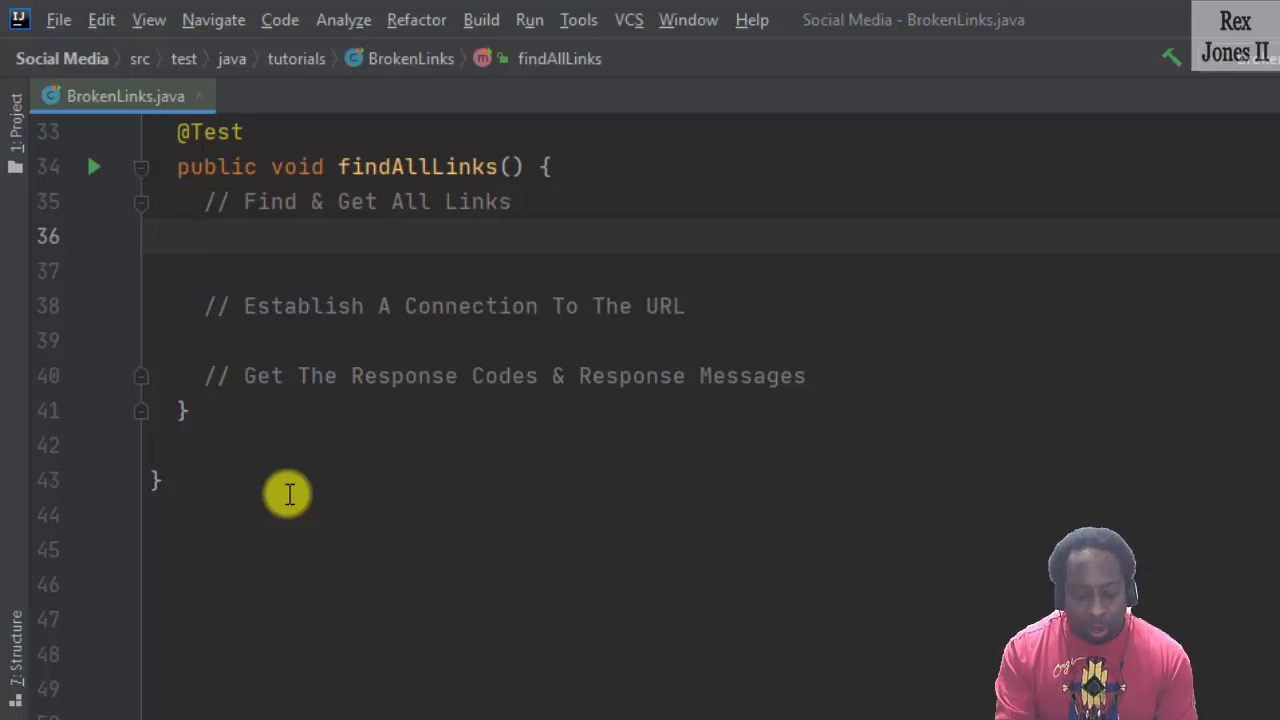
Store driver.findElements(By.tagName("a")) in List<WebElement> allLinks.
type("driver.")
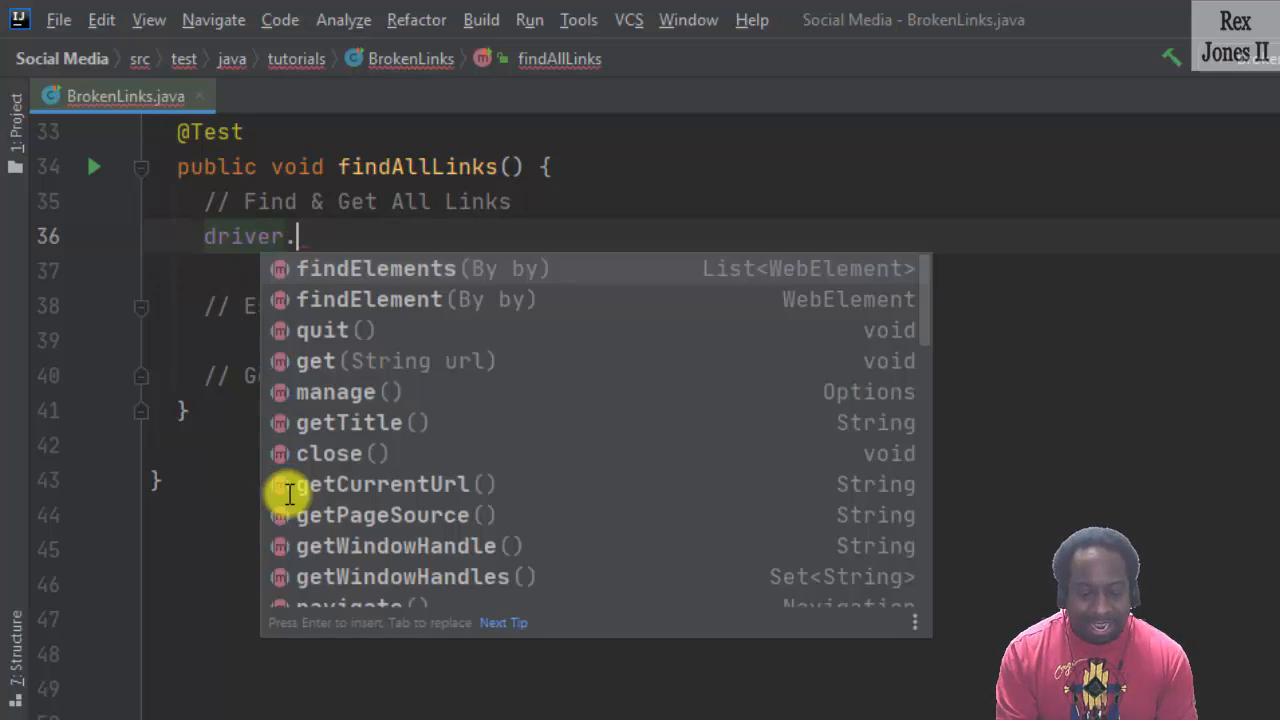
left_click(376, 268)
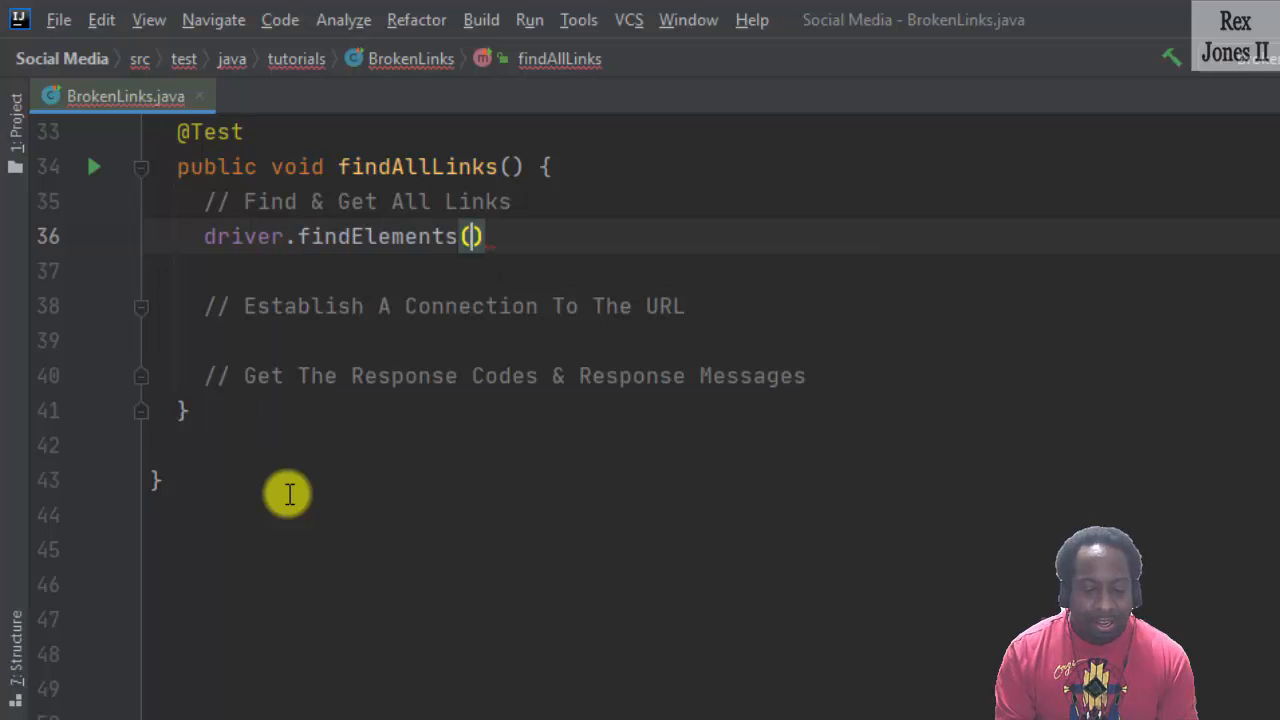
type("By.tagName(\"")
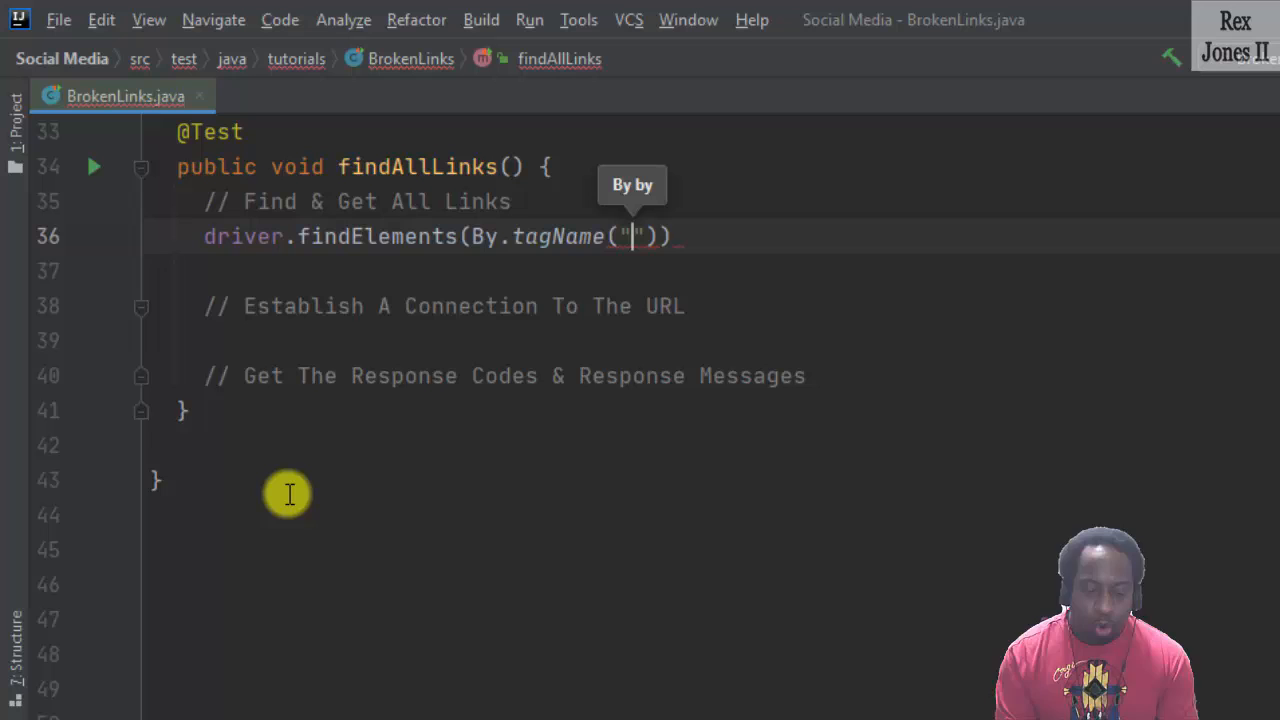
type("a")
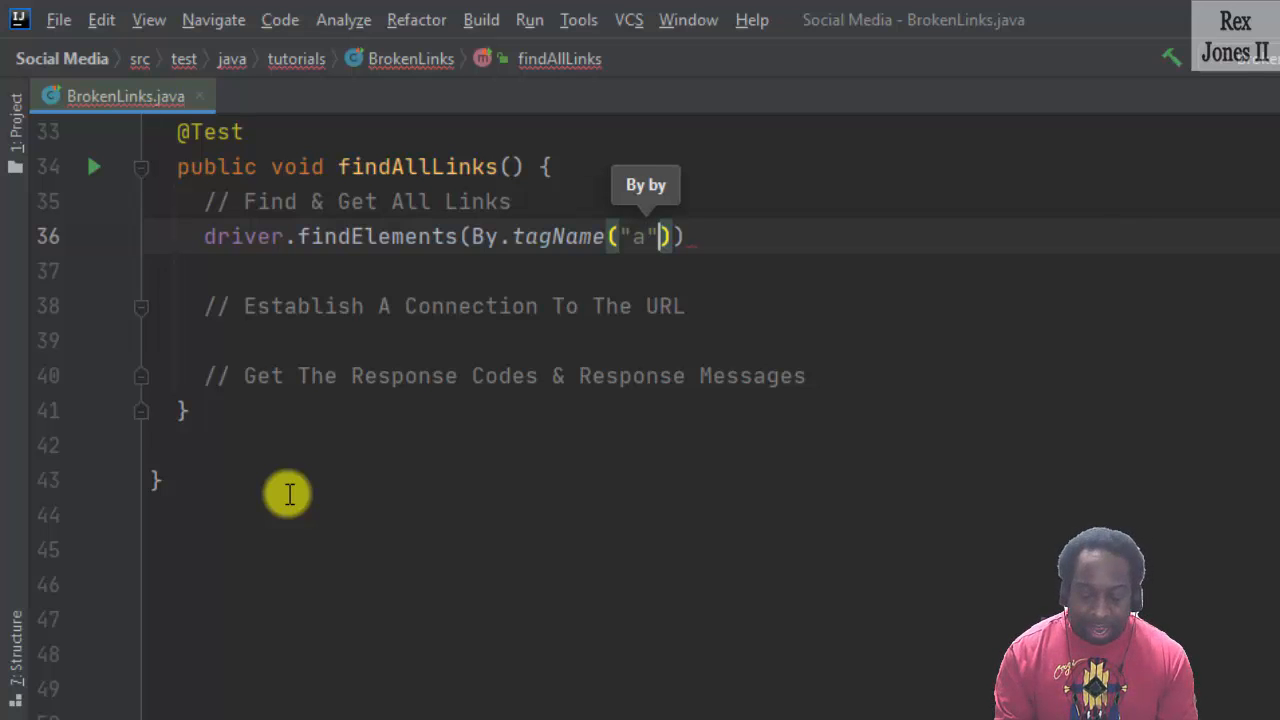
type(");")
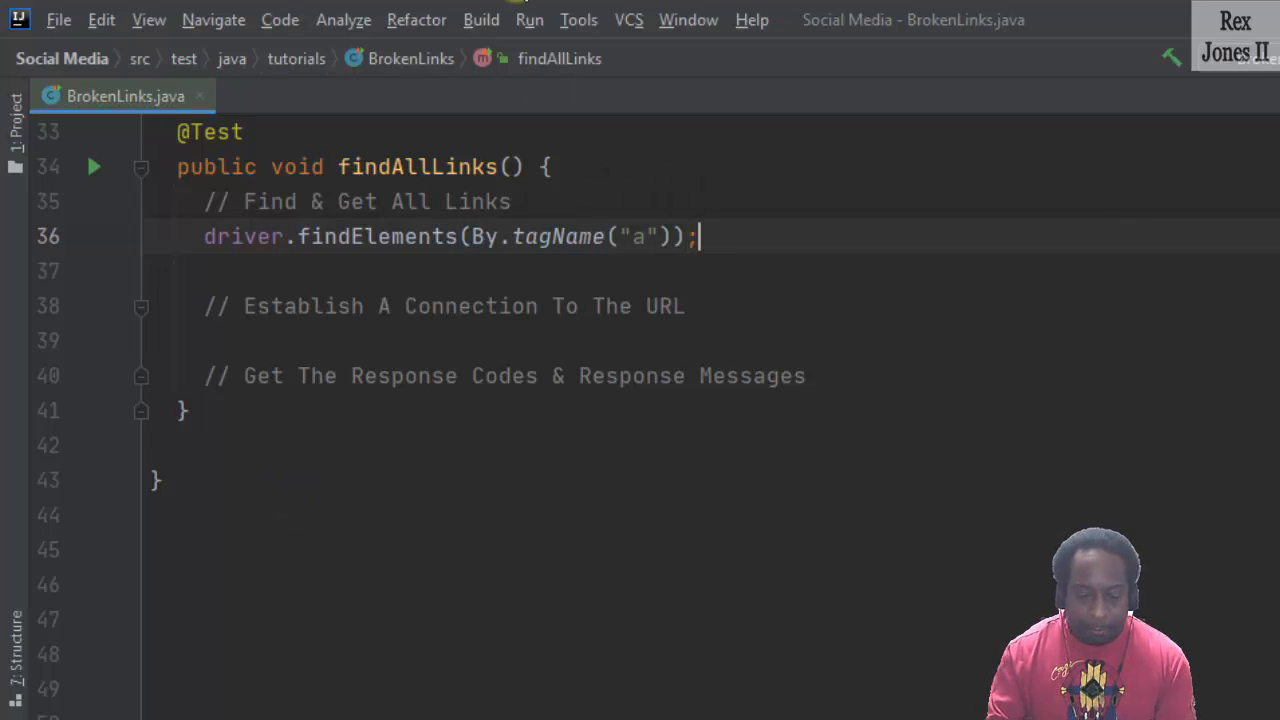
mouse_move(384, 236)
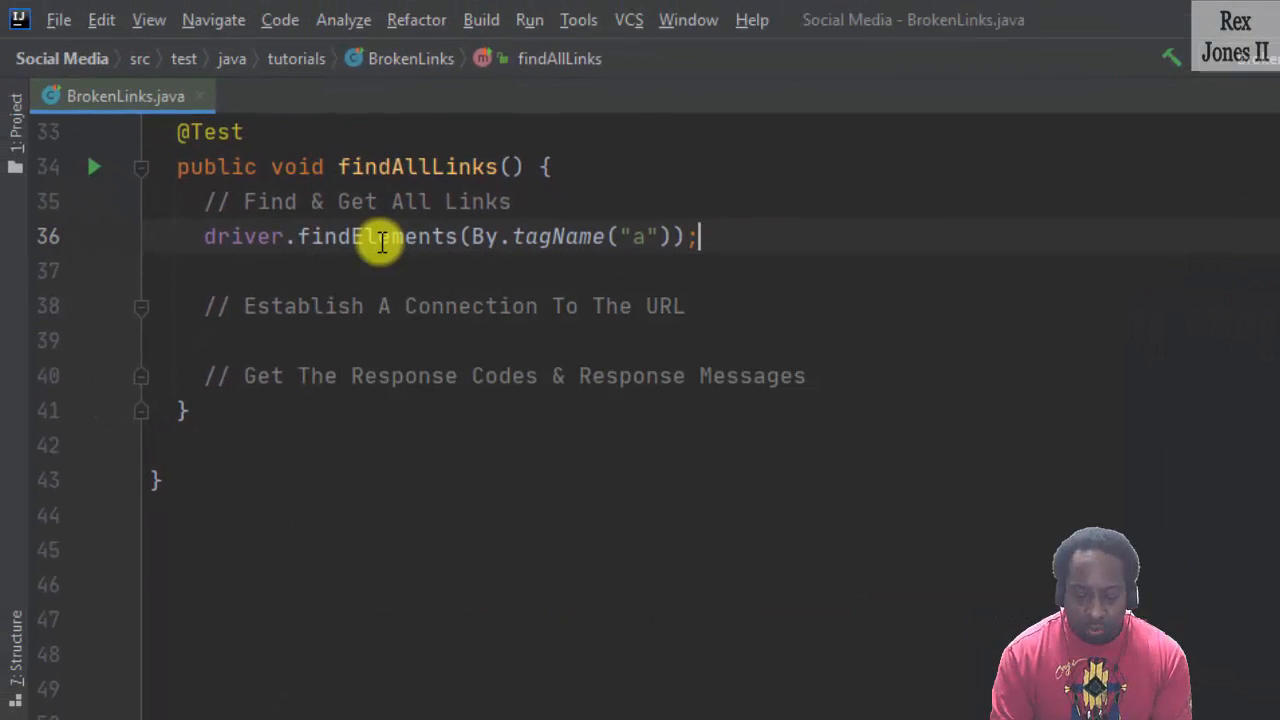
type("List <")
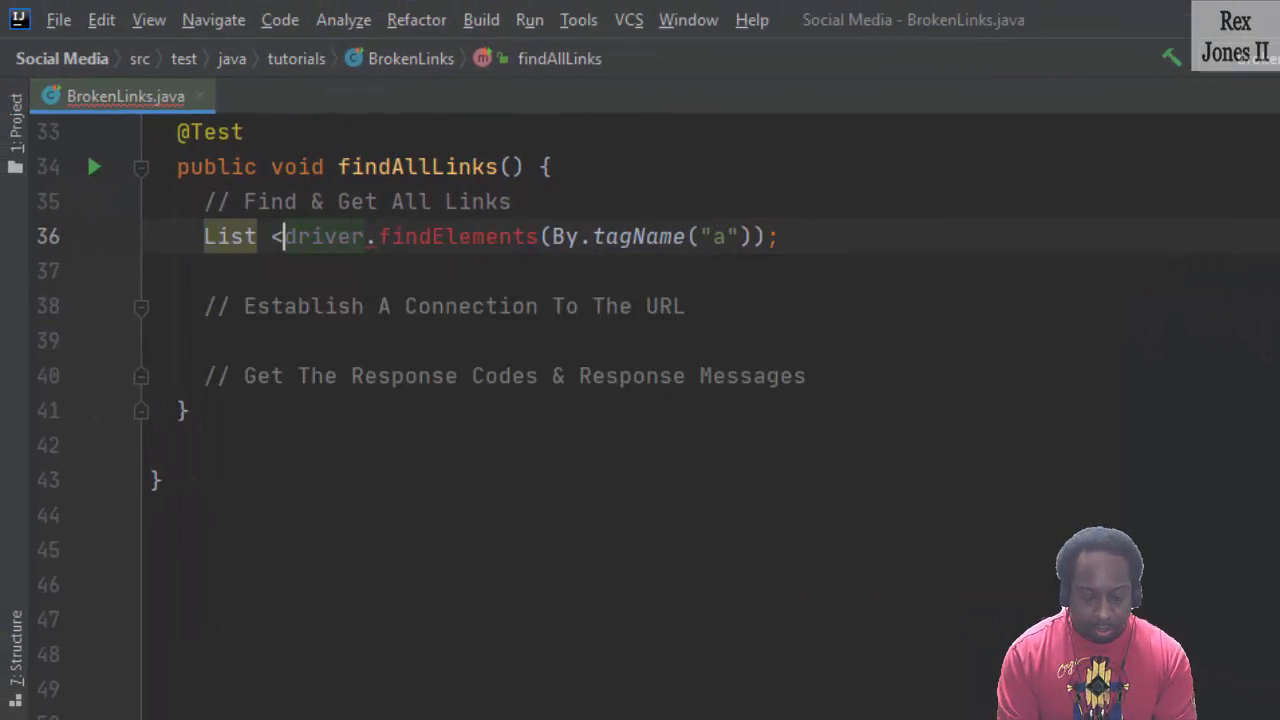
type("WebElement> allLinks =")
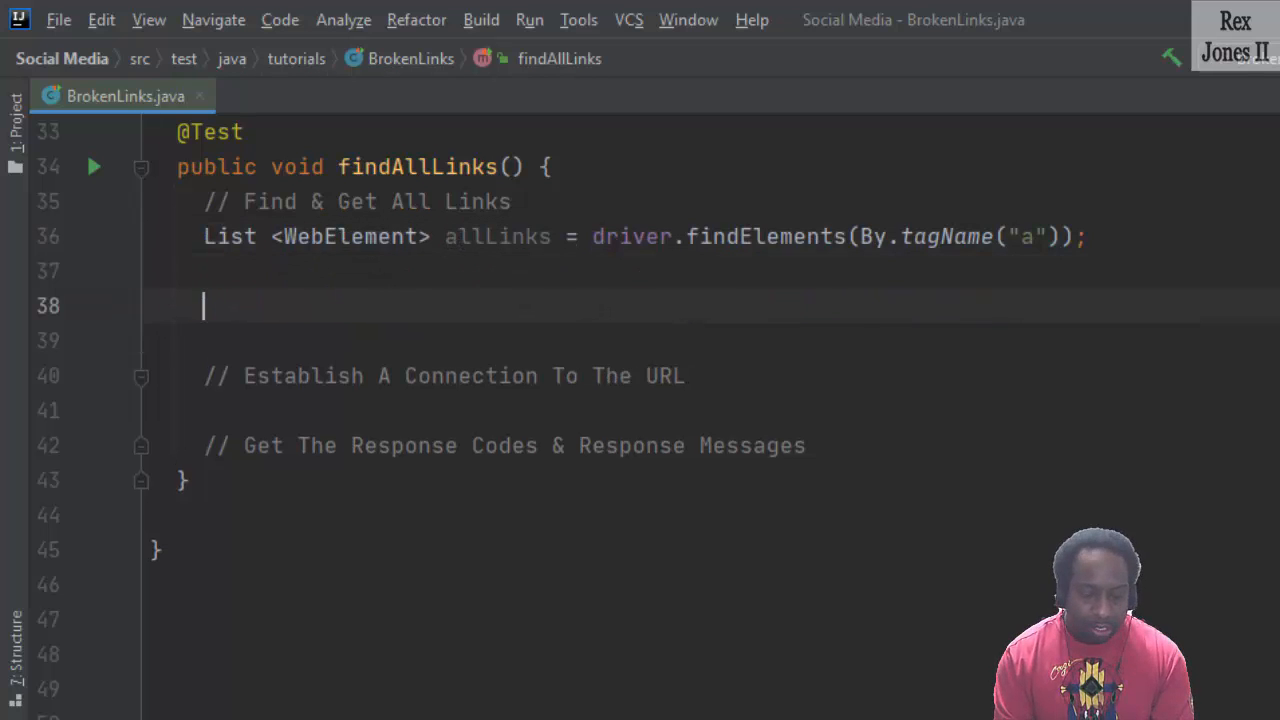
key("Backspace")
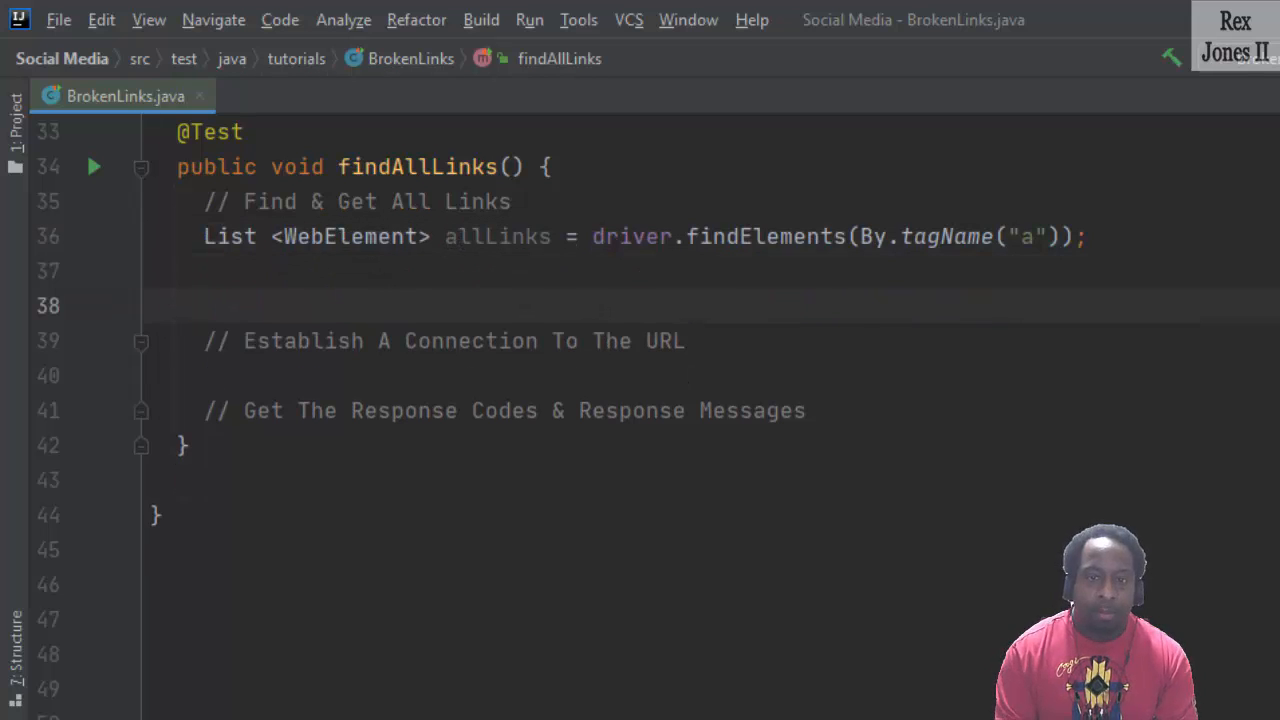
Print "# Links: " + allLinks.size() via the sout template.
type("sout")
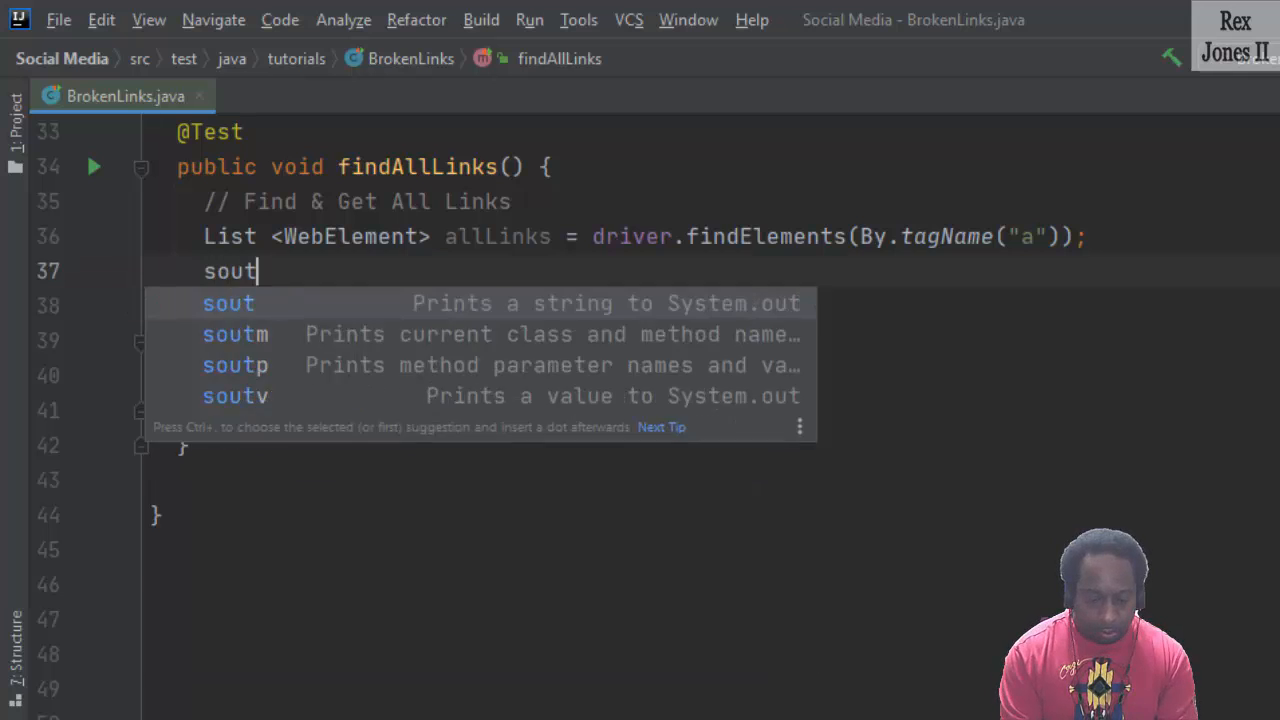
key("Enter")
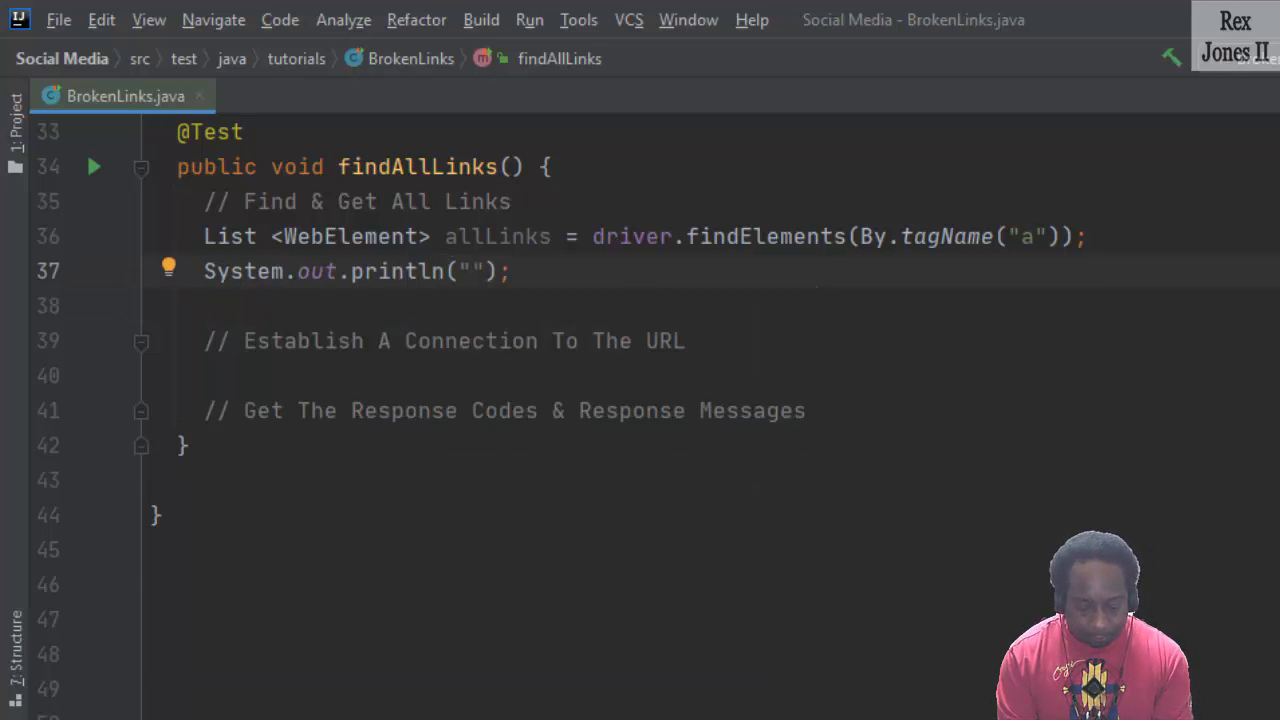
type("# Links:")
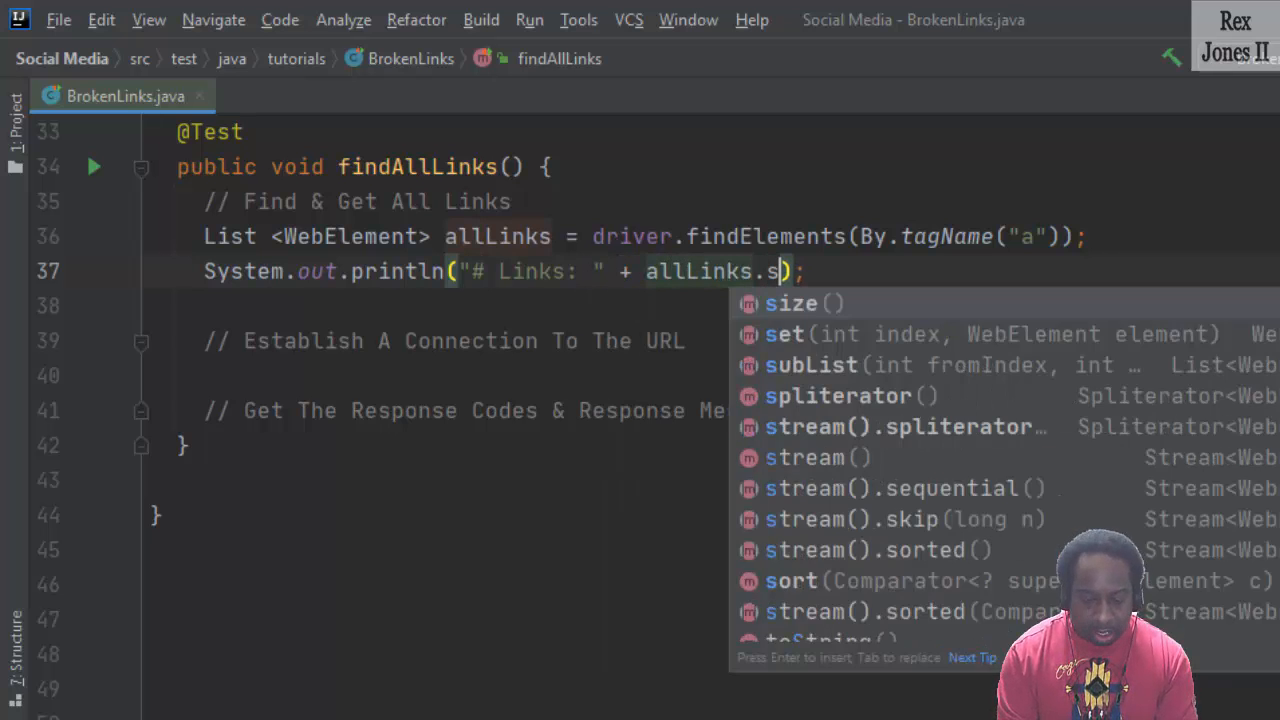
left_click(790, 304)
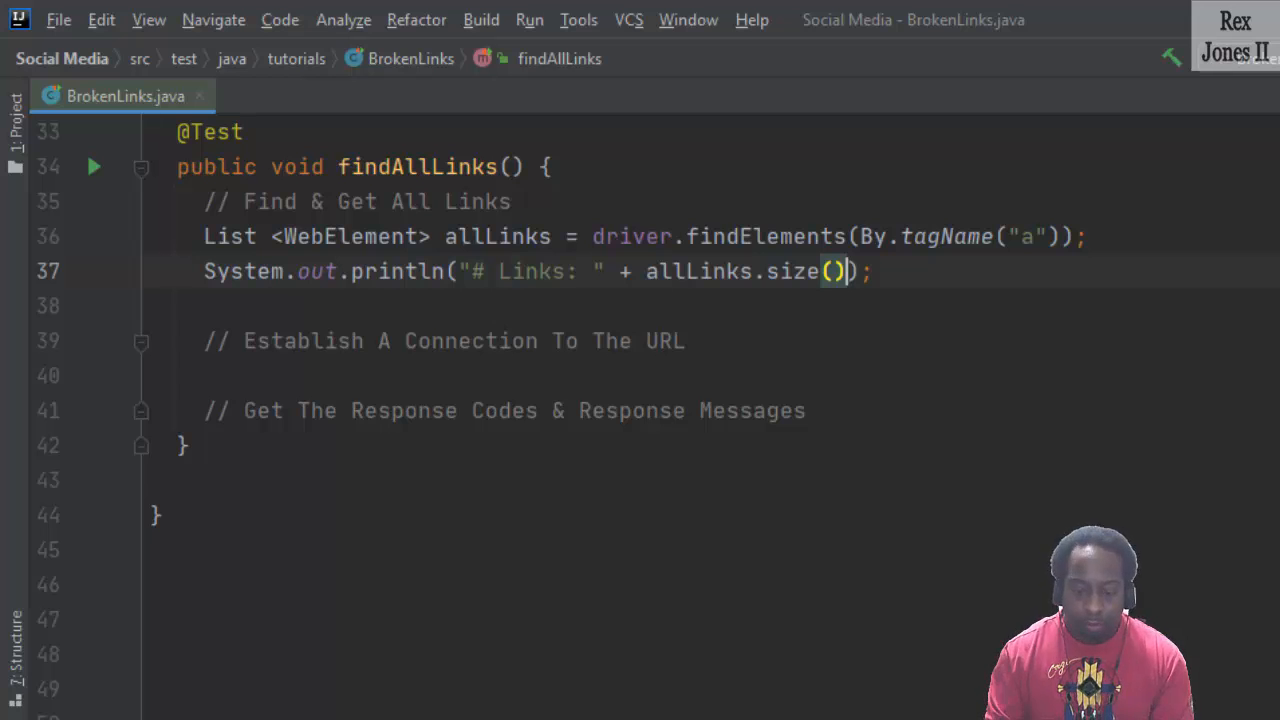
Declare int i = 1; and start a for loop from the template.
type("int")
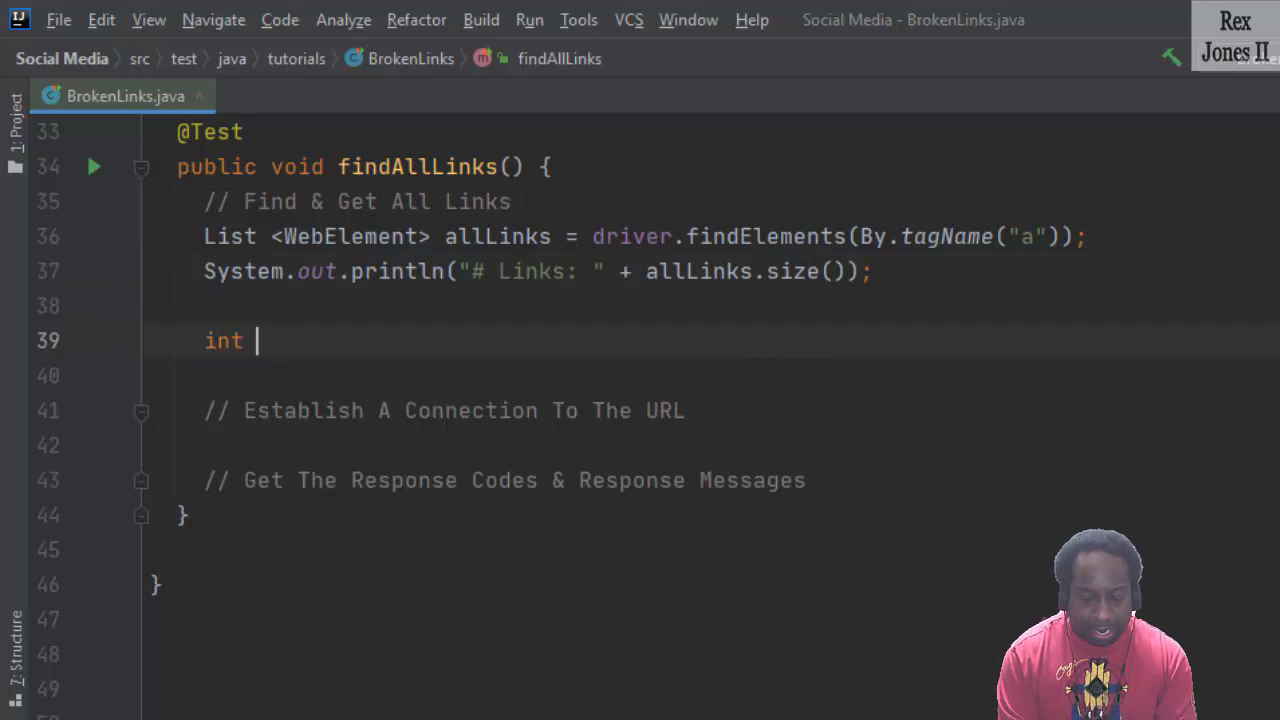
type("i = 1")
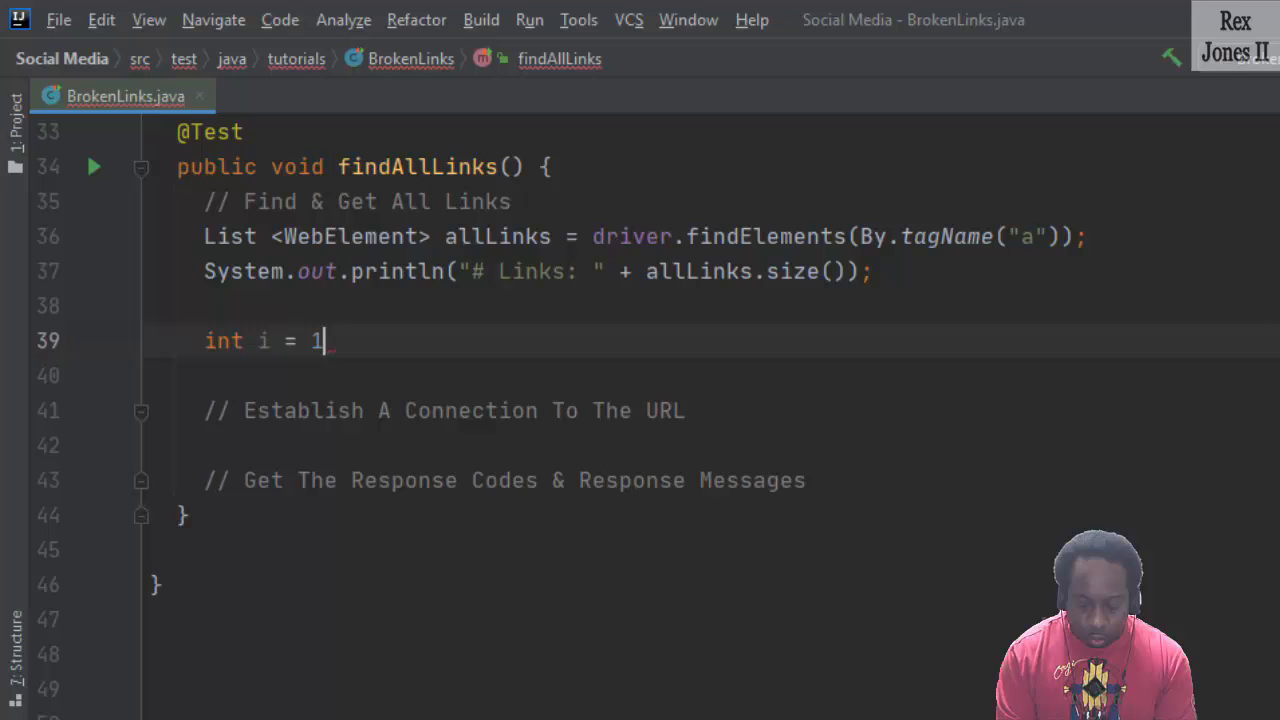
type(";")
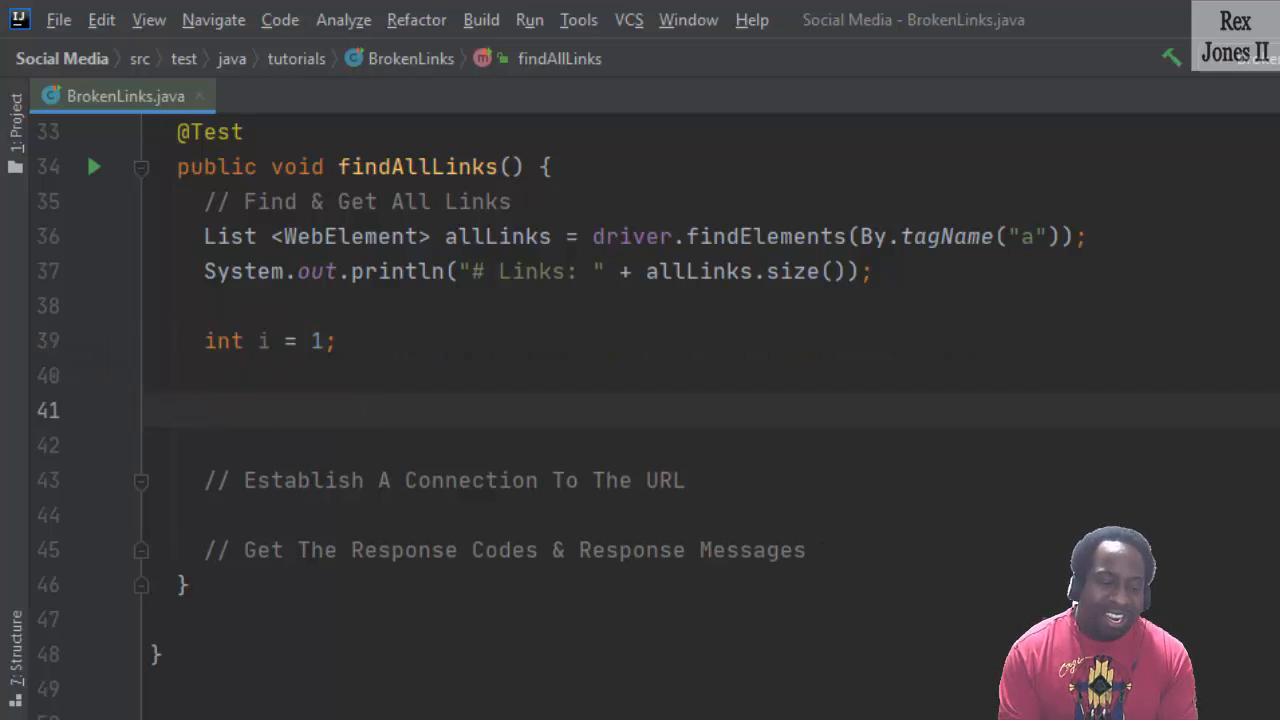
type("for (:")
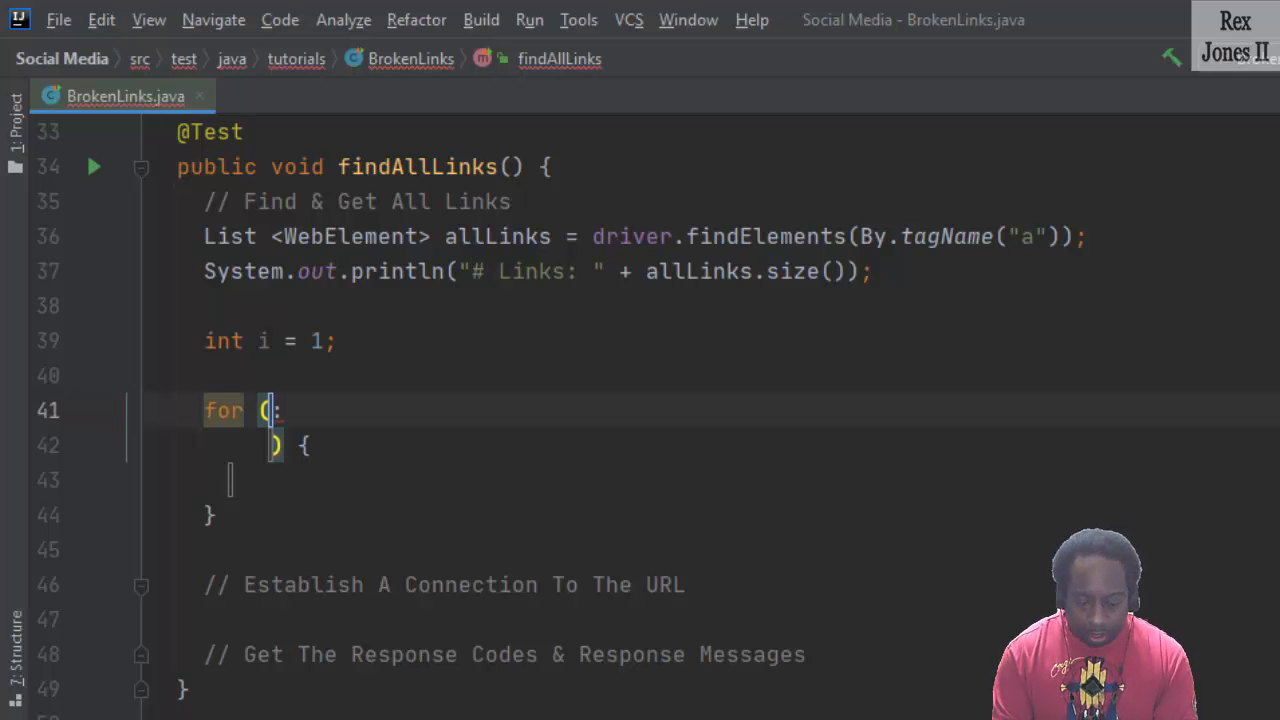
Loop over (WebElement link : allLinks) storing String url = link.getAttribute("href");.
type("WebElemewnt")
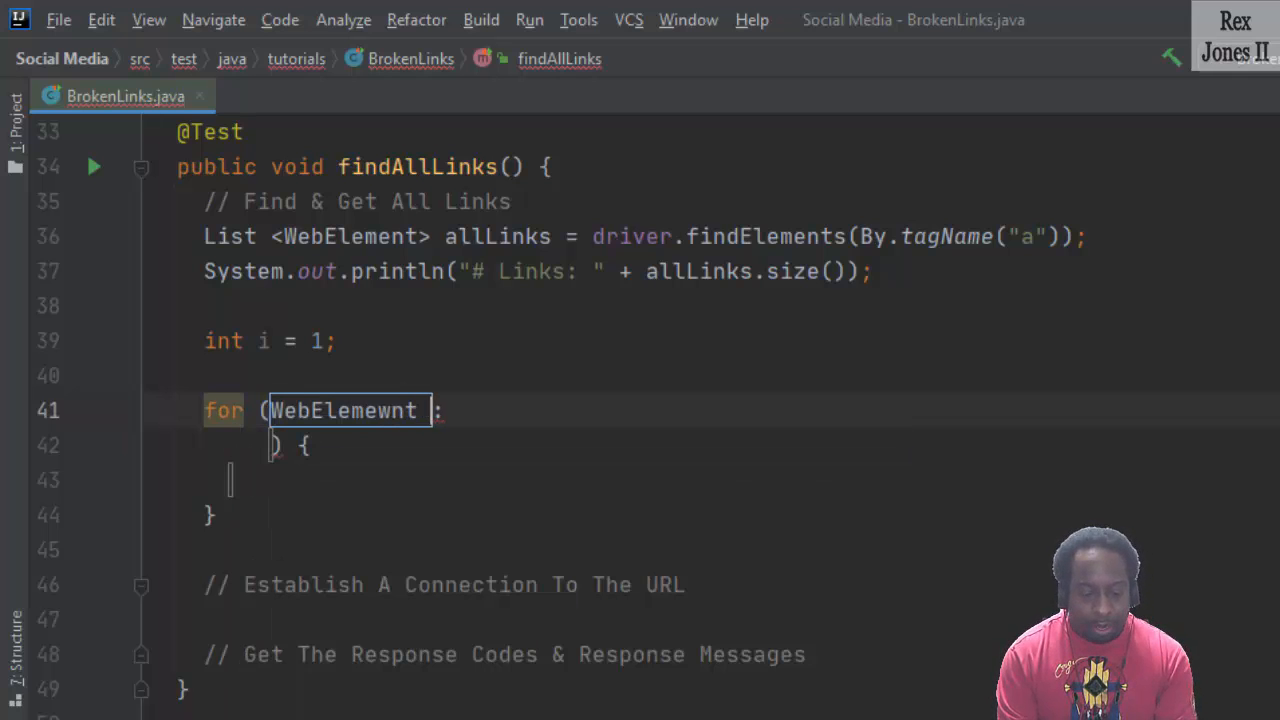
type("link")
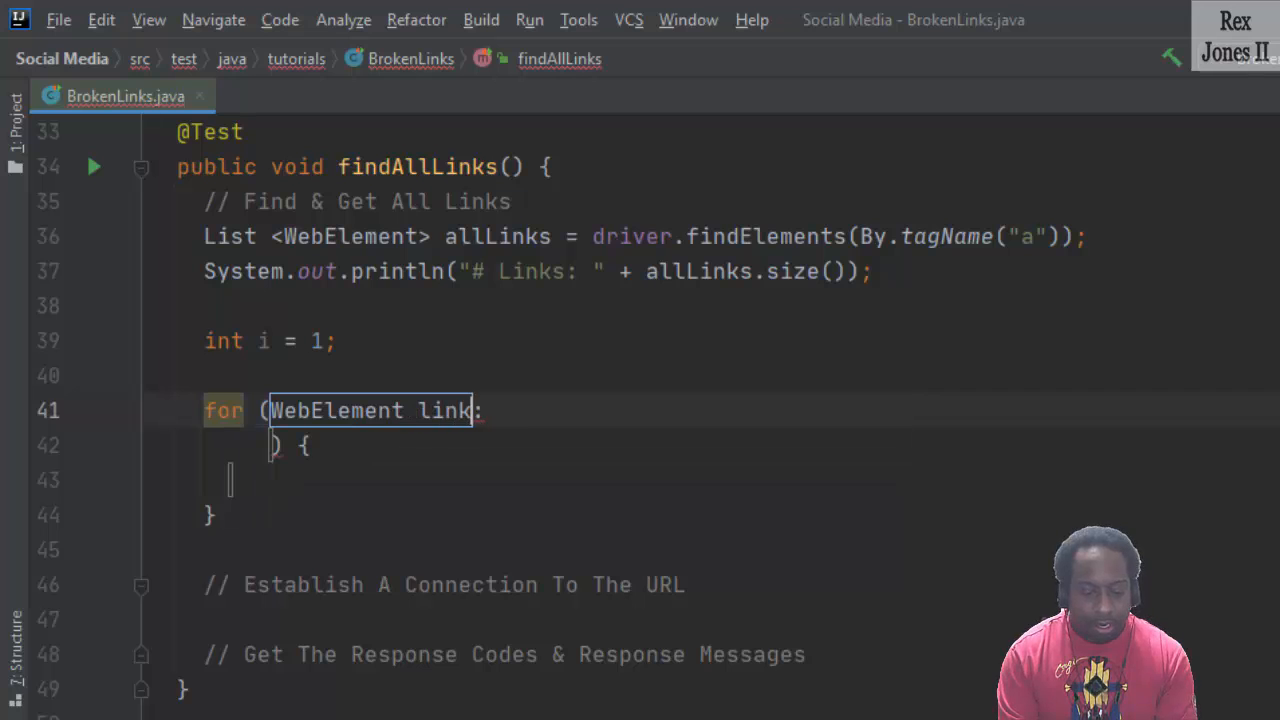
type(": allLinks) {")
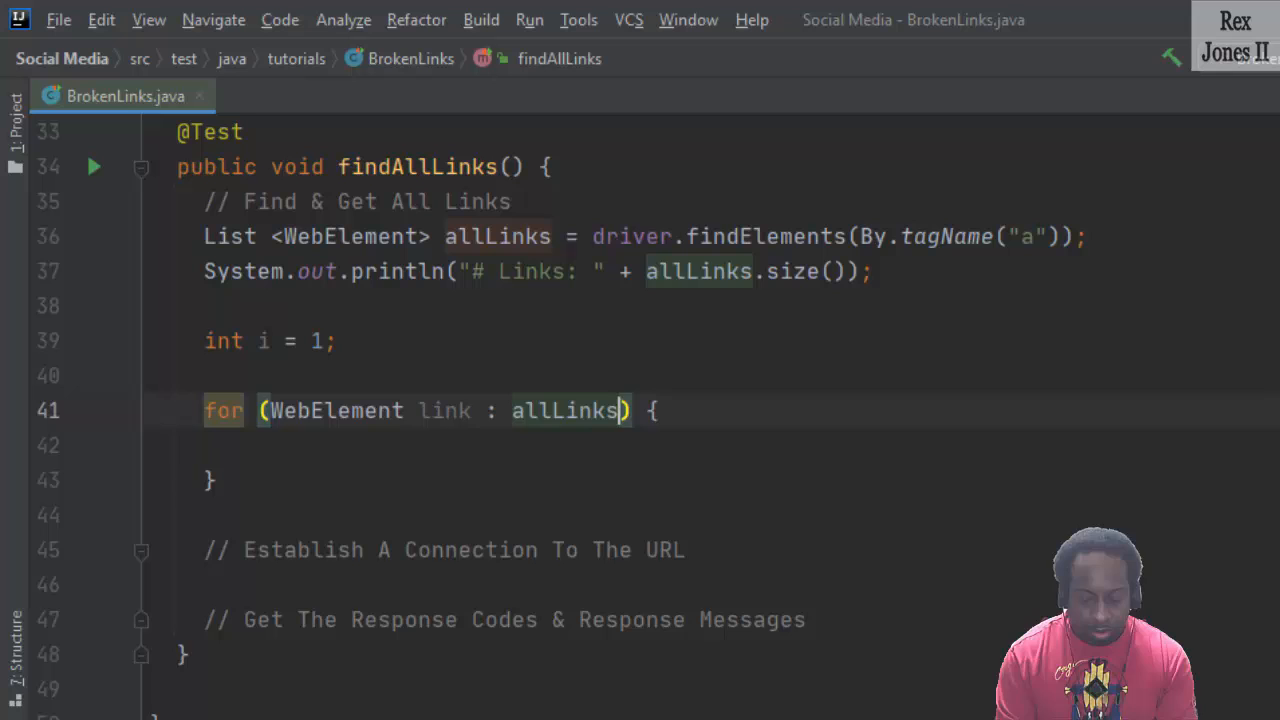
type("link")
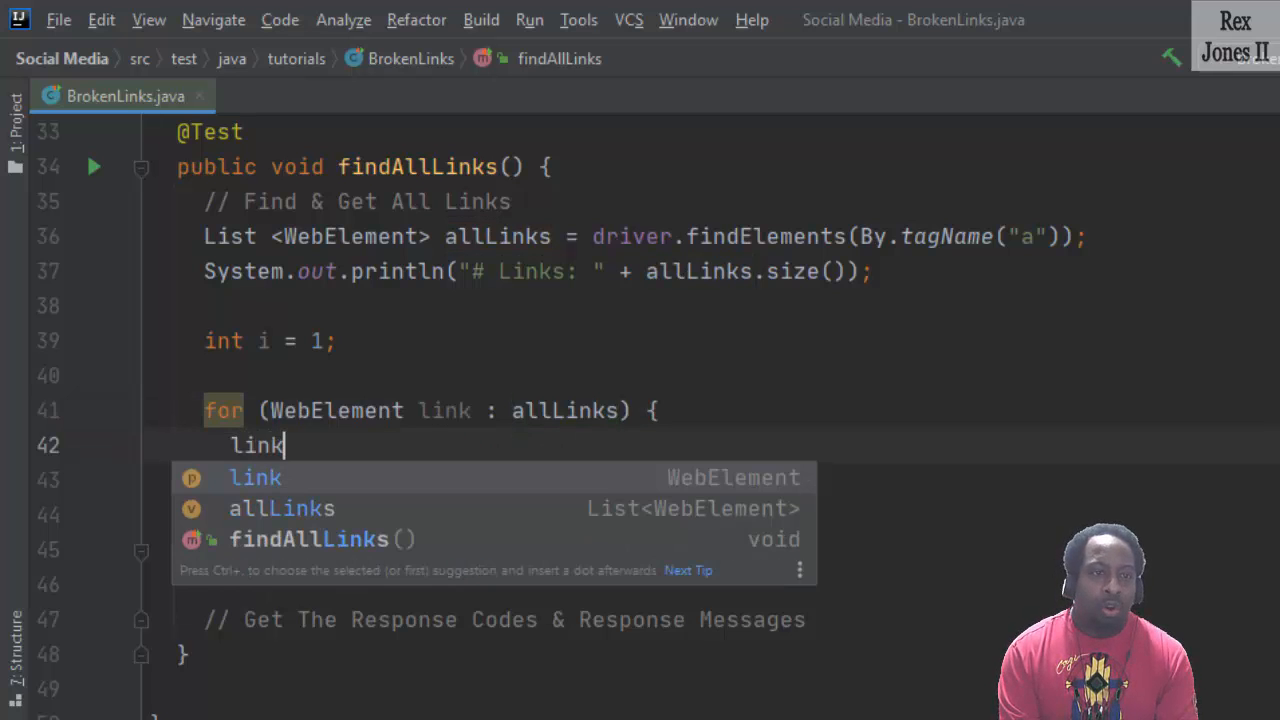
type(".getAttribute(\"hr")
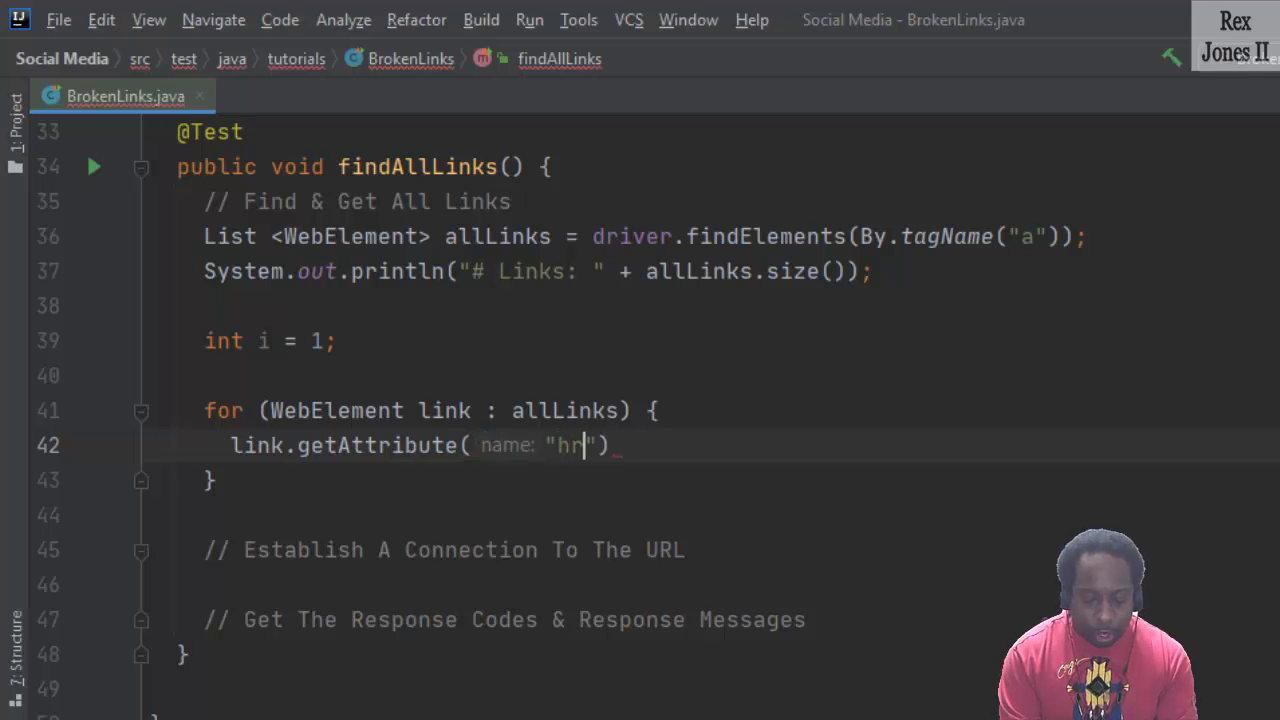
type("ef\");")
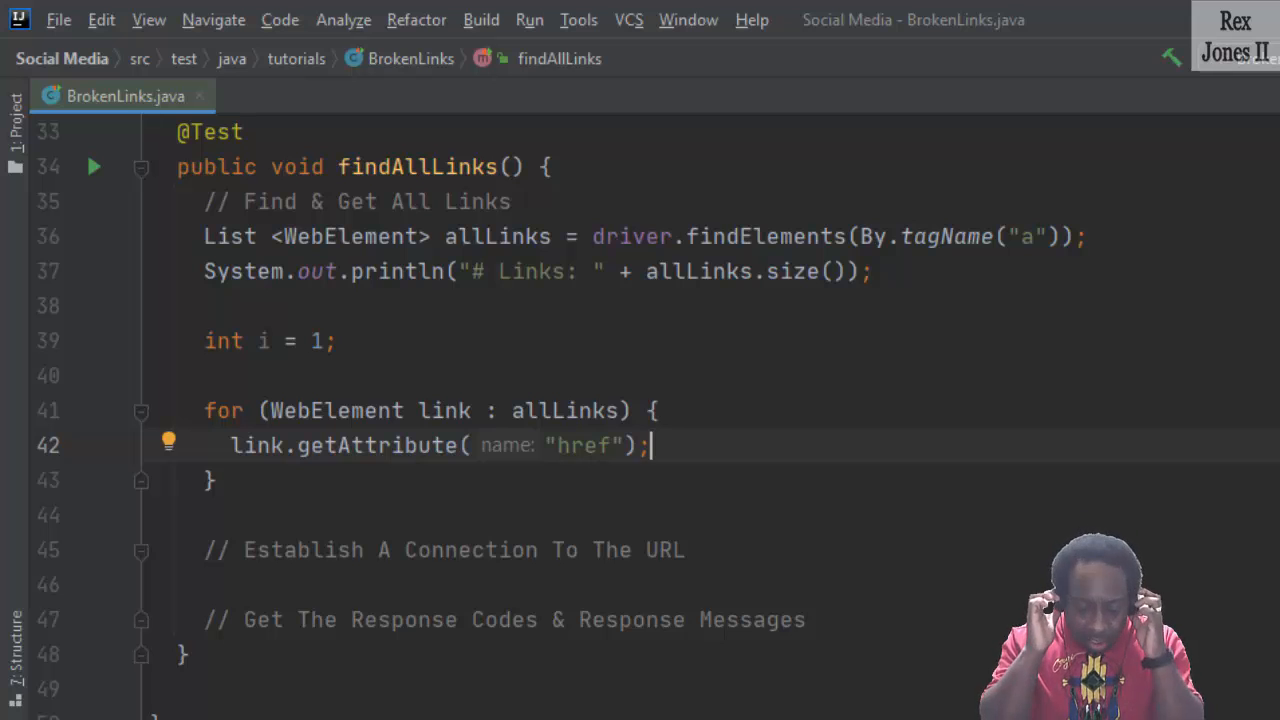
type("String url =")
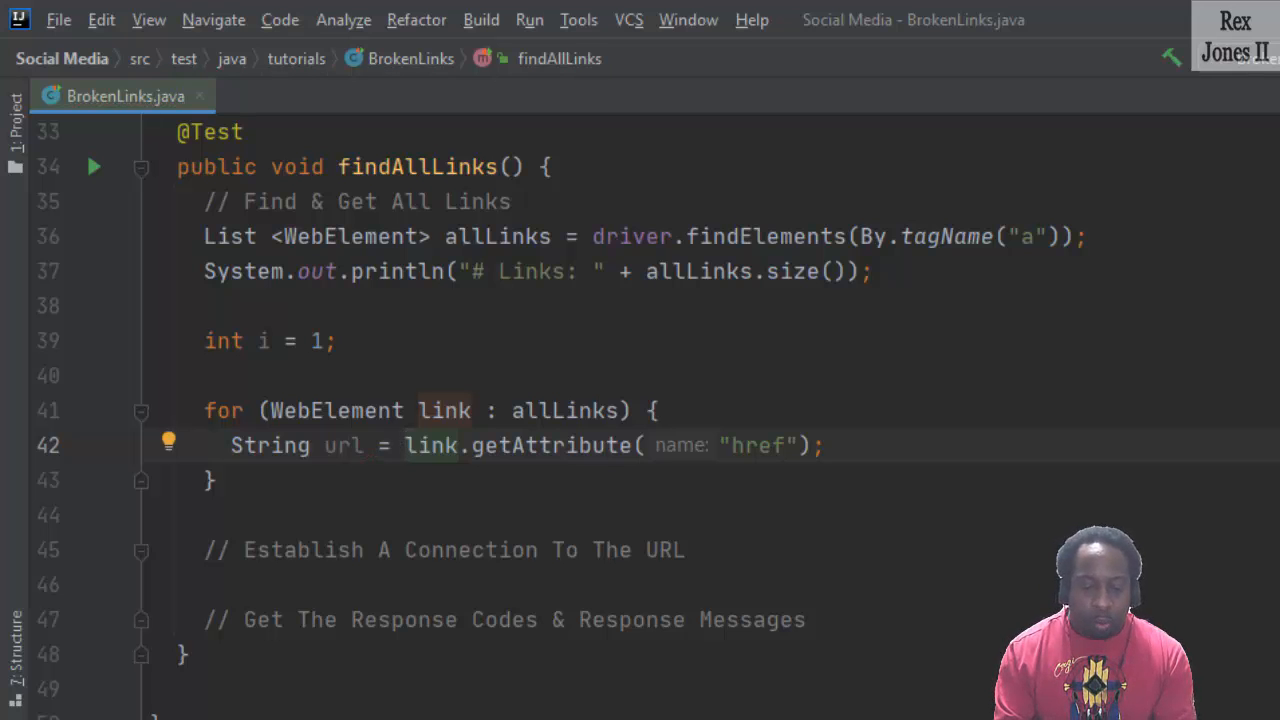
key("Return")
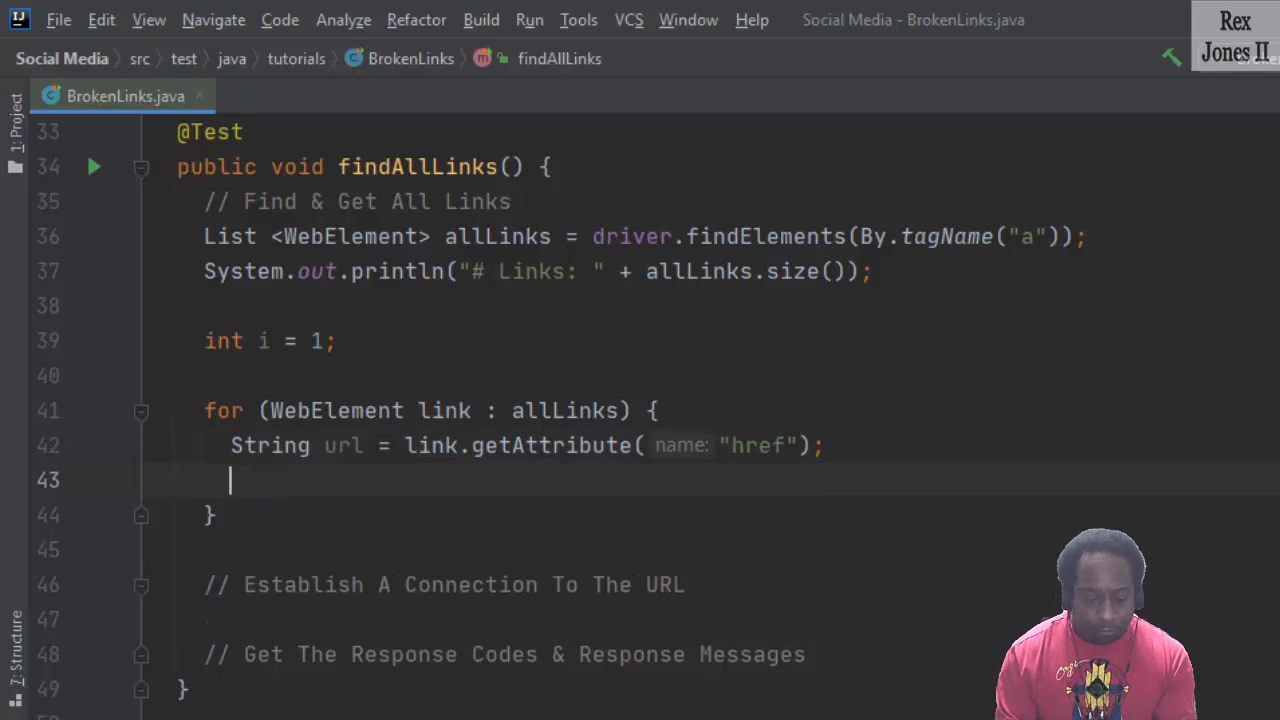
Add if (url != null && !url.contains("javascript")) inside the loop.
type("if")
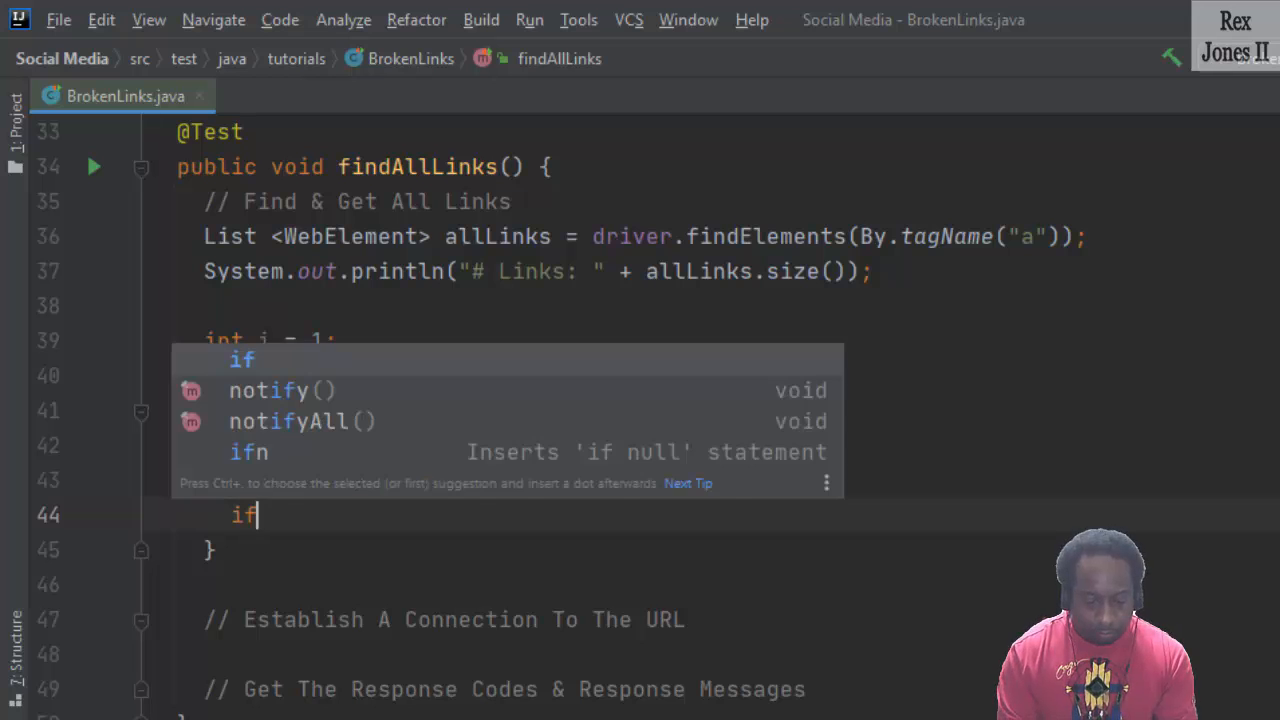
type("url )")
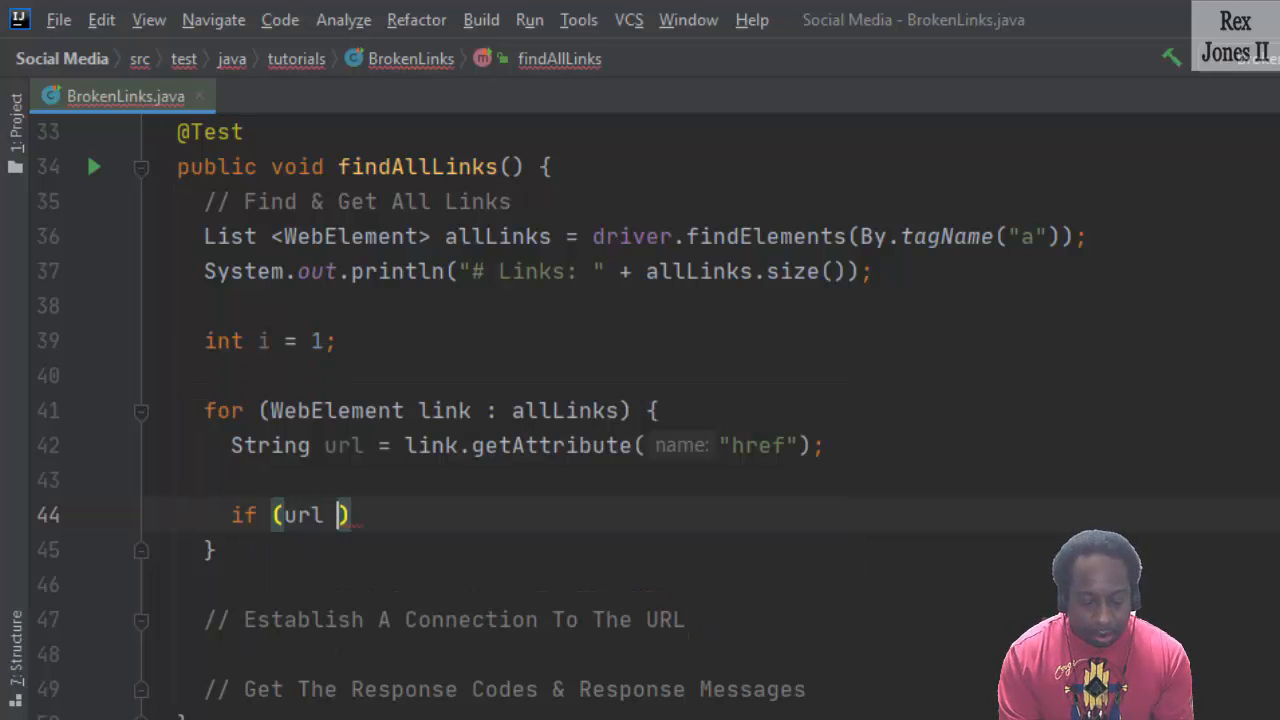
type("!=")
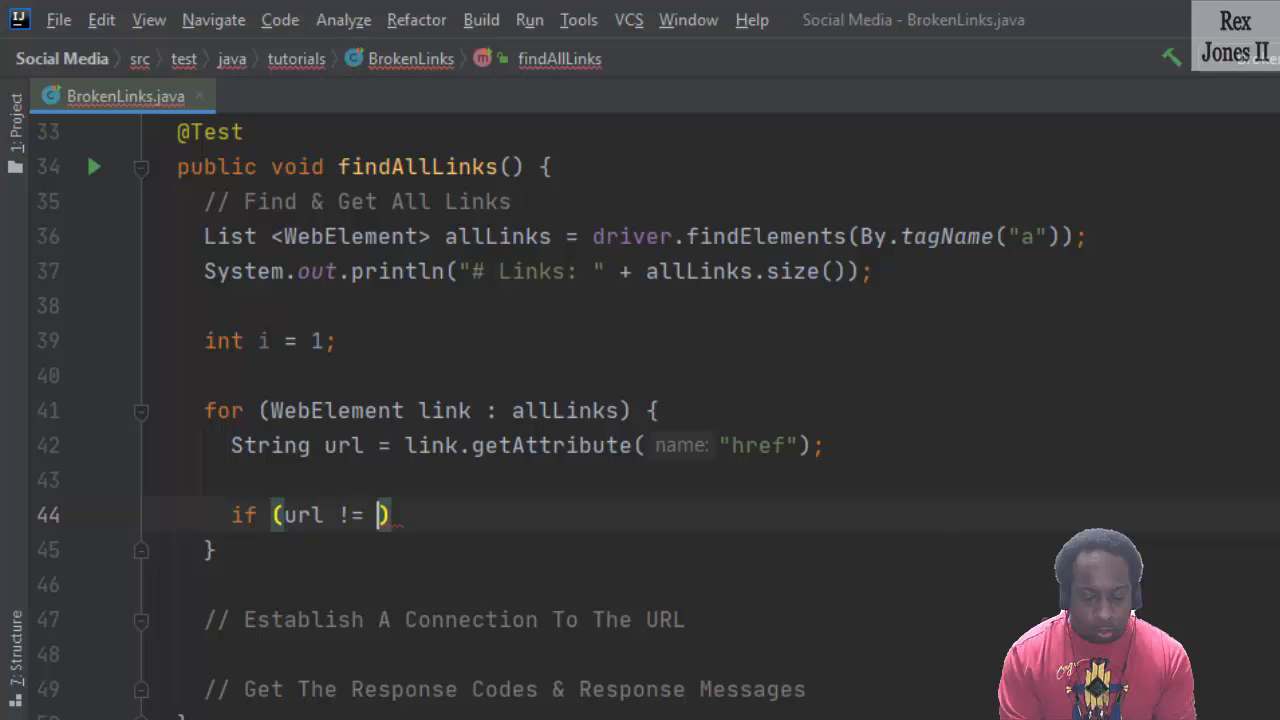
type("null &&")
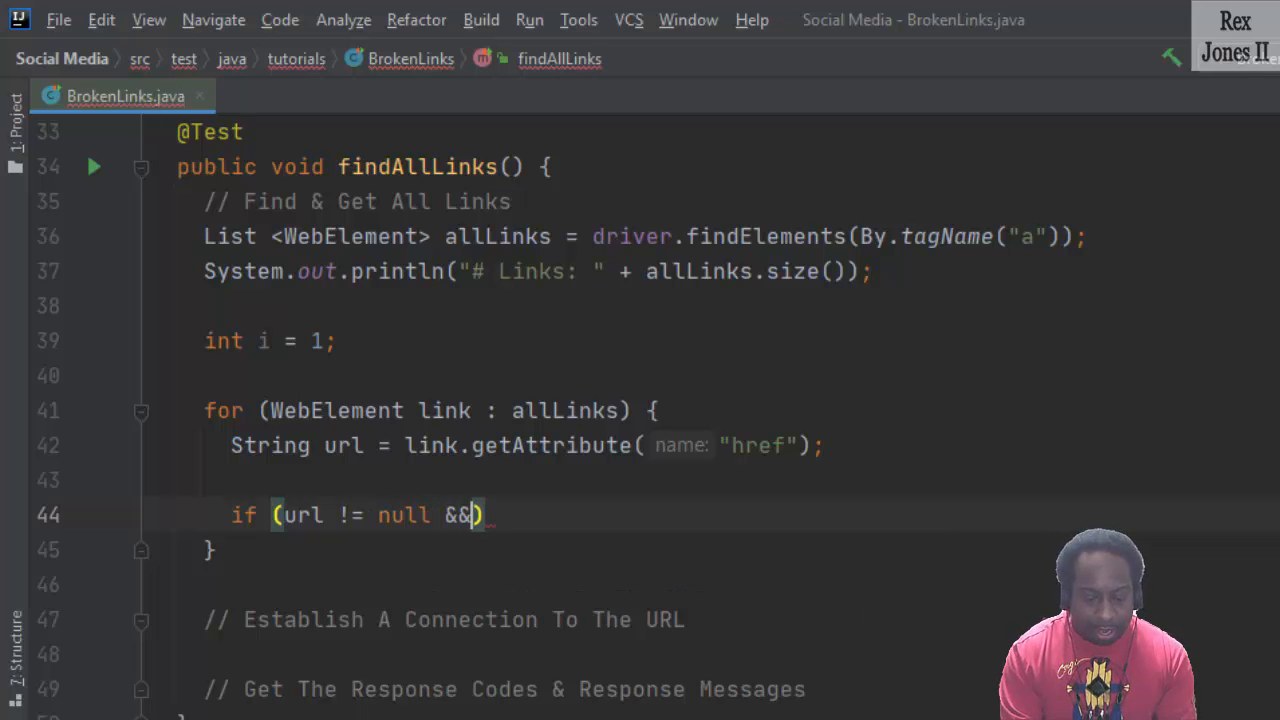
type("!url")
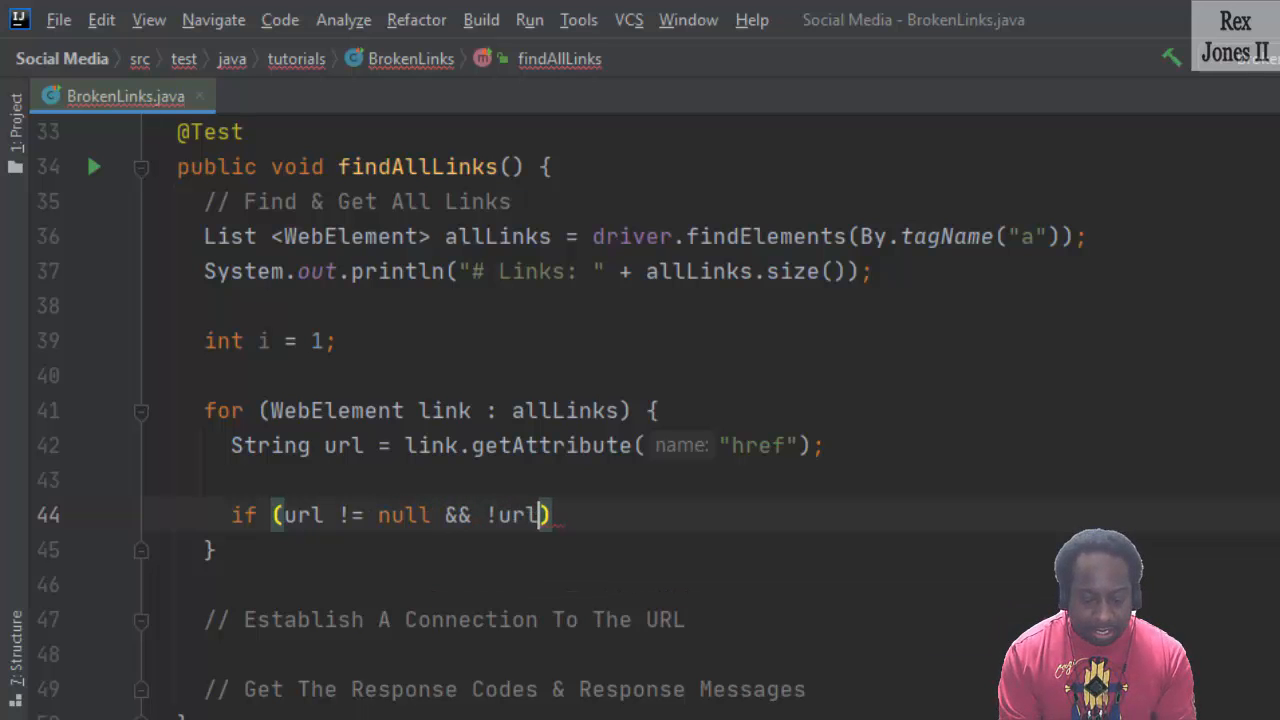
type(".contains(\"")
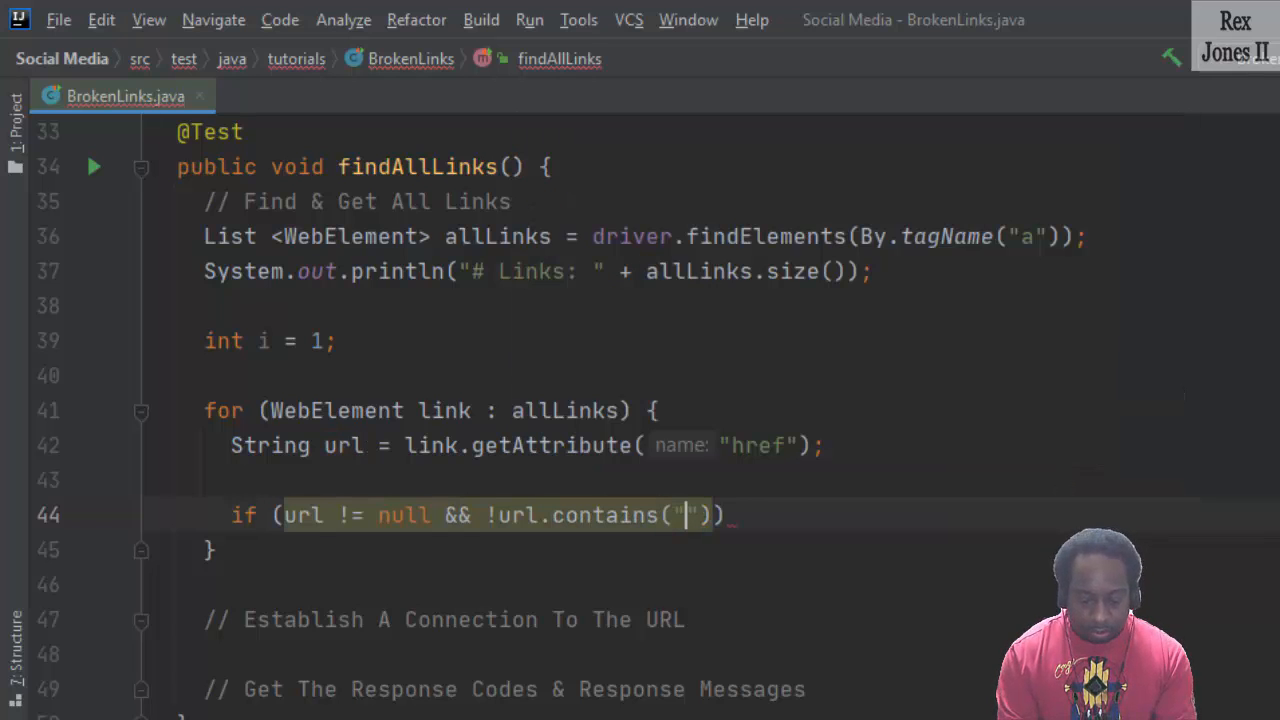
type("javascript")
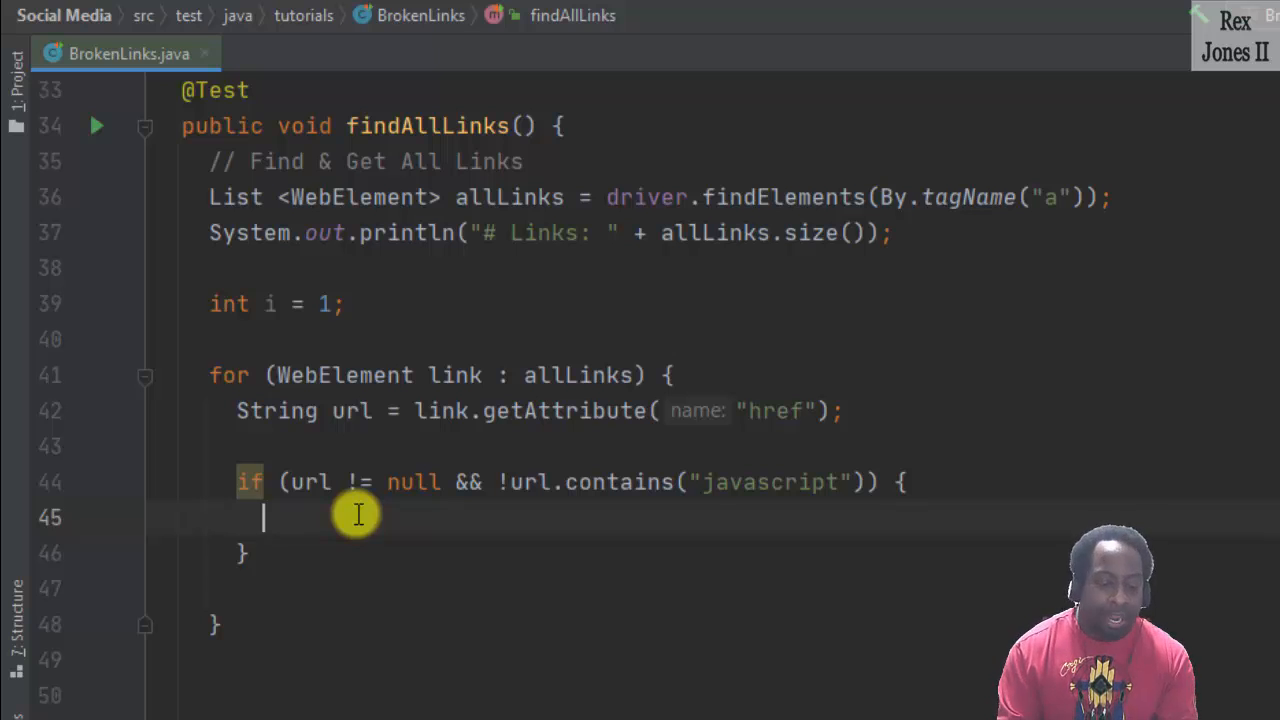
Under the connection comment, declare HttpURLConnection connection = with an (HttpURLConnection) cast.
type("// Establish A Connection To The URL")
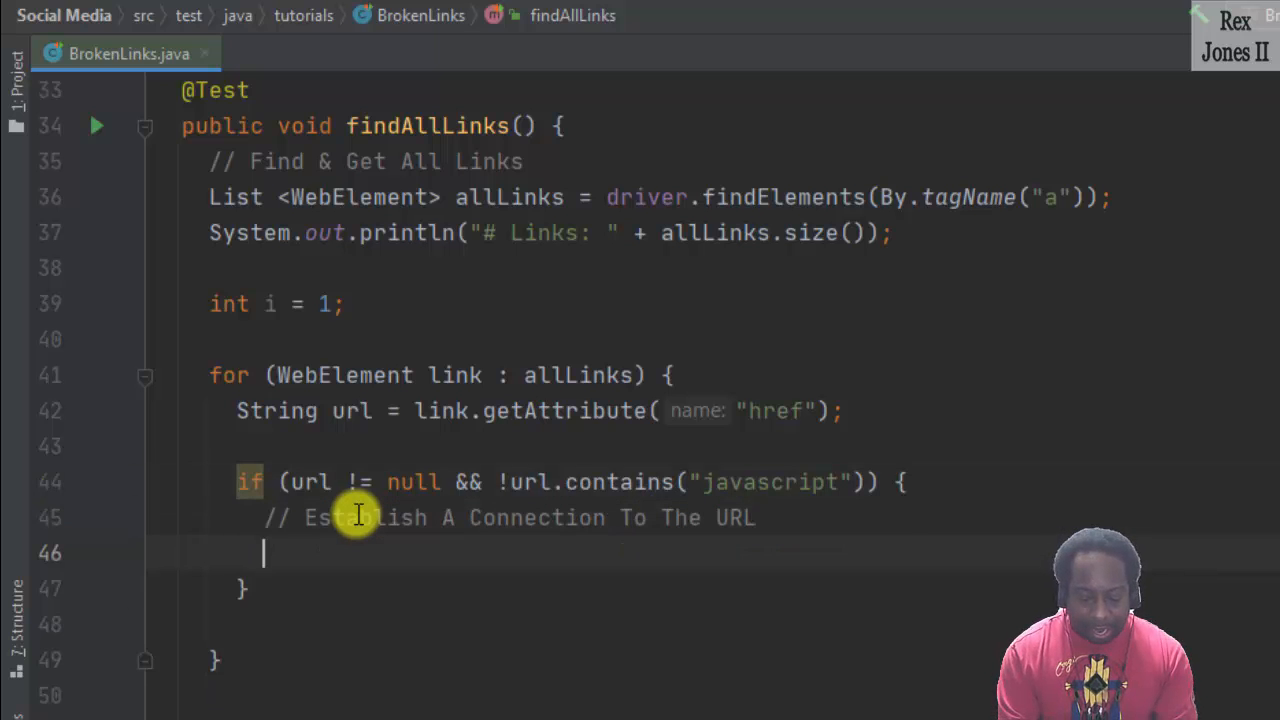
type("HttpURLConnection")
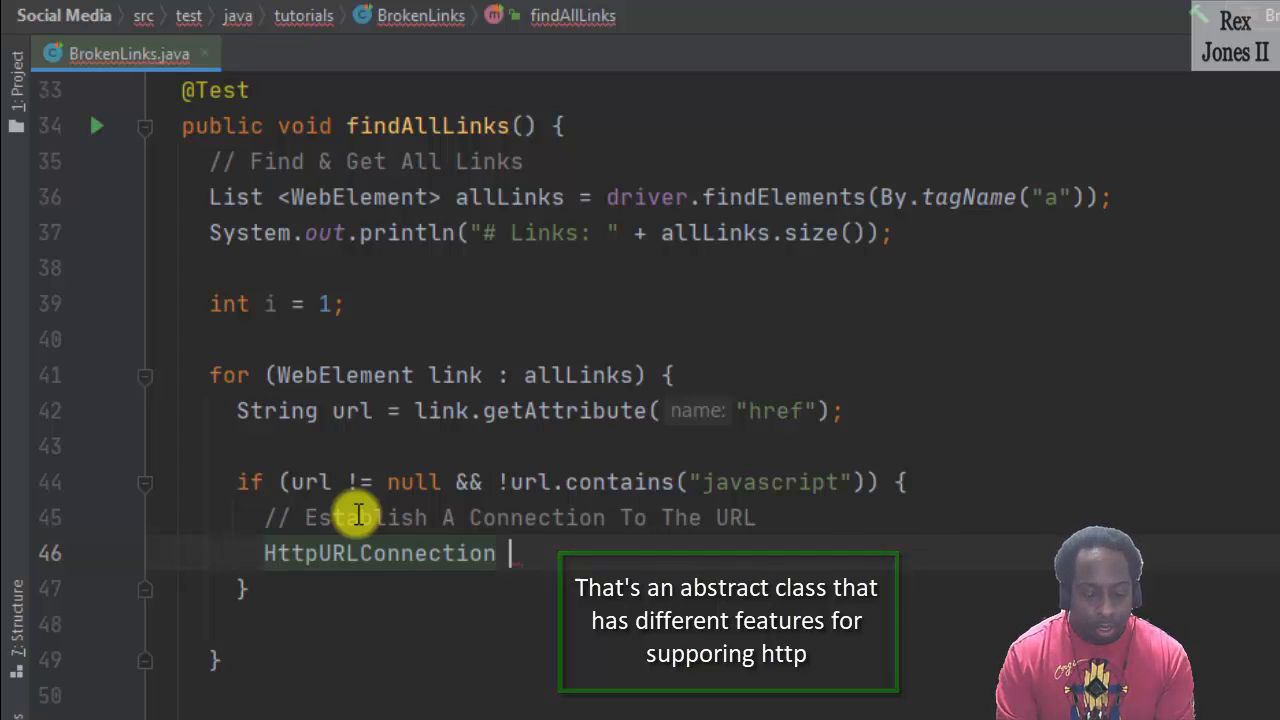
type("connection =")
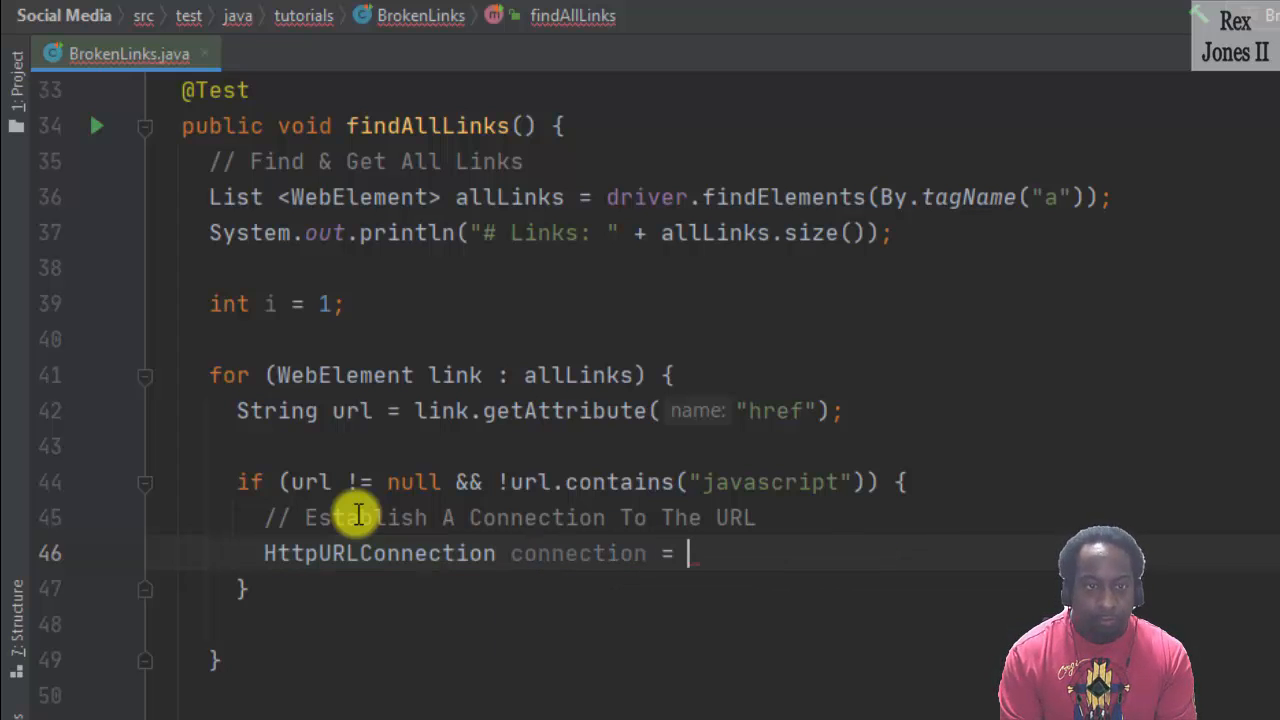
type("()")
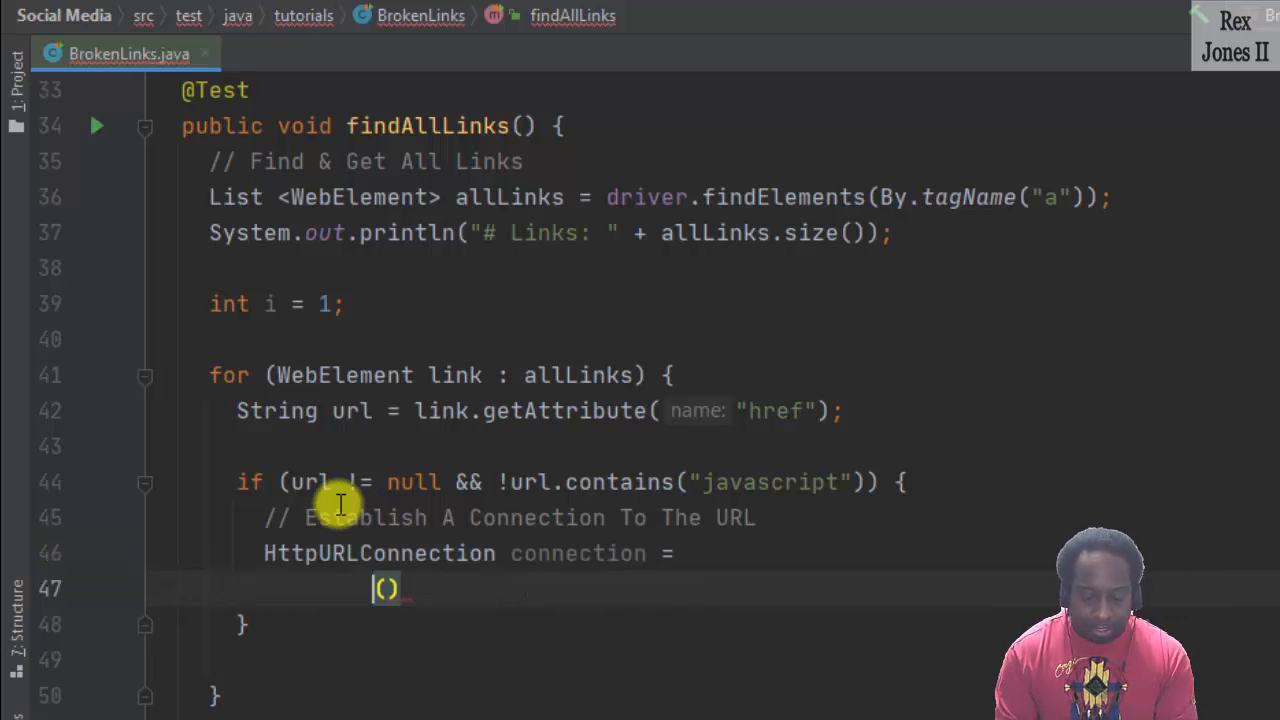
type("Http")
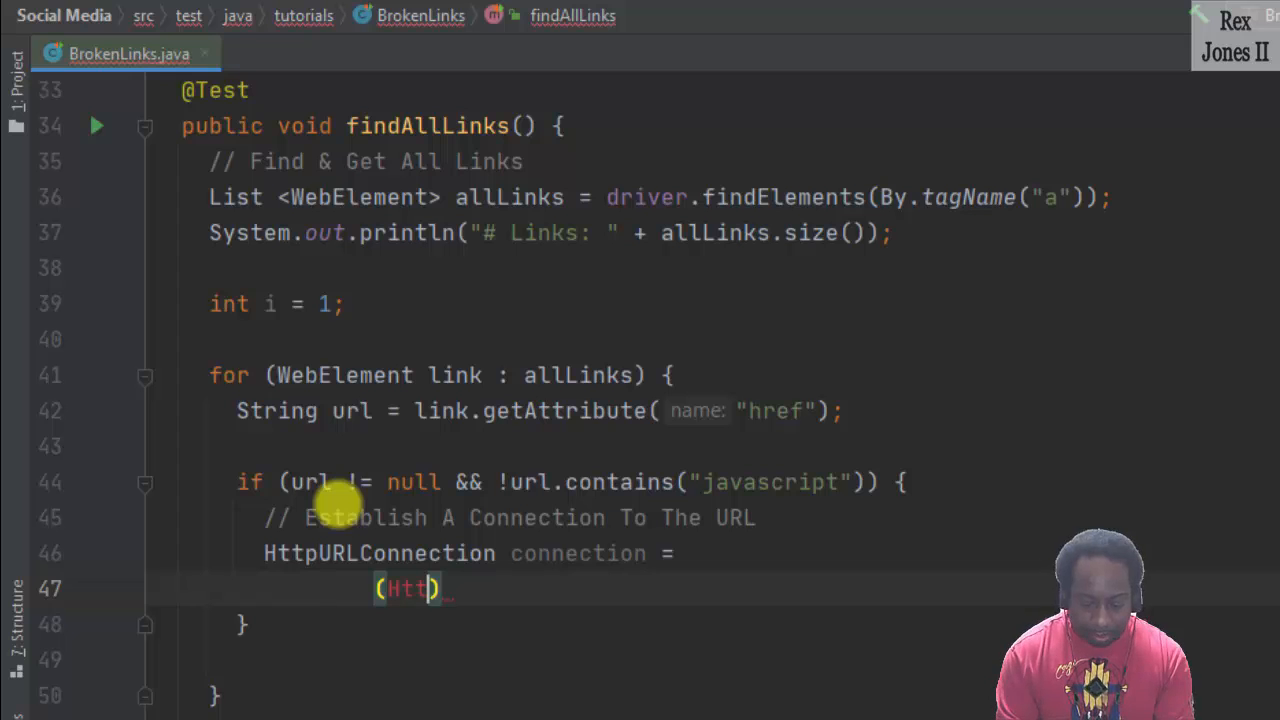
type("U")
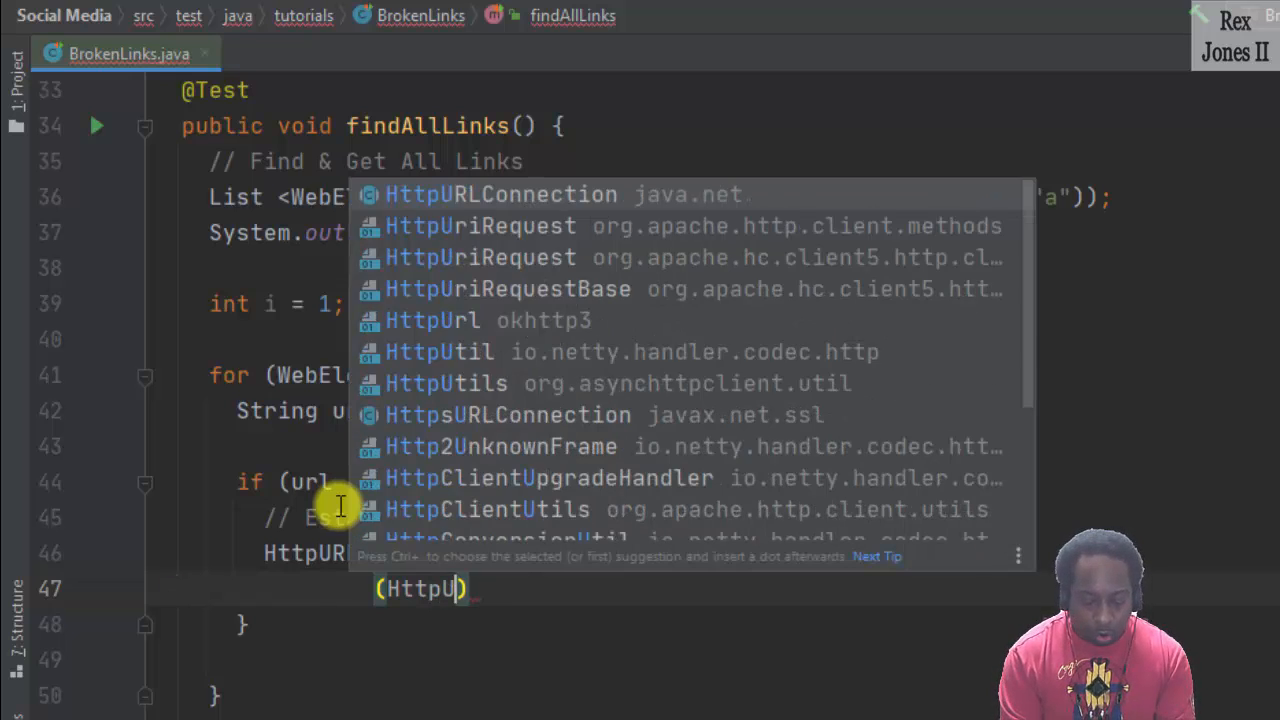
left_click(500, 194)
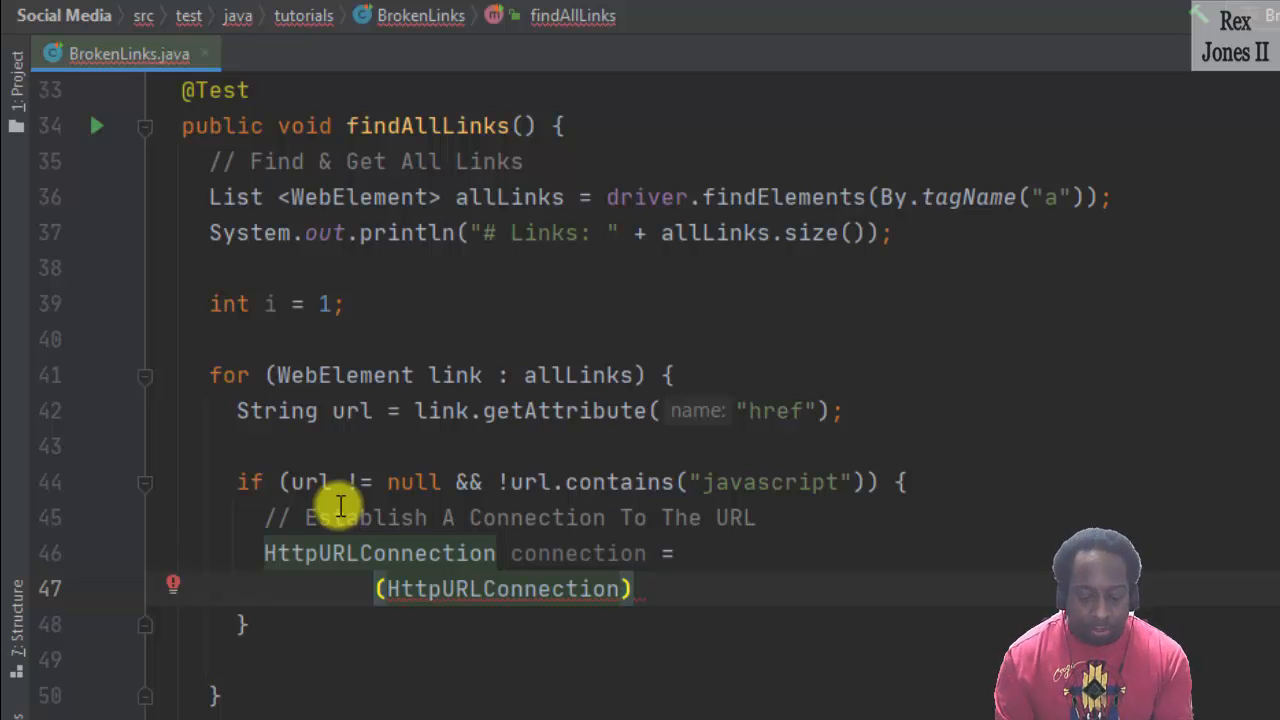
Assign new URL(url).openConnection() to the connection variable.
type("new")
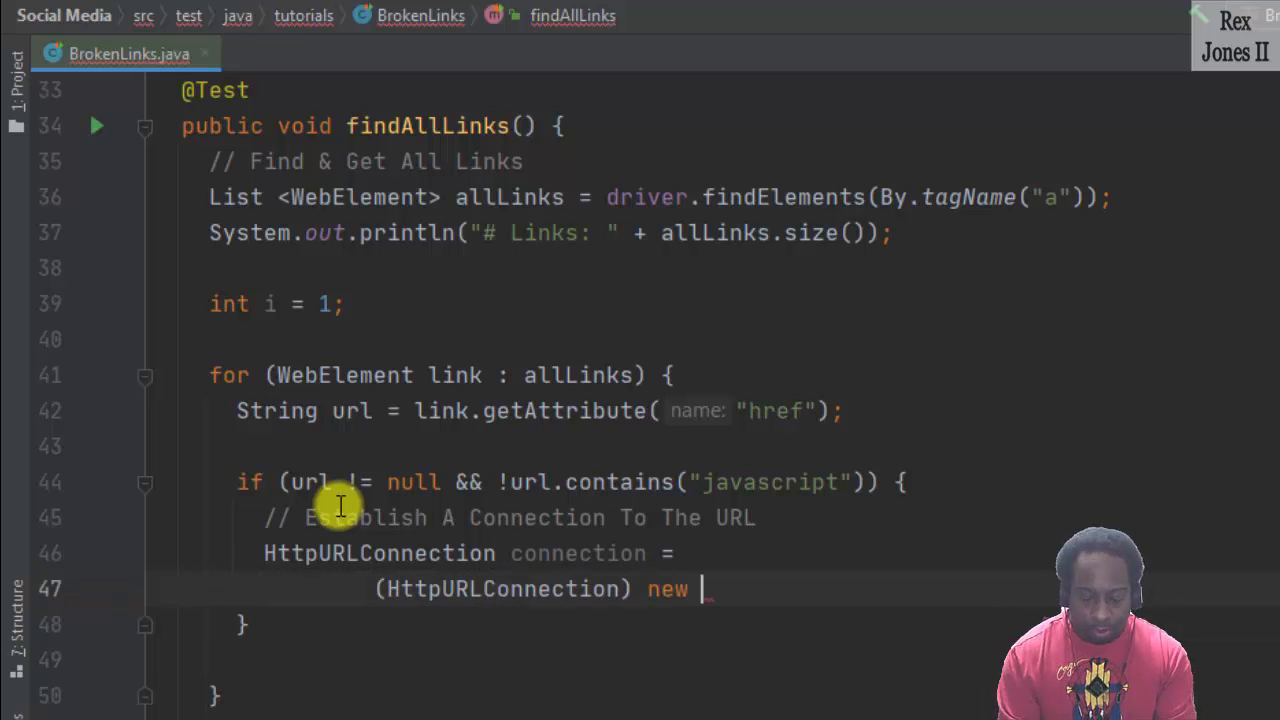
type("URL()")
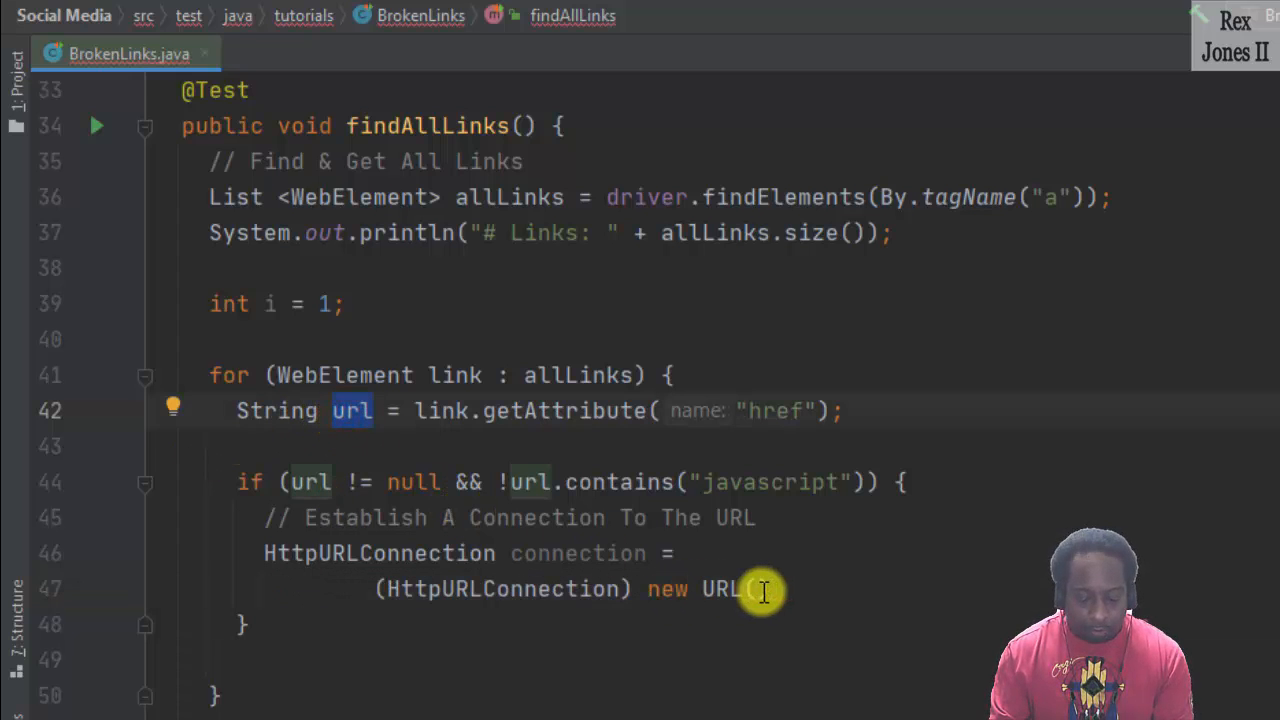
type("url")
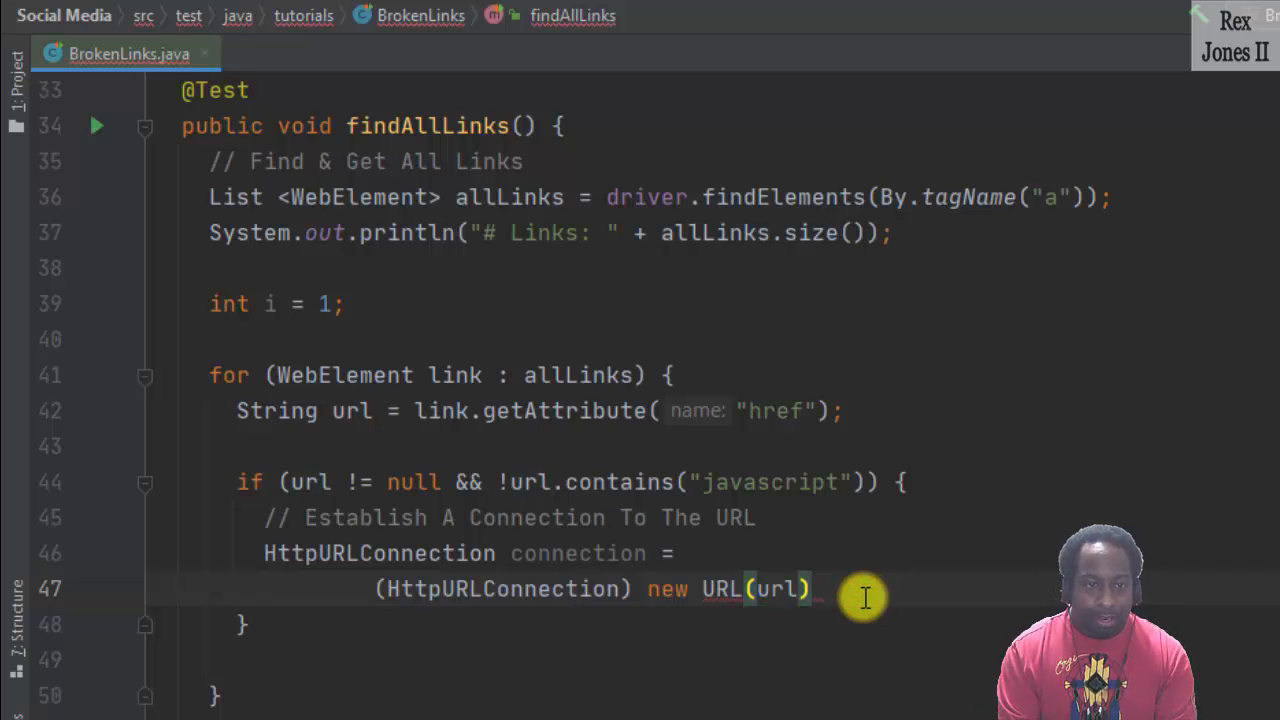
type("o")
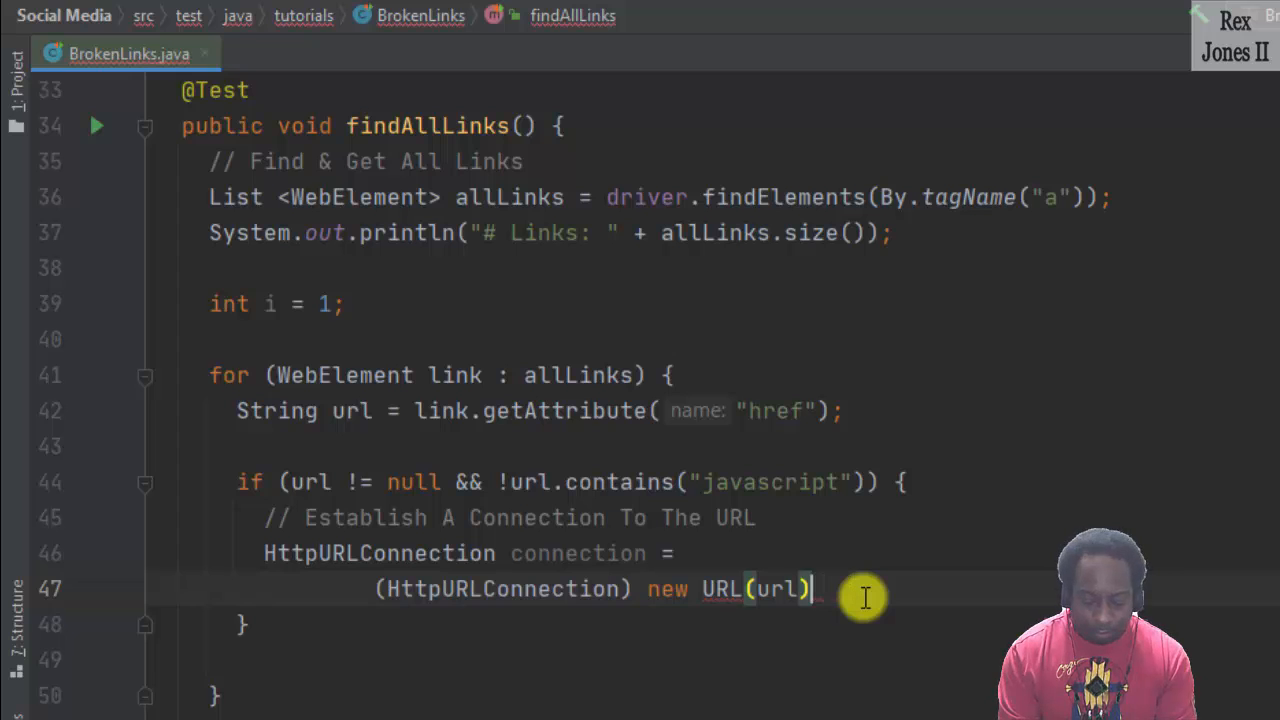
type(".openConnection()")
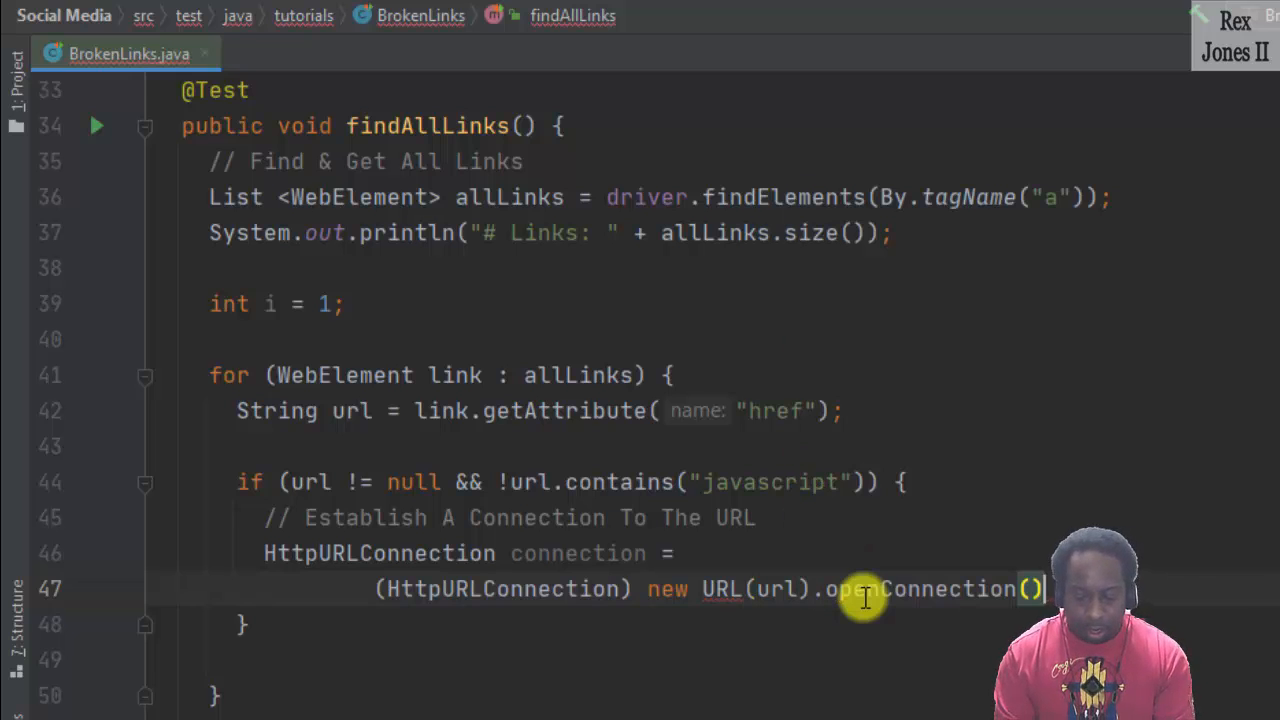
mouse_move(622, 588)
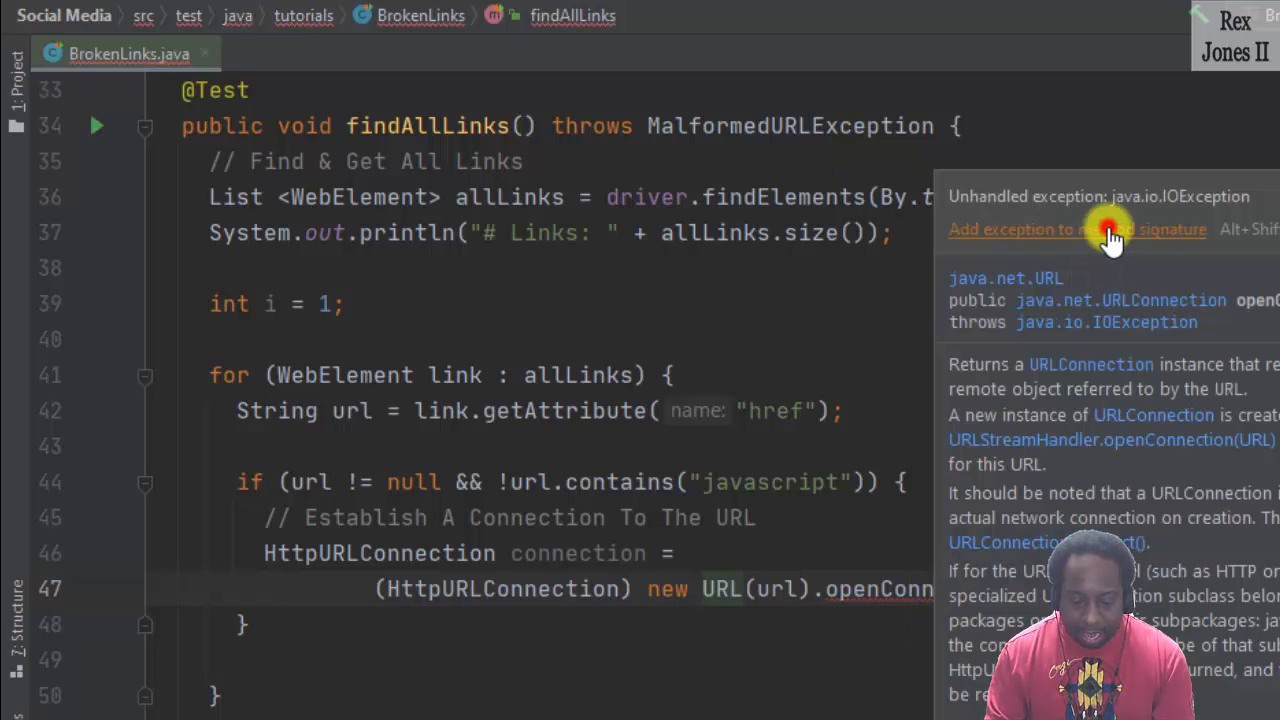
Add throws IOException to findAllLinks via the quick-fix and finish the statement.
left_click(1076, 228)
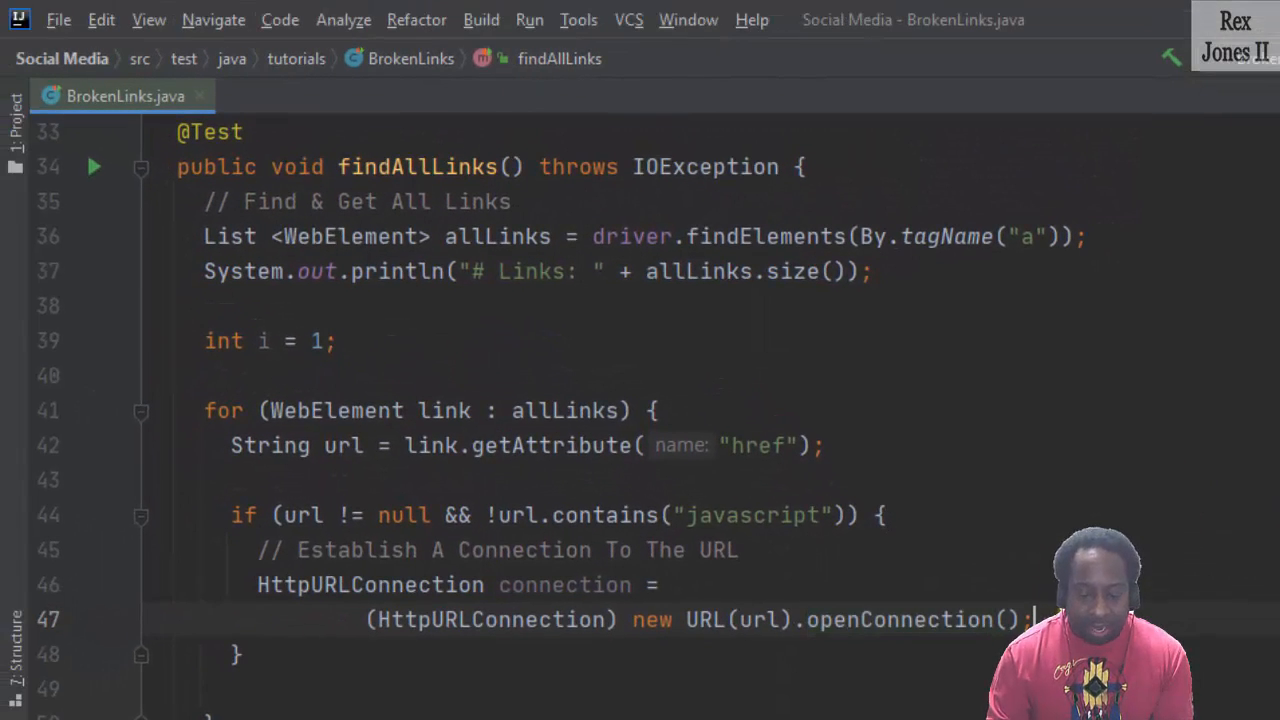
scroll("down", 3)
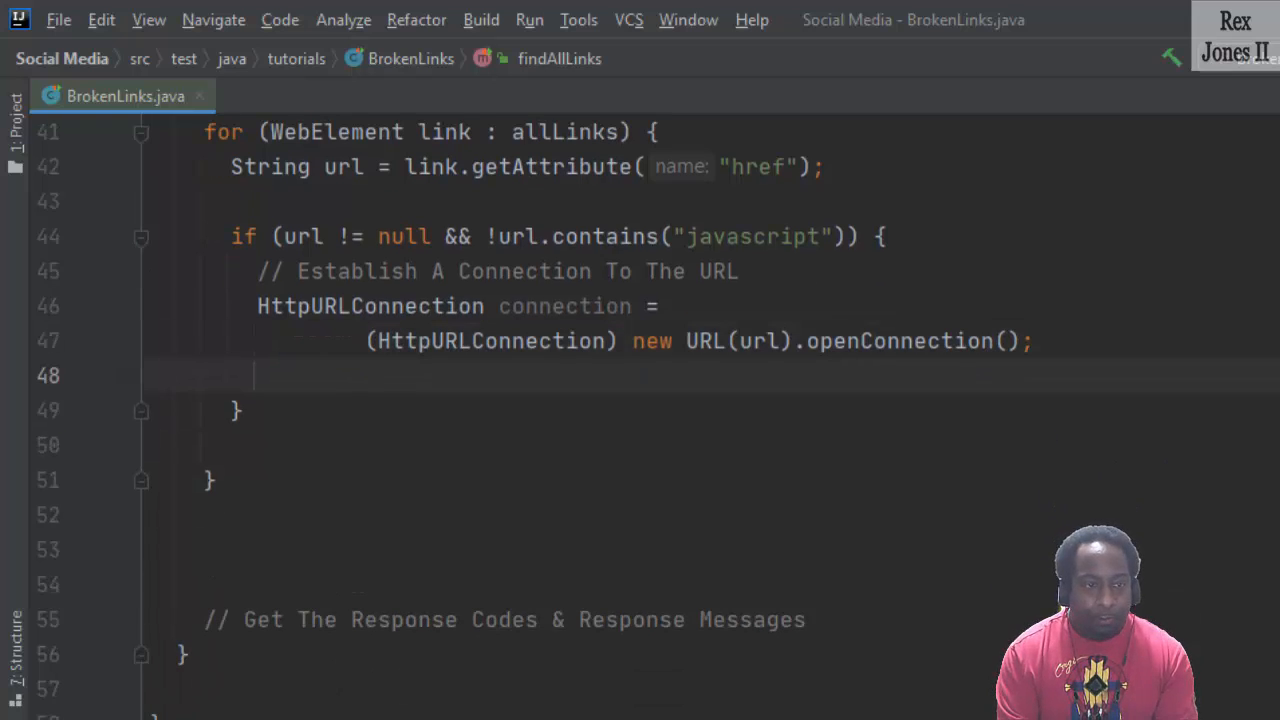
Add connection.connect(); after creating the connection.
type("connection")
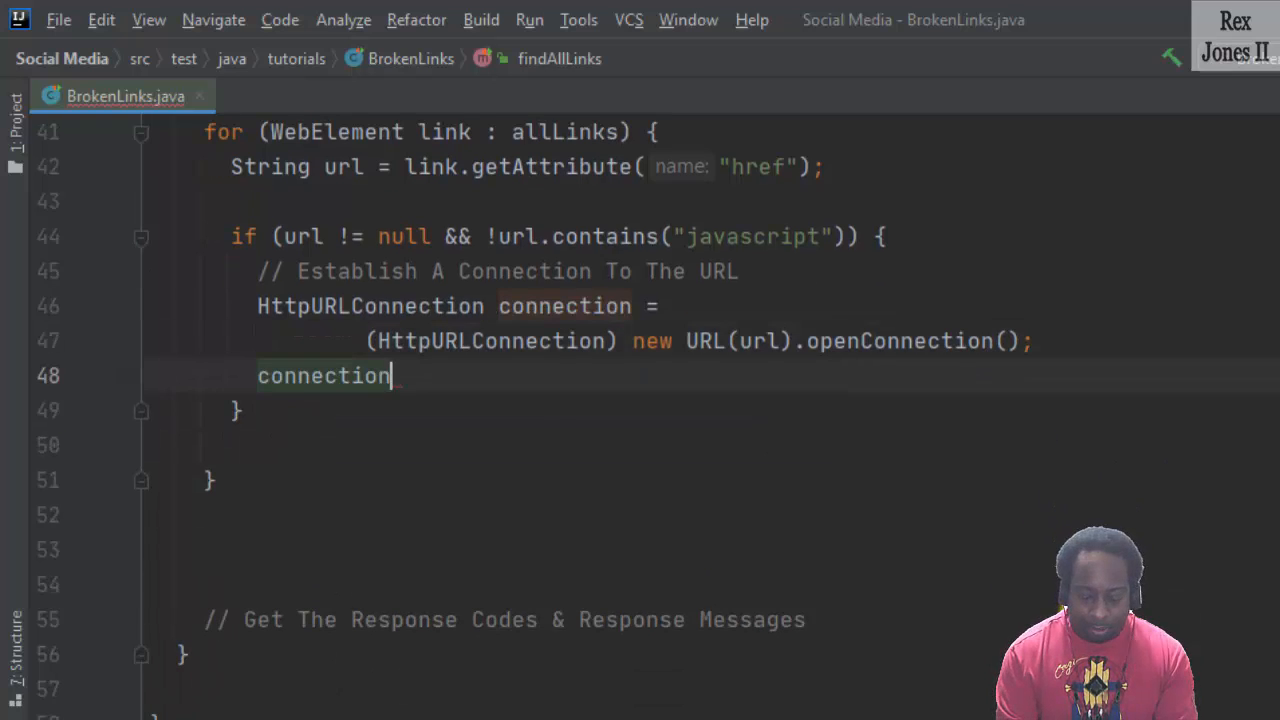
type(".connect();")
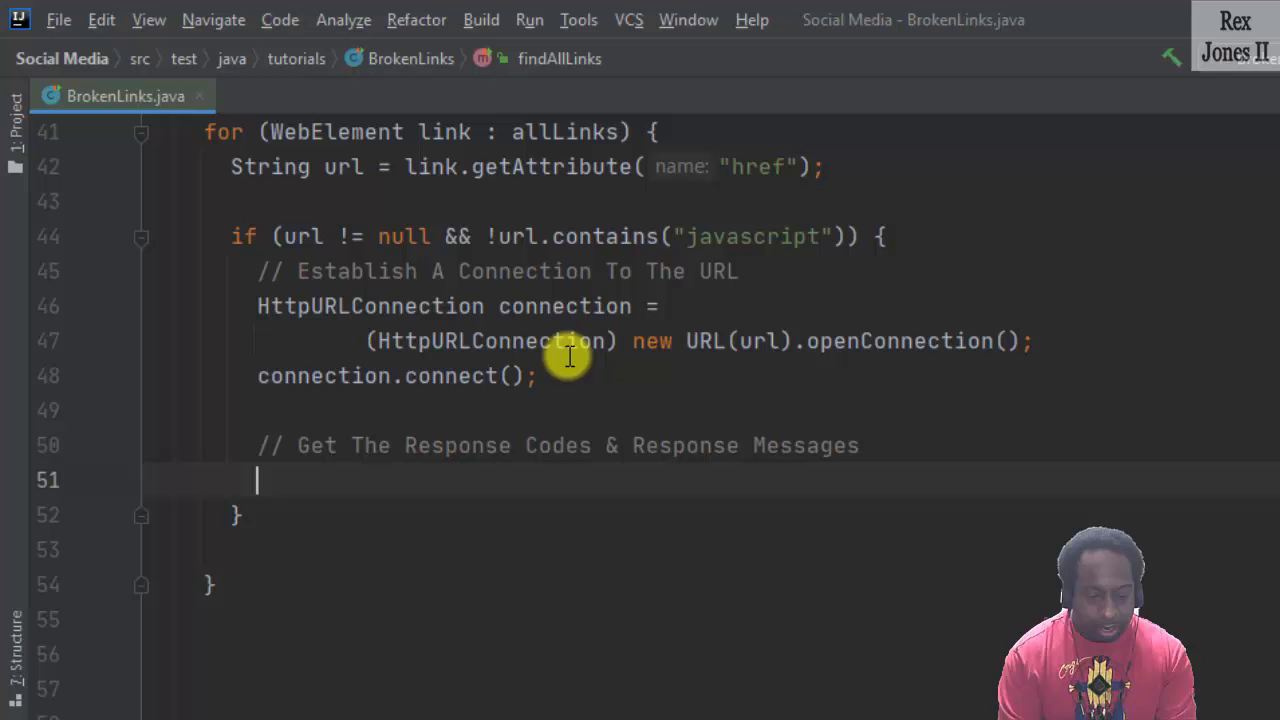
Add the connection.getResponseMessage() call via code completion.
type("connection.ge")
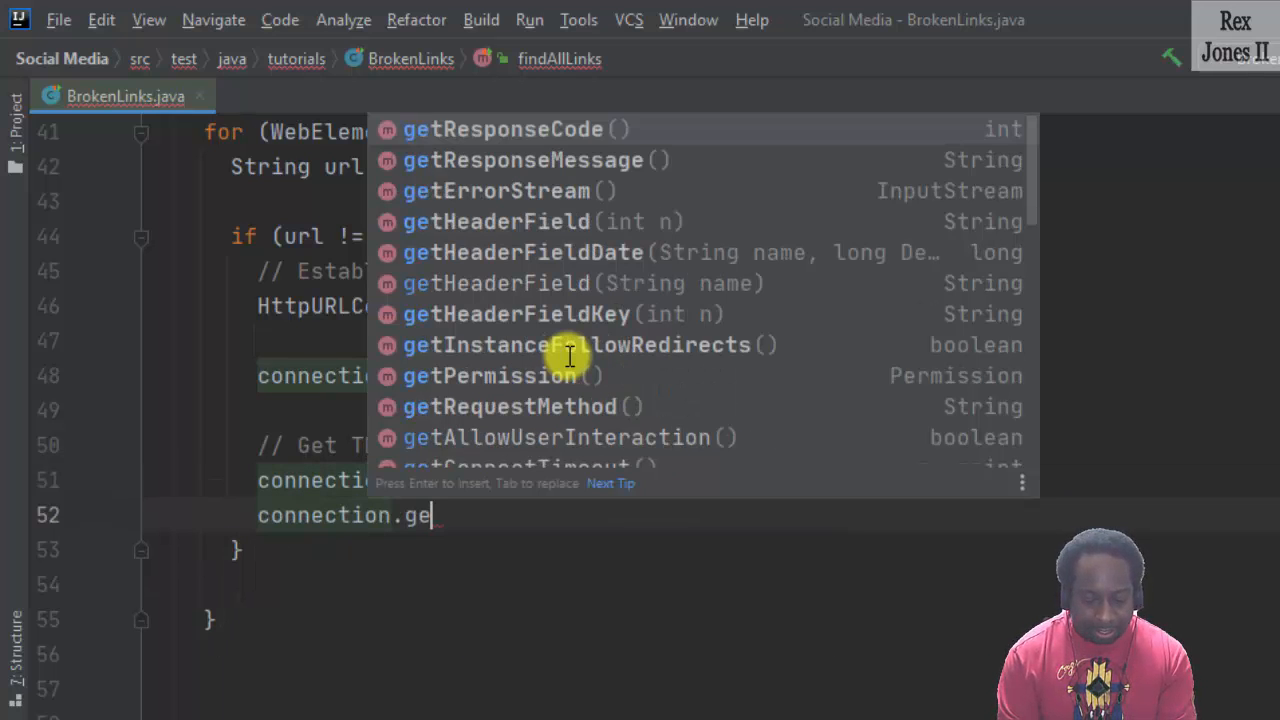
left_click(520, 160)
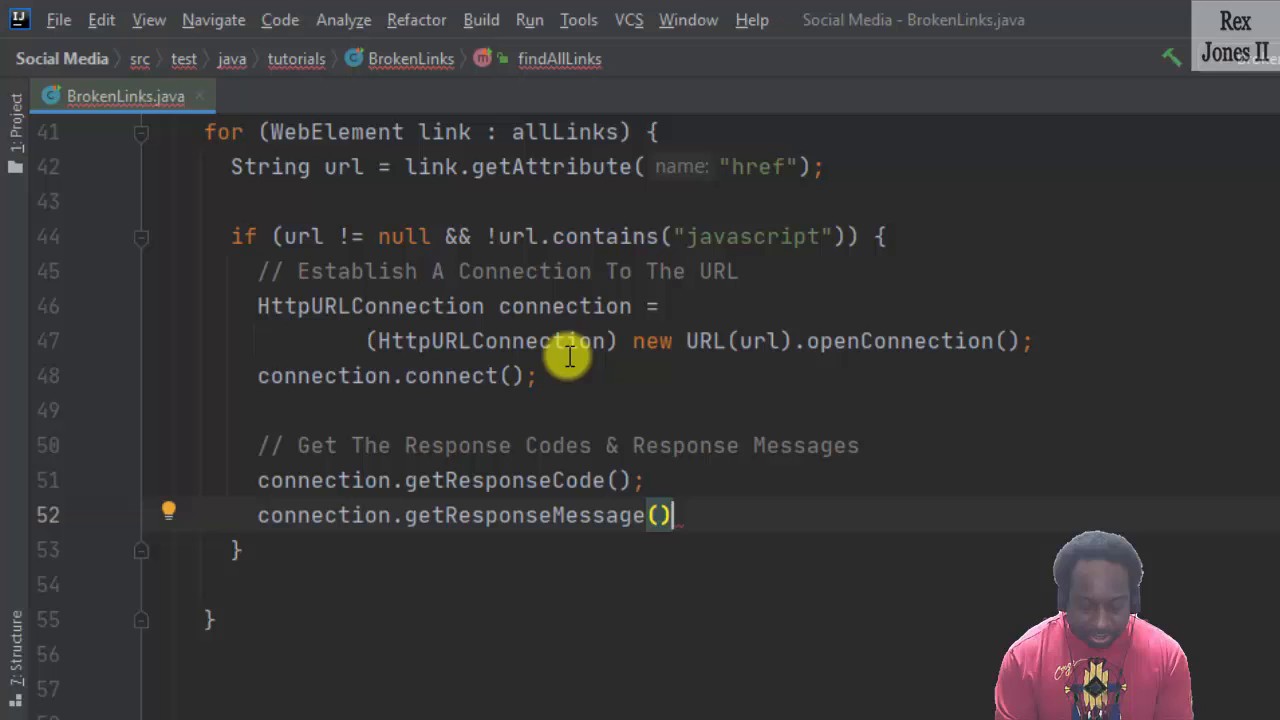
type(";")
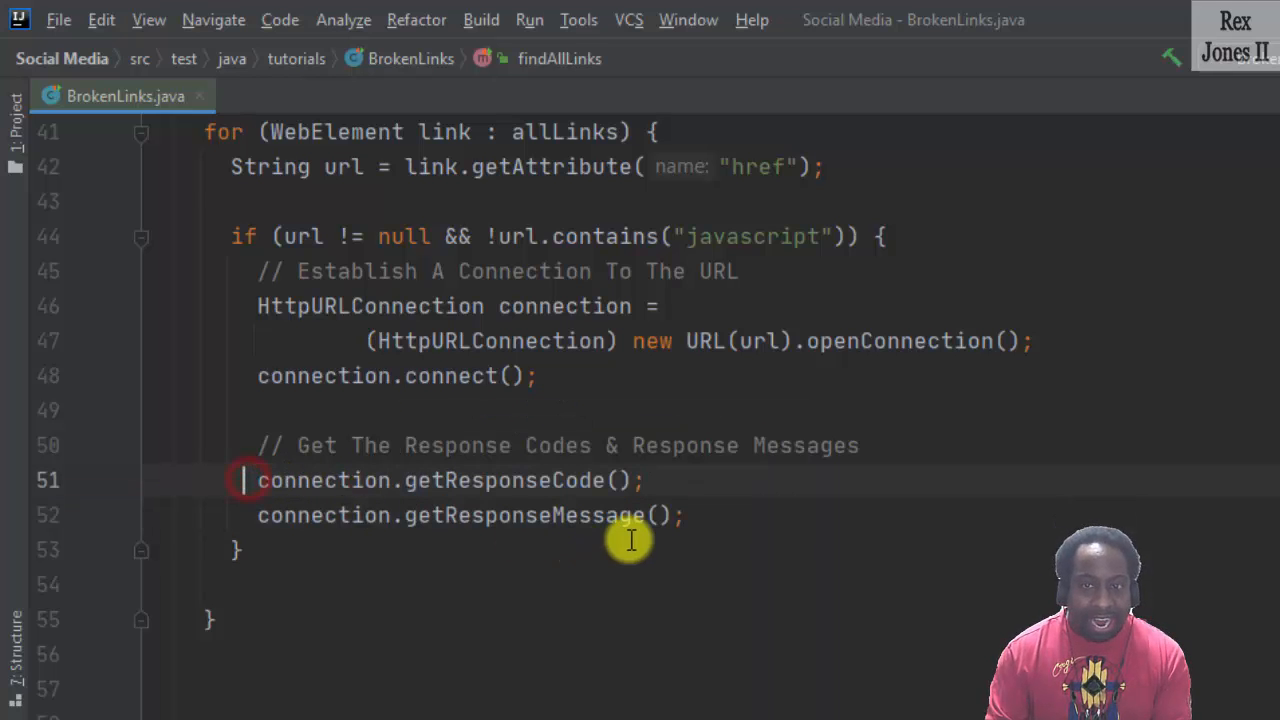
Store the results in int responseCode and String responseMessage.
type("int r")
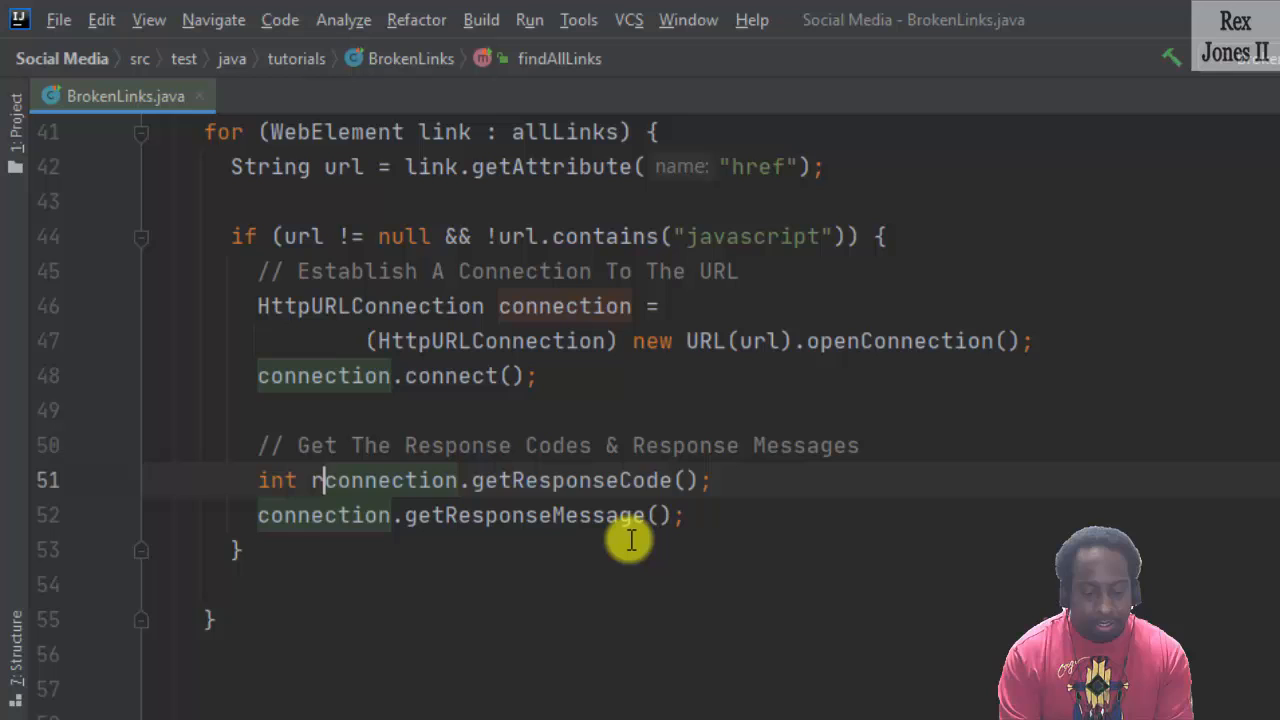
type("esponseCode =")
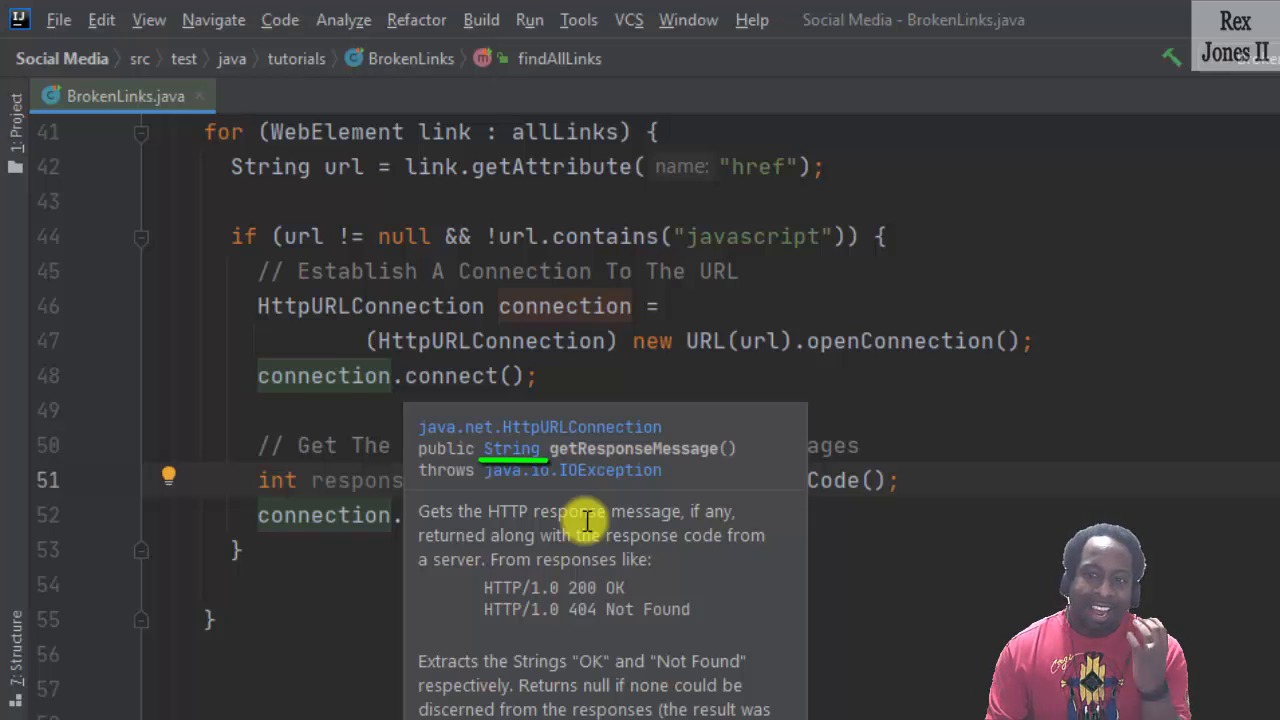
mouse_move(490, 530)
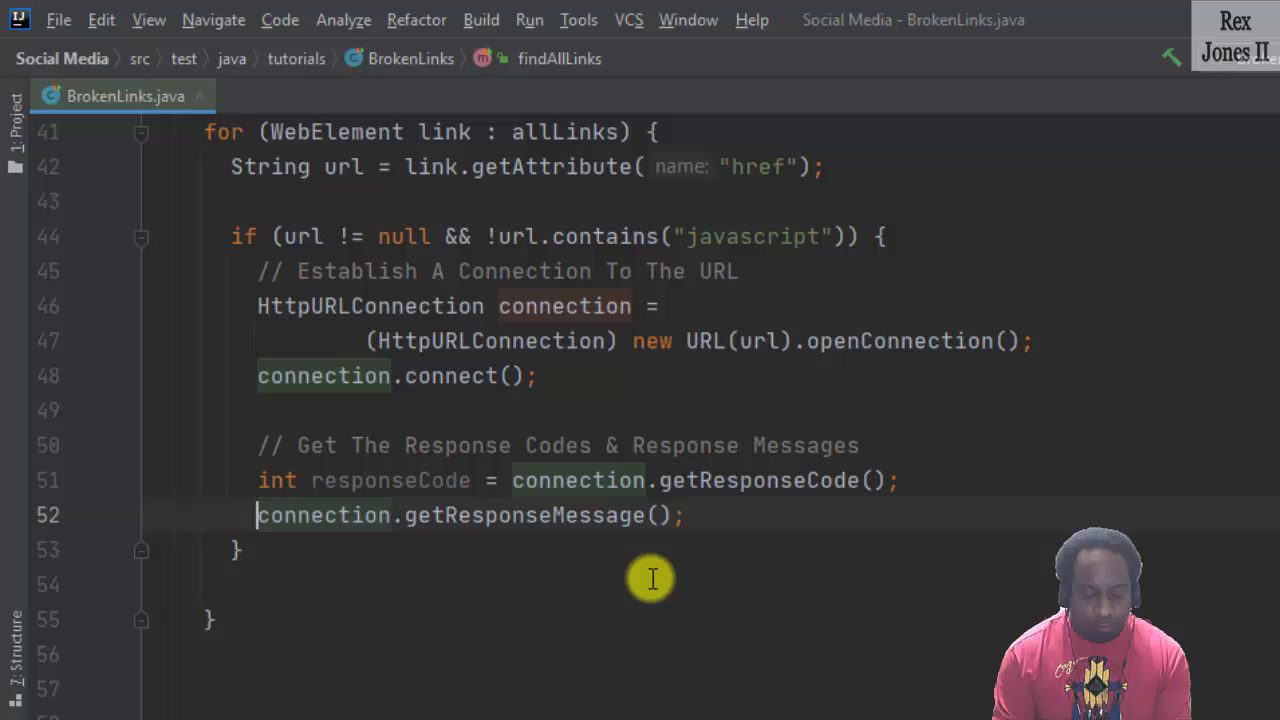
type("String responseMessage =")
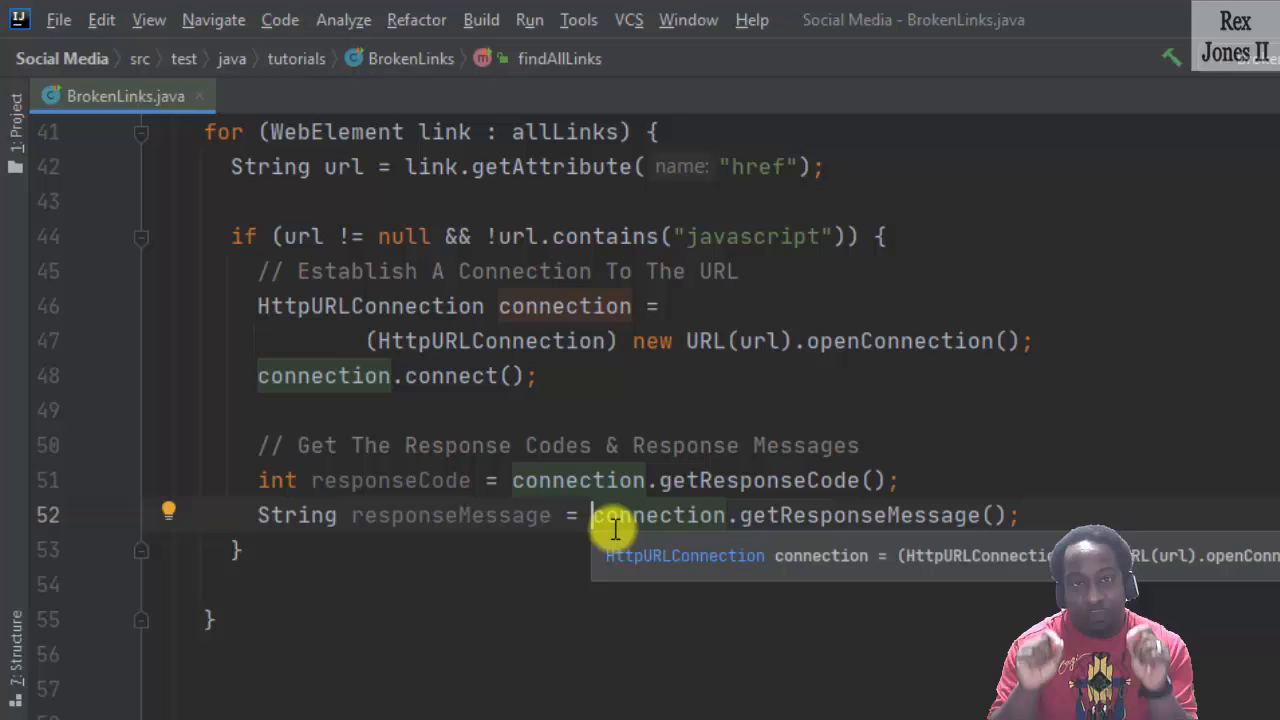
mouse_move(616, 530)
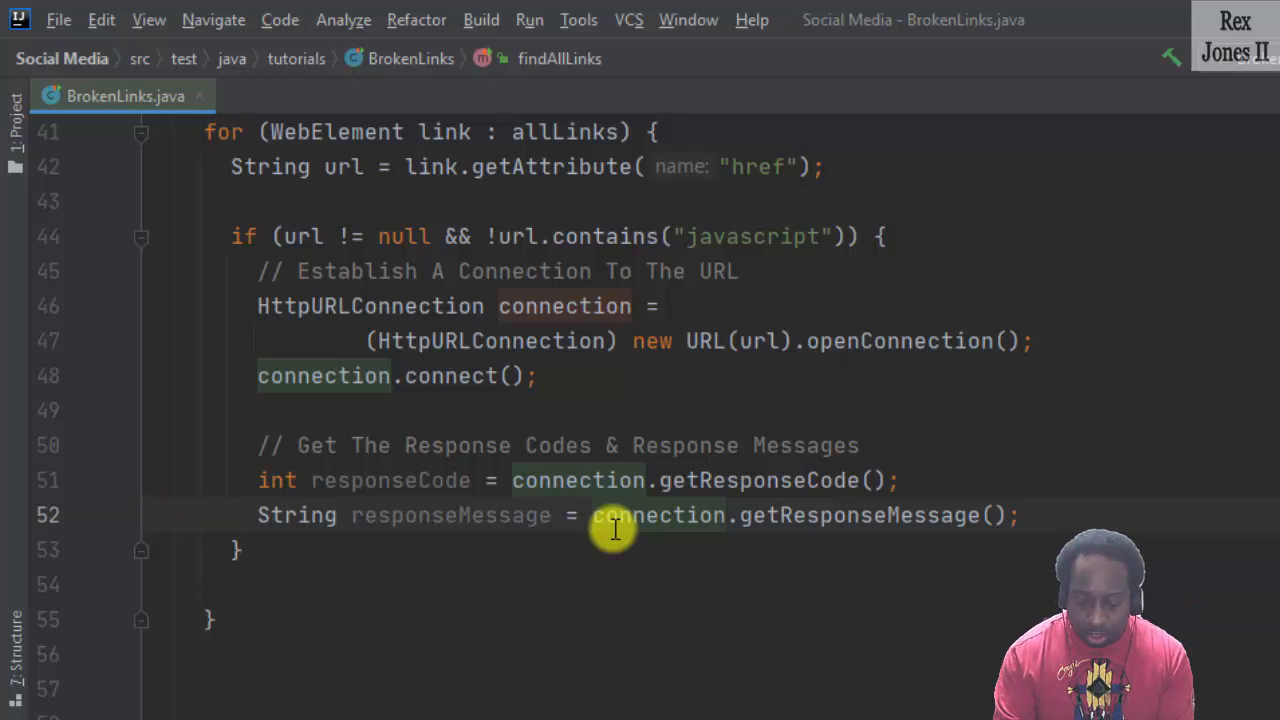
Write the println outputting i, url, responseCode and responseMessage.
type("stem.out.println();")
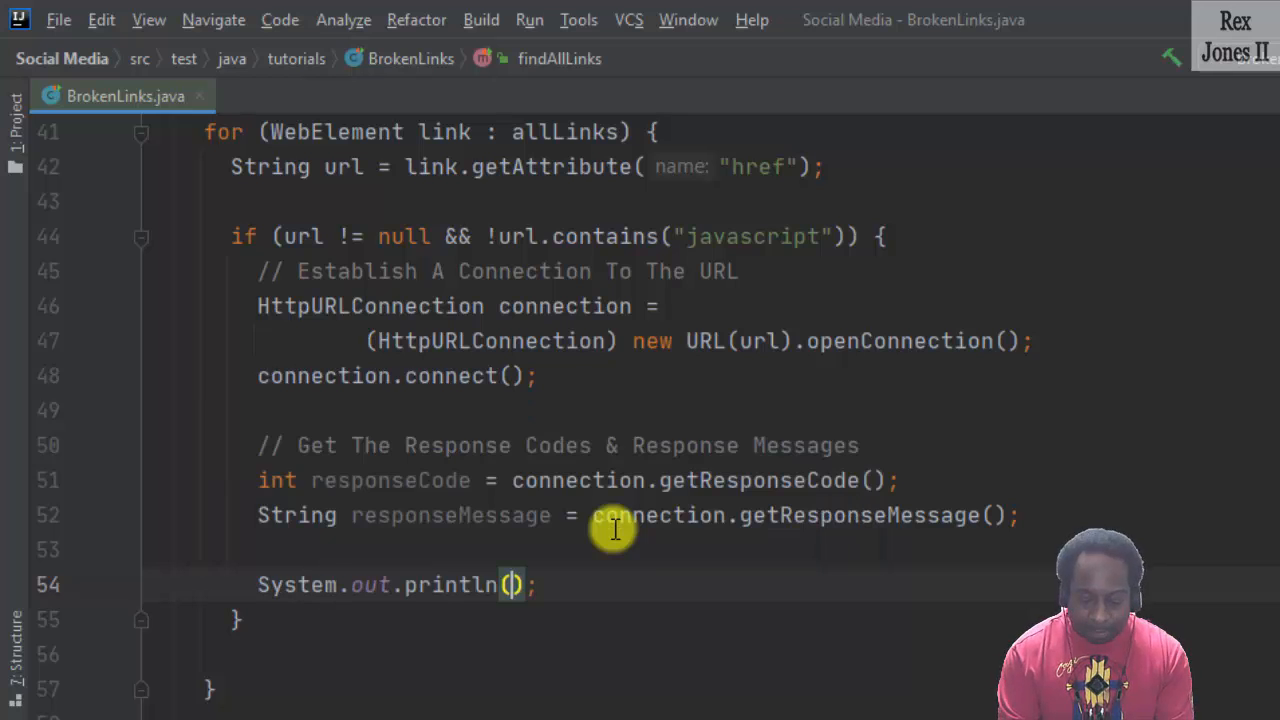
type("i")
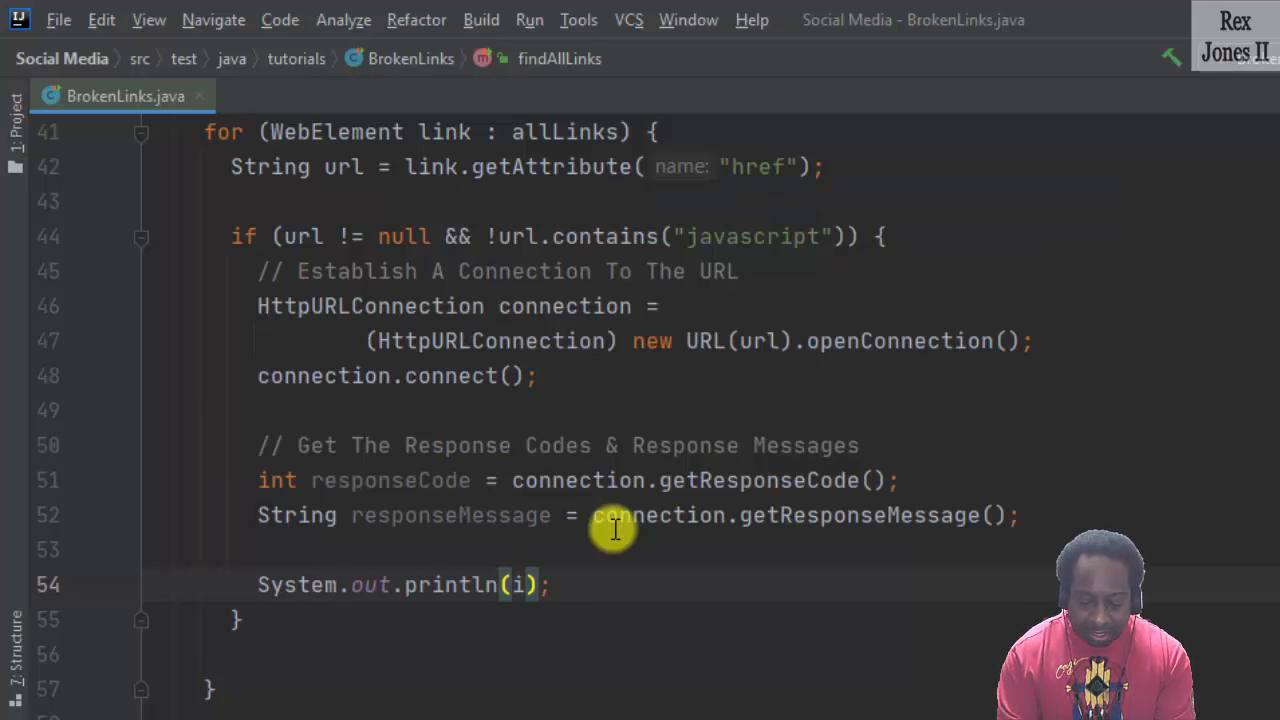
type("+")
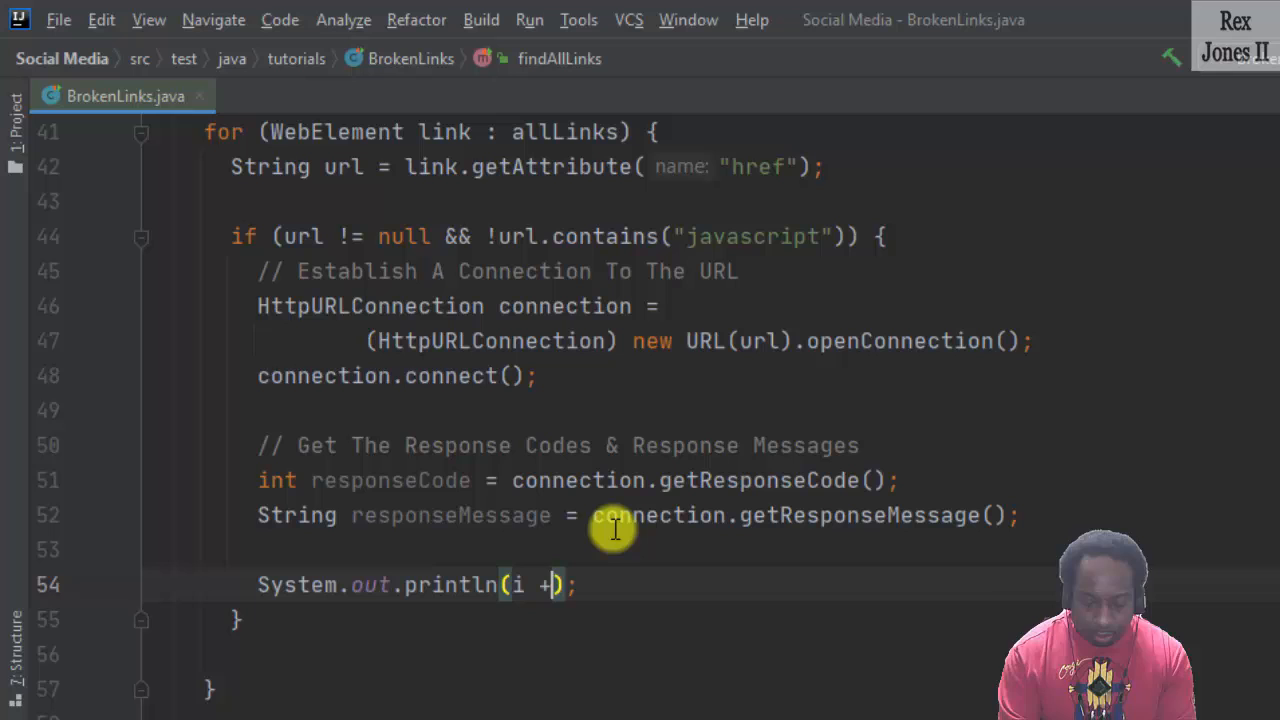
type(". \" + u")
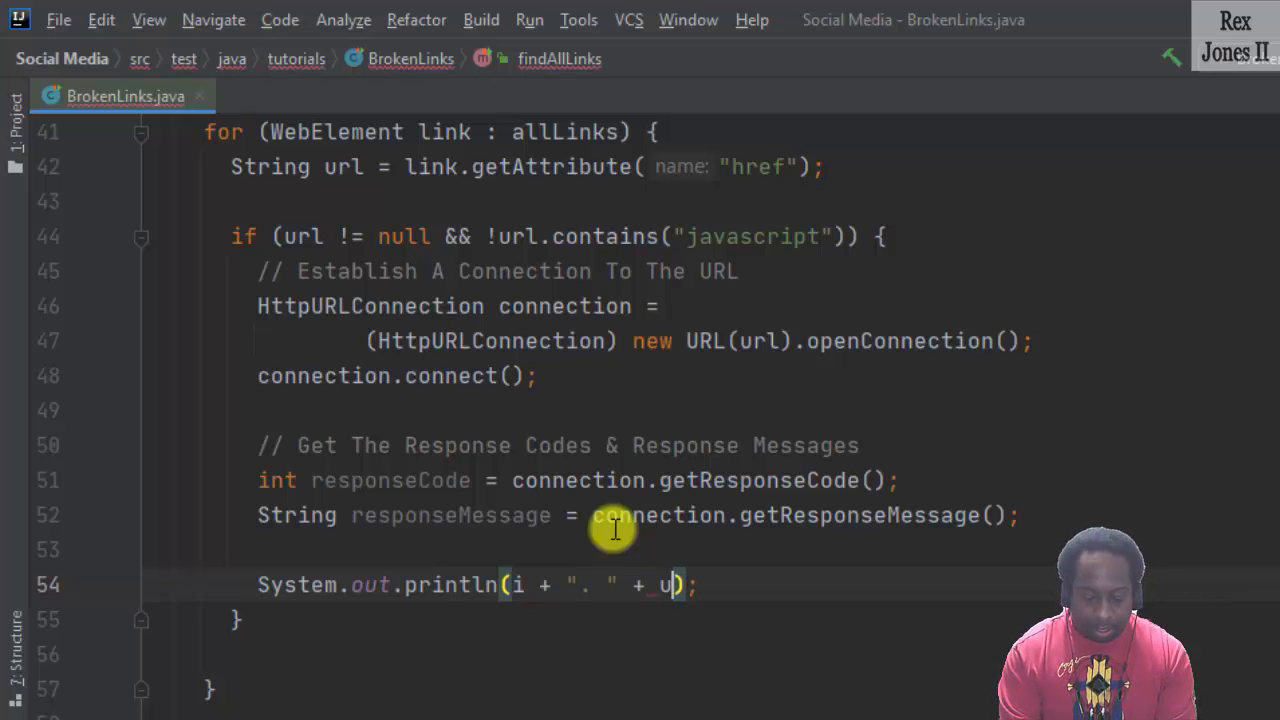
type("rl +")
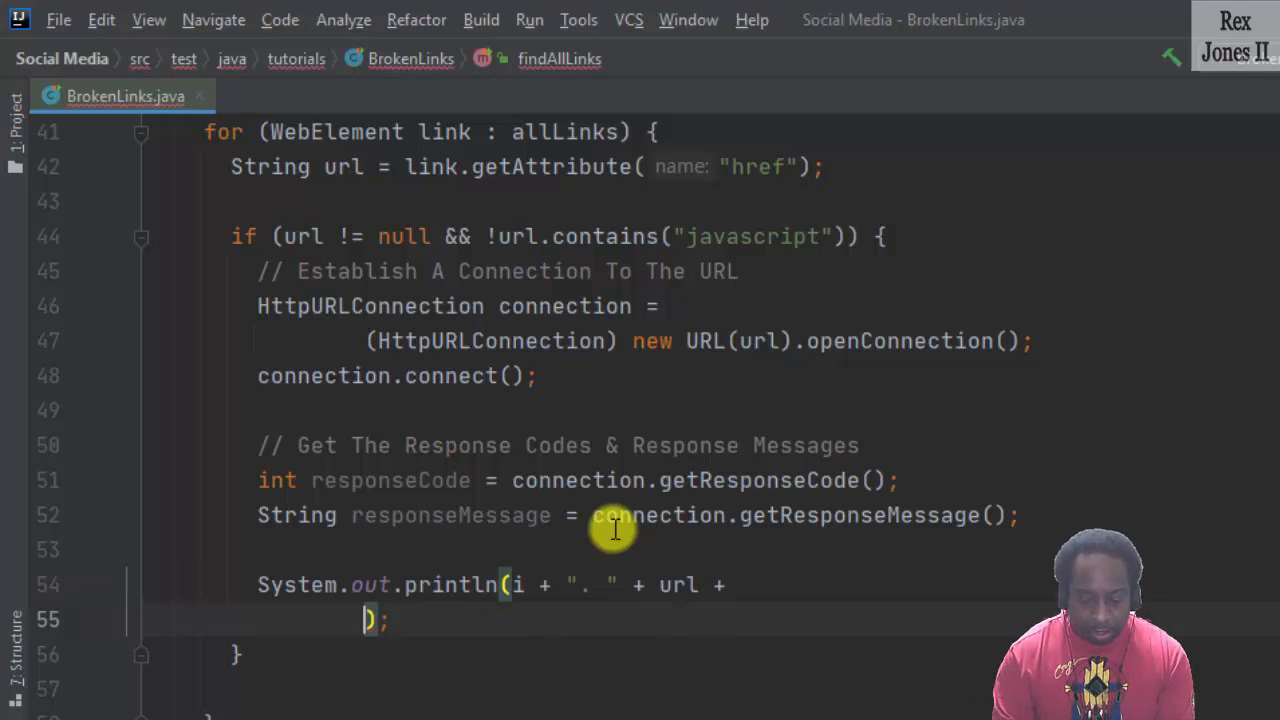
type("\"\"")
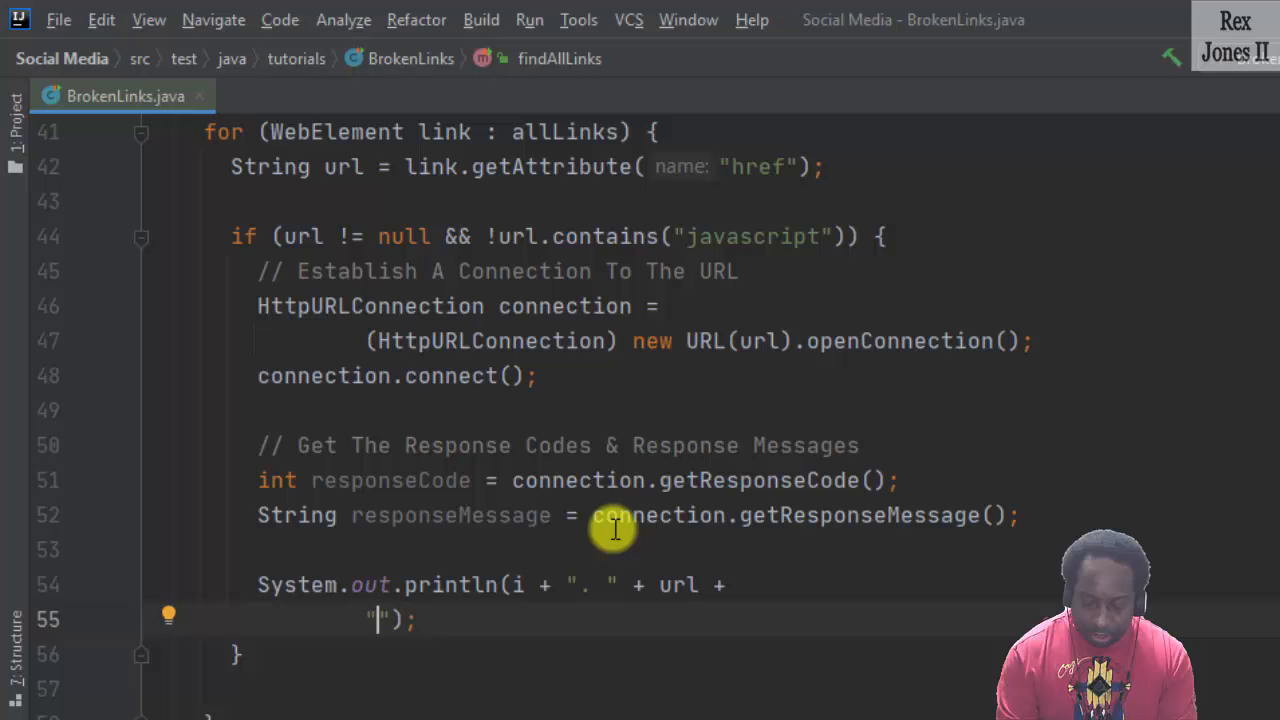
type("\\n \\t")
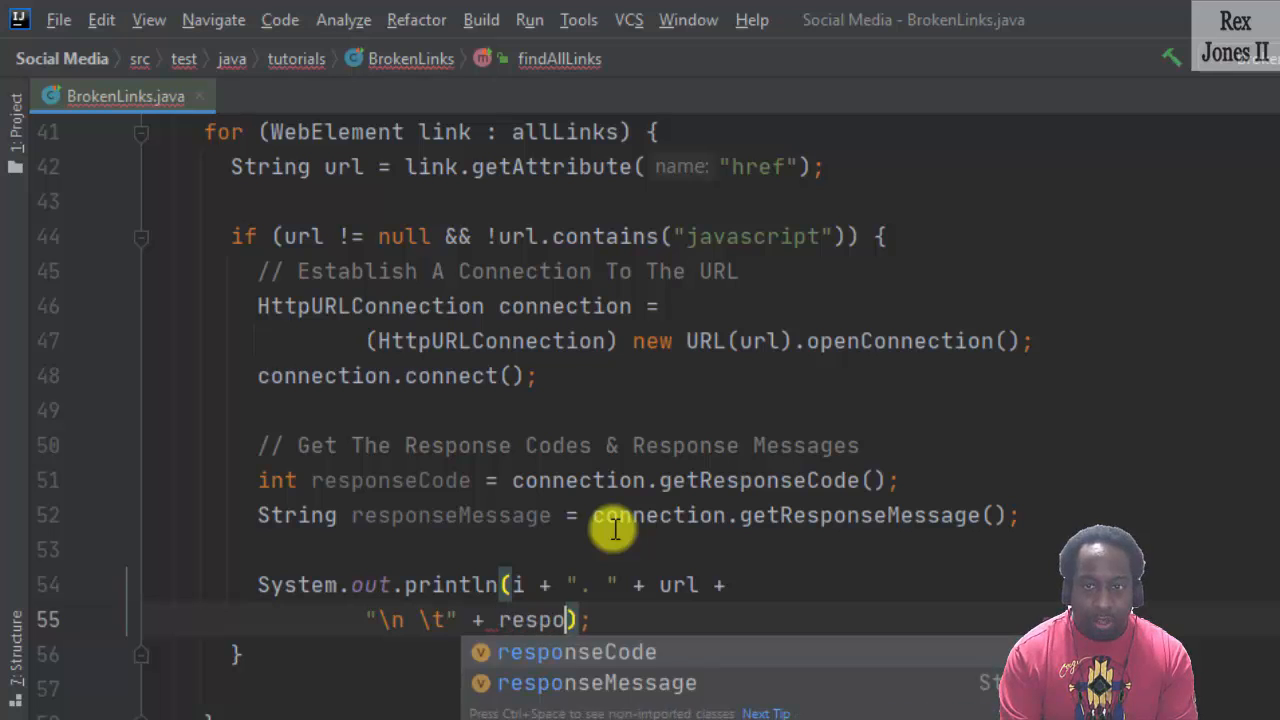
left_click(576, 652)
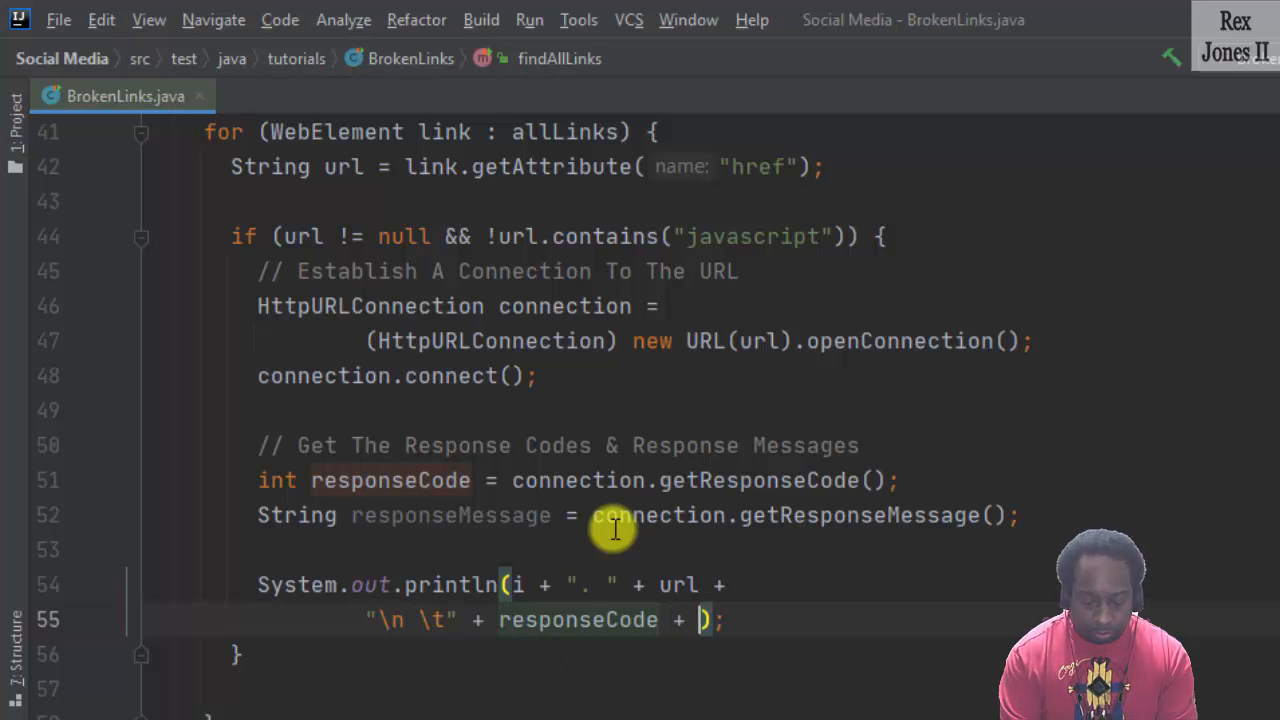
type("\"\\\"")
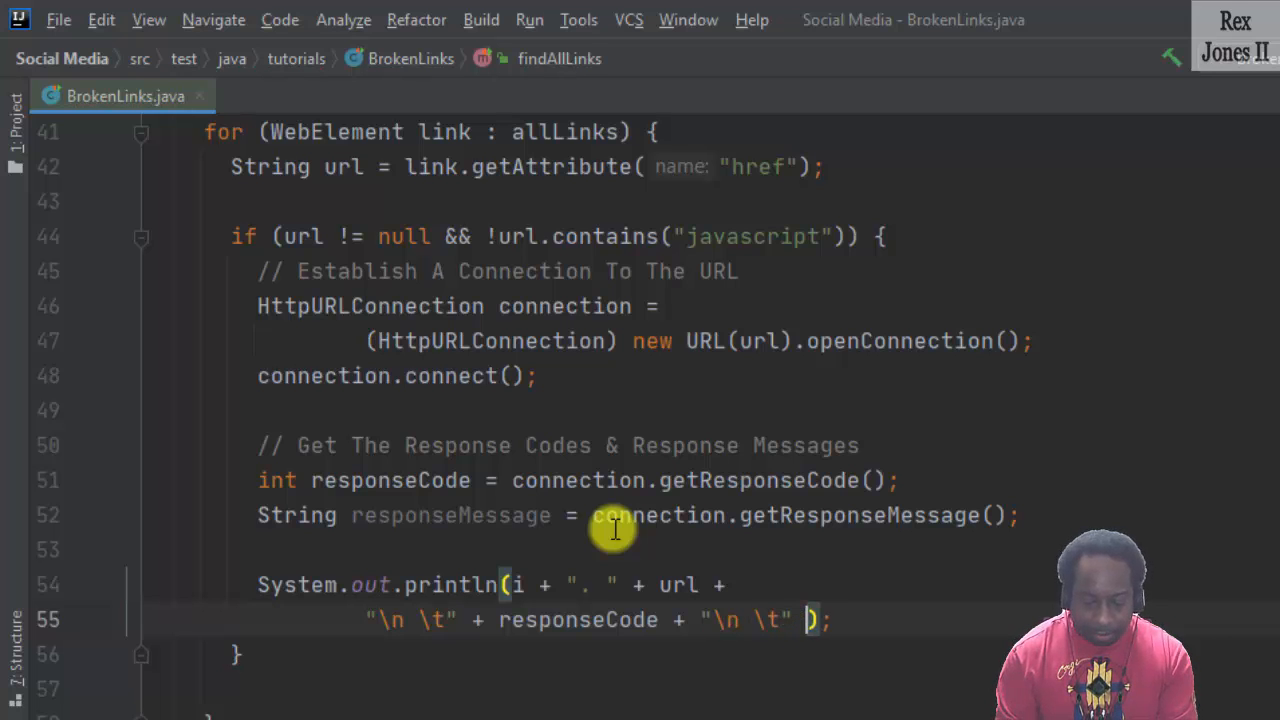
type("responseMessage")
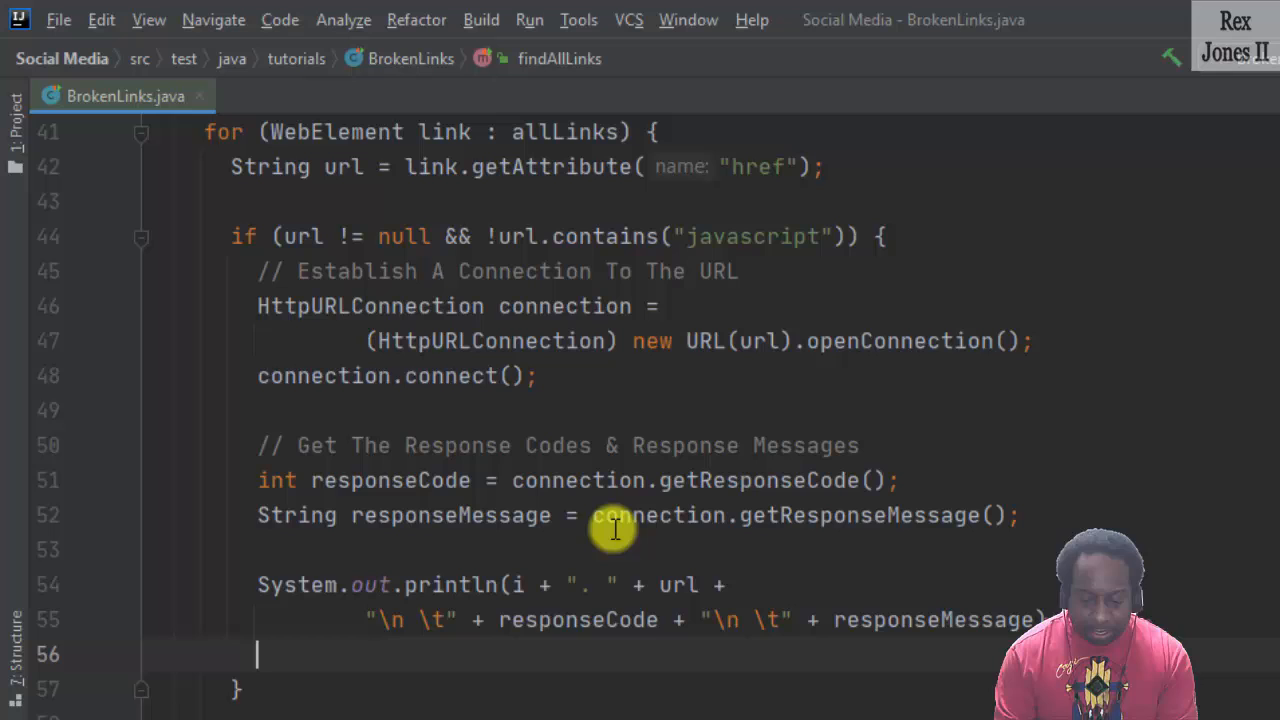
Add i++; and connection.disconnect(); inside the if block.
type("i++;")
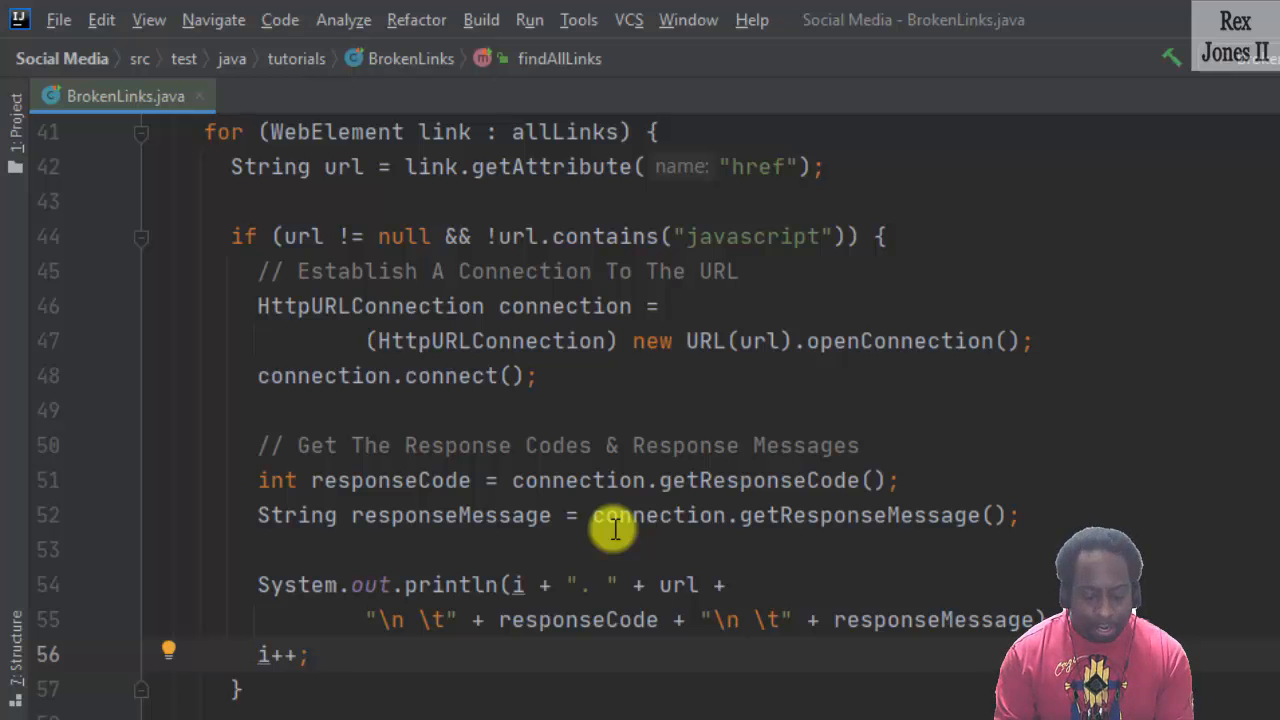
type("connection")
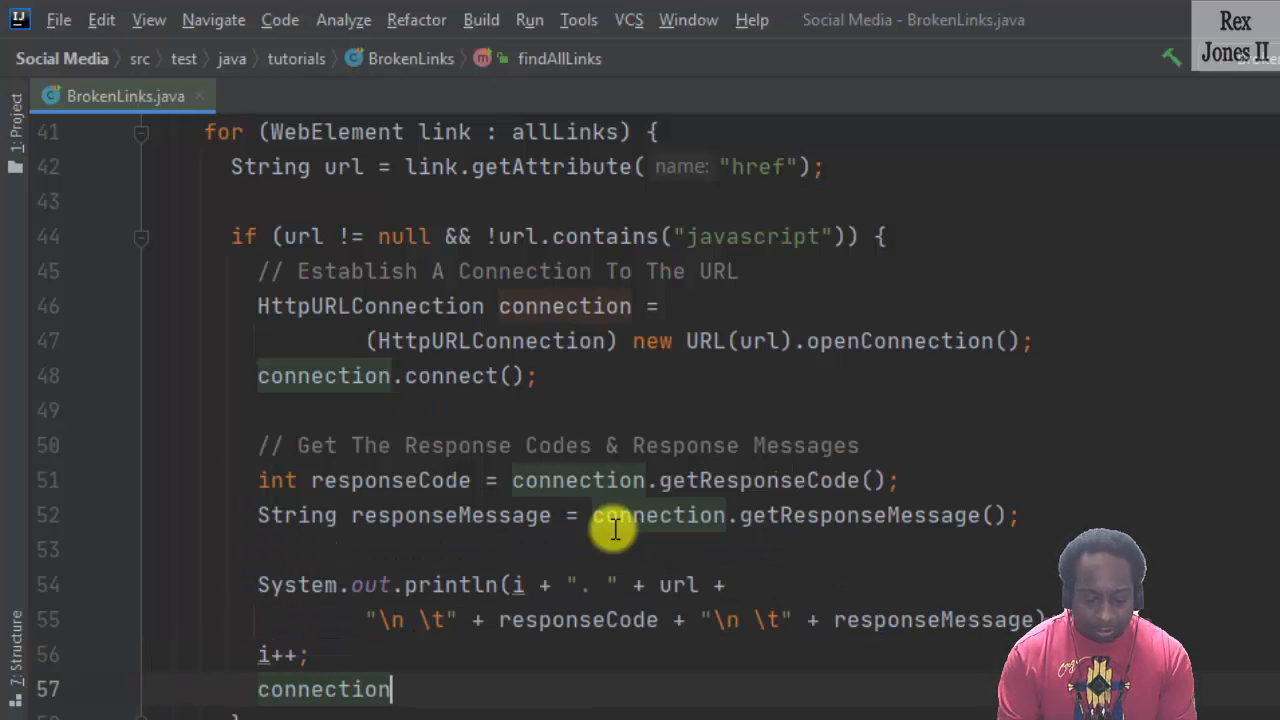
type(".disconnect();")
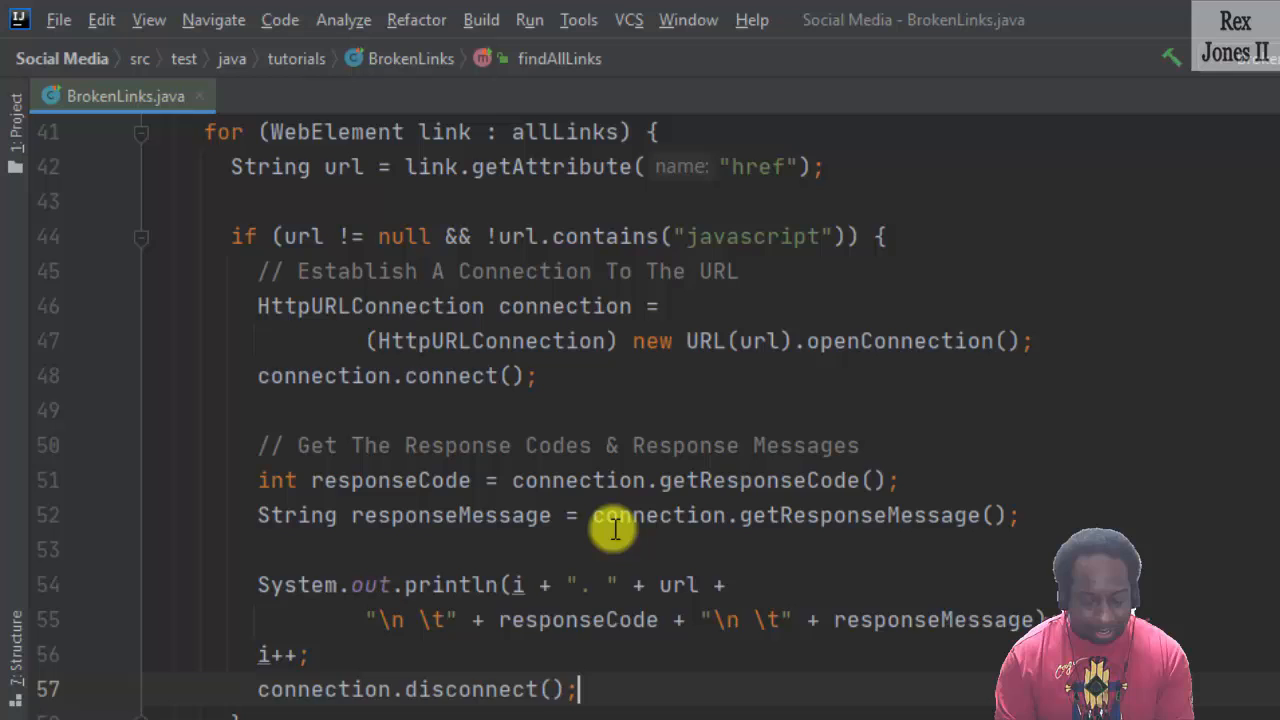
Run findAllLinks and scroll through the console listing 107 links with 200/404 codes.
scroll("up", 3)
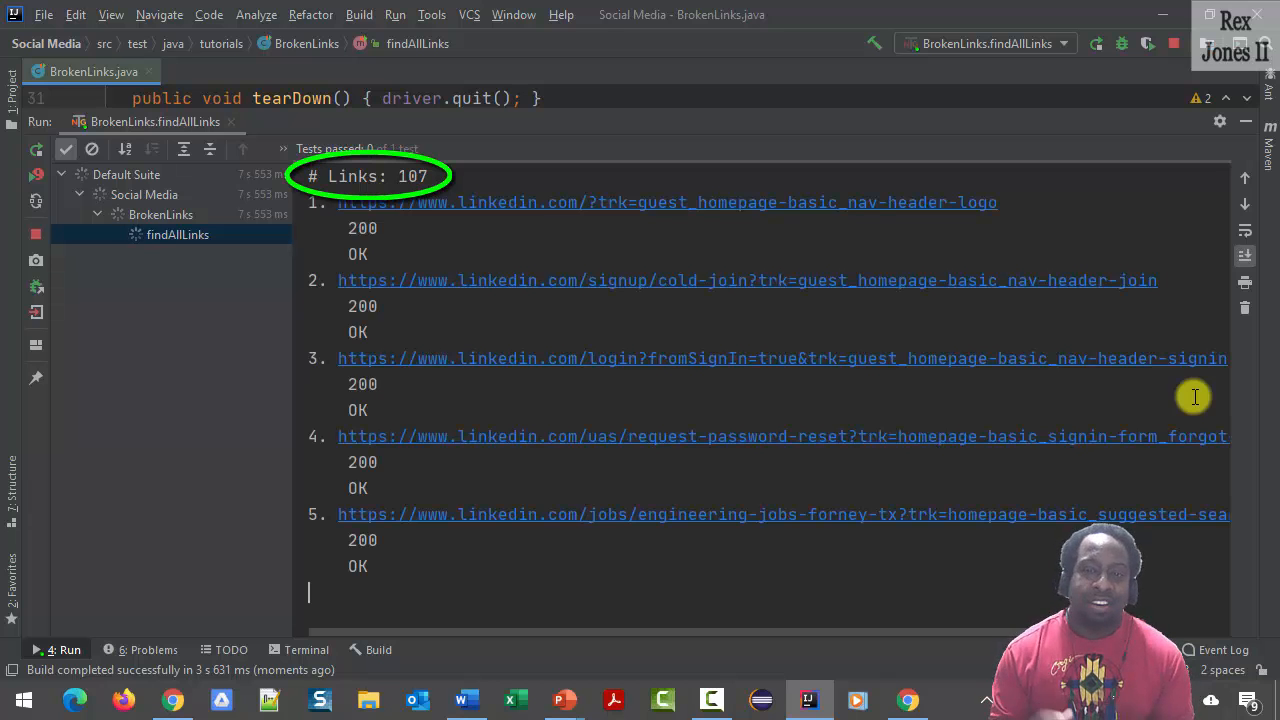
scroll("down", 3)
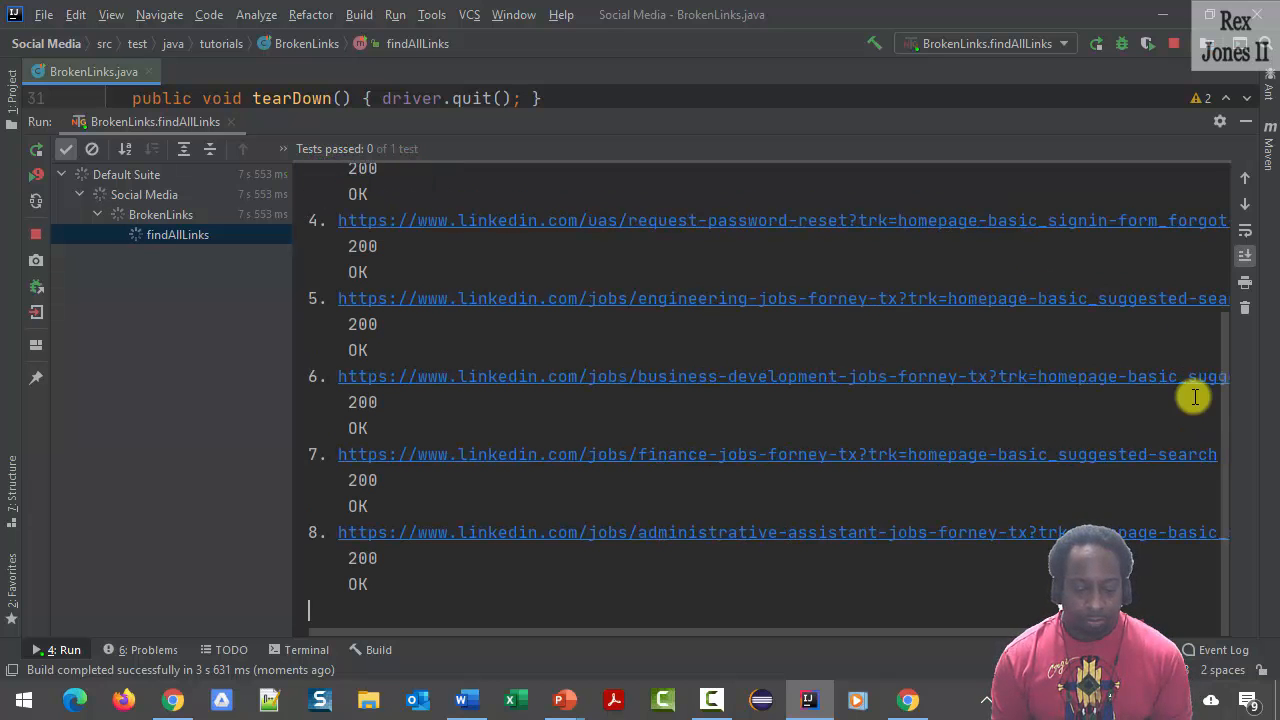
scroll("down", 3)
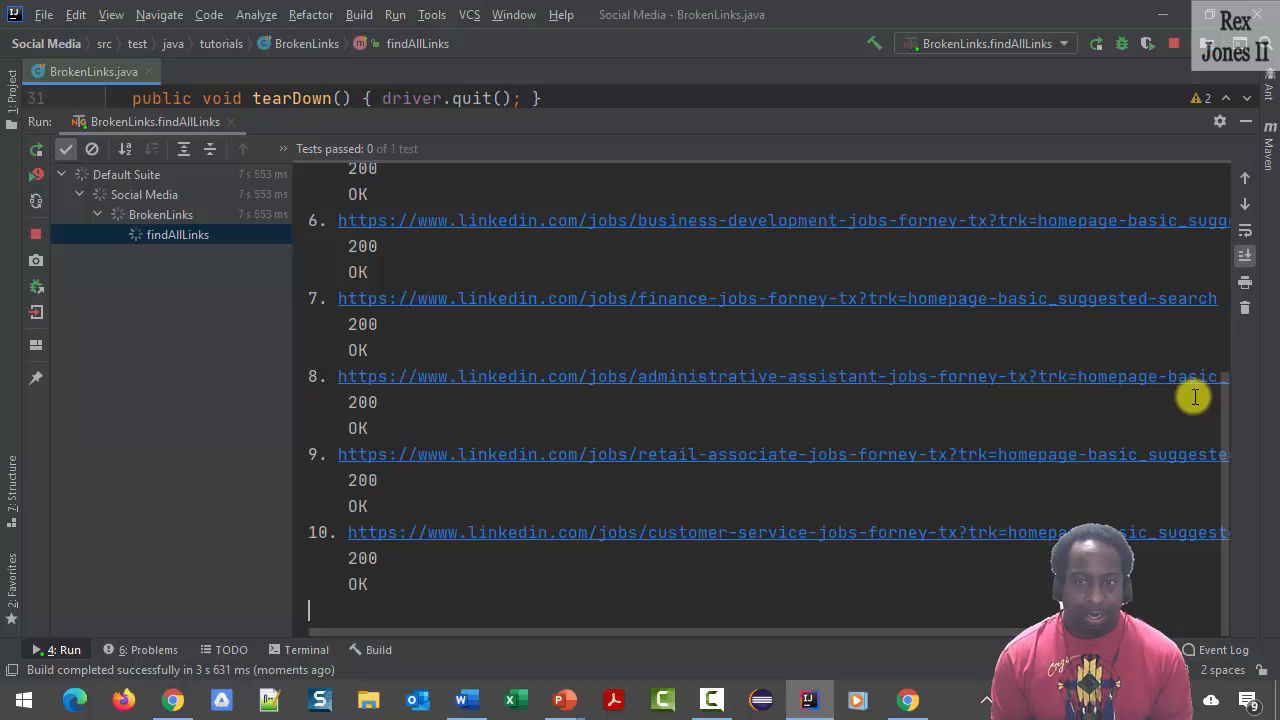
scroll("down", 3)
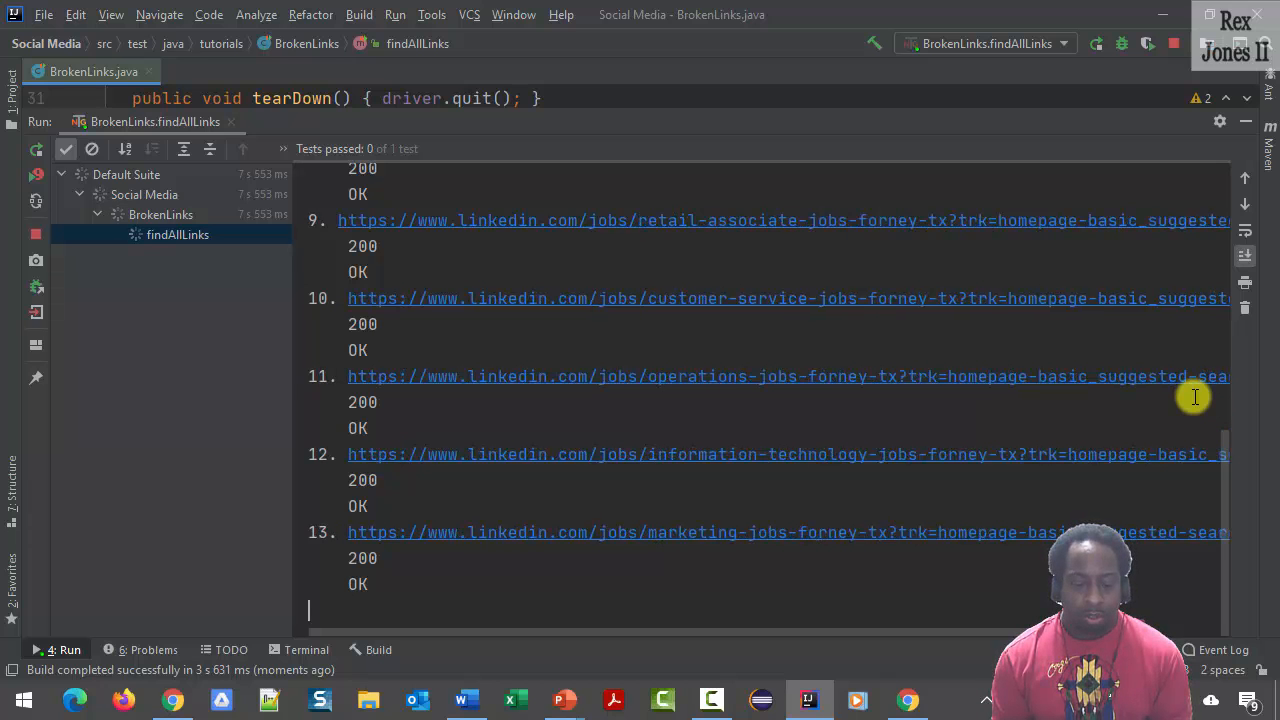
scroll("down", 3)
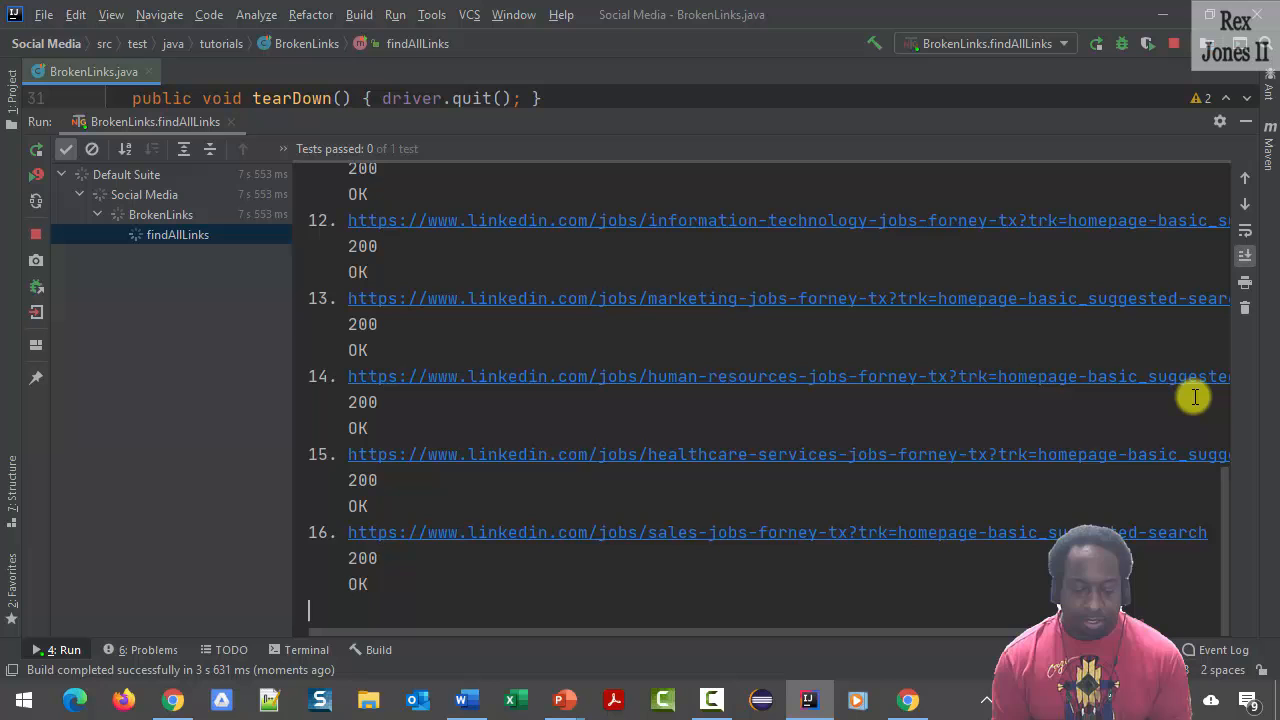
scroll("down", 3)
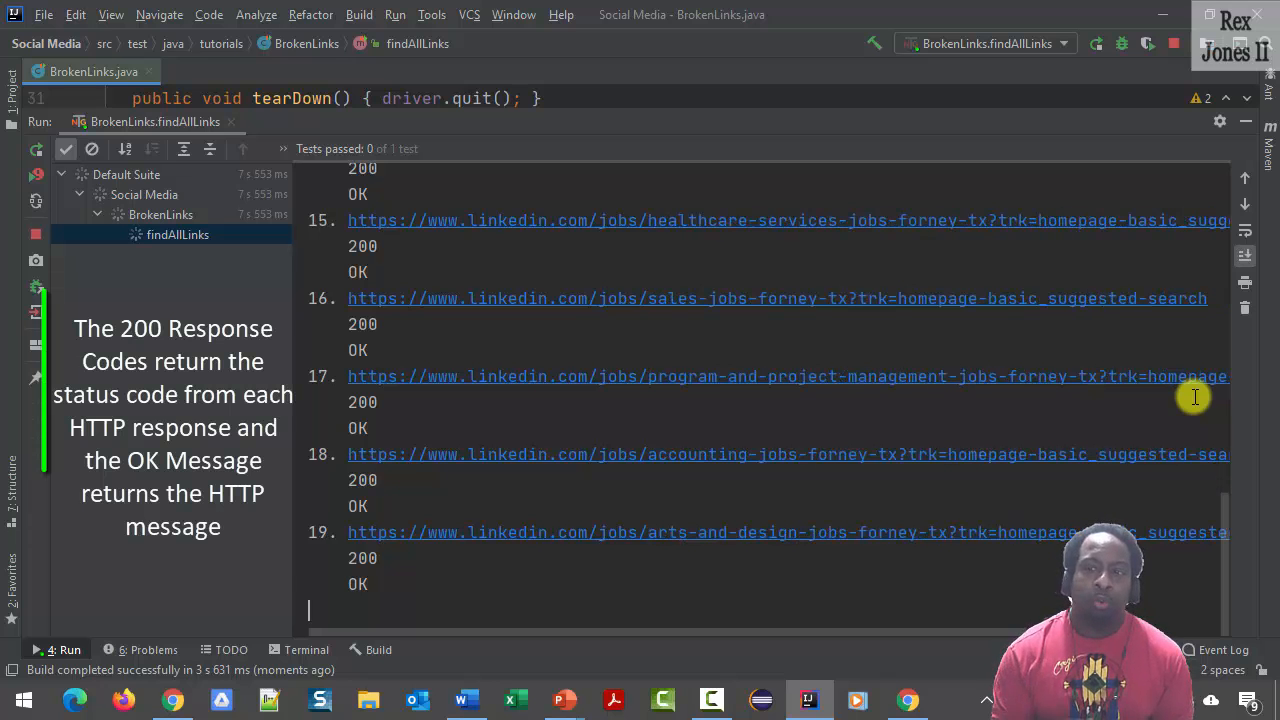
scroll("down", 3)
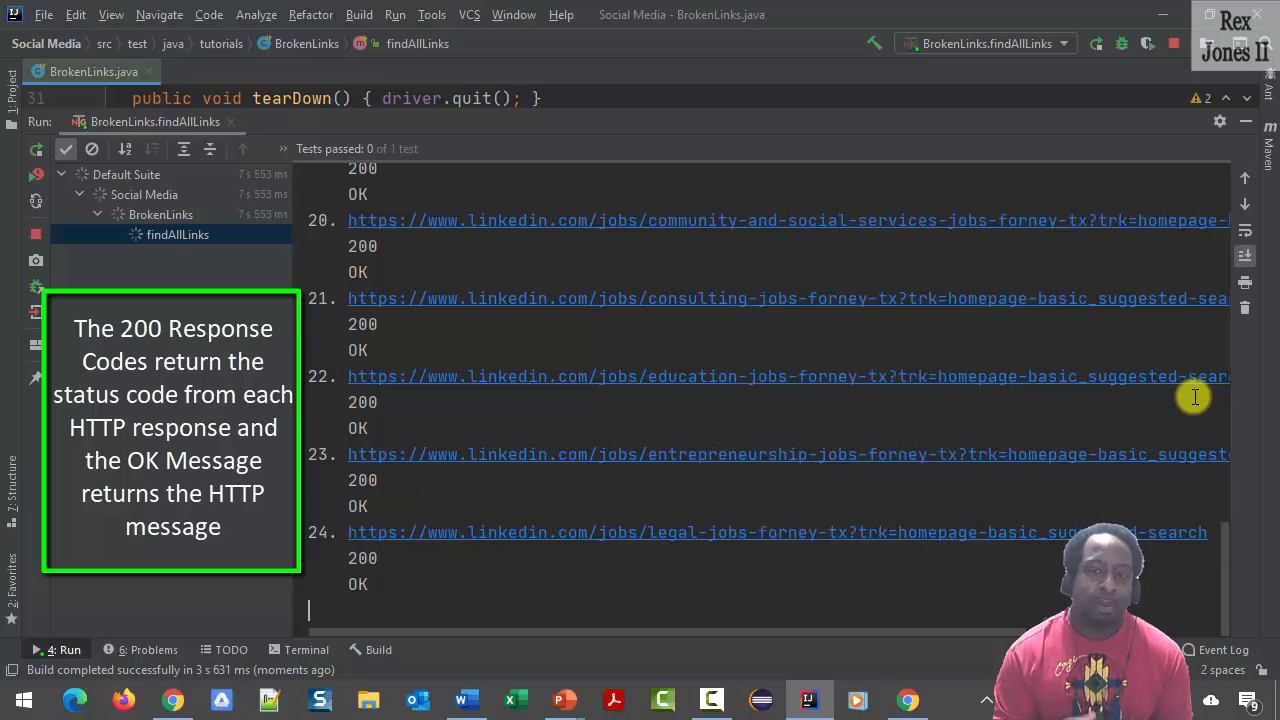
scroll("down", 3)
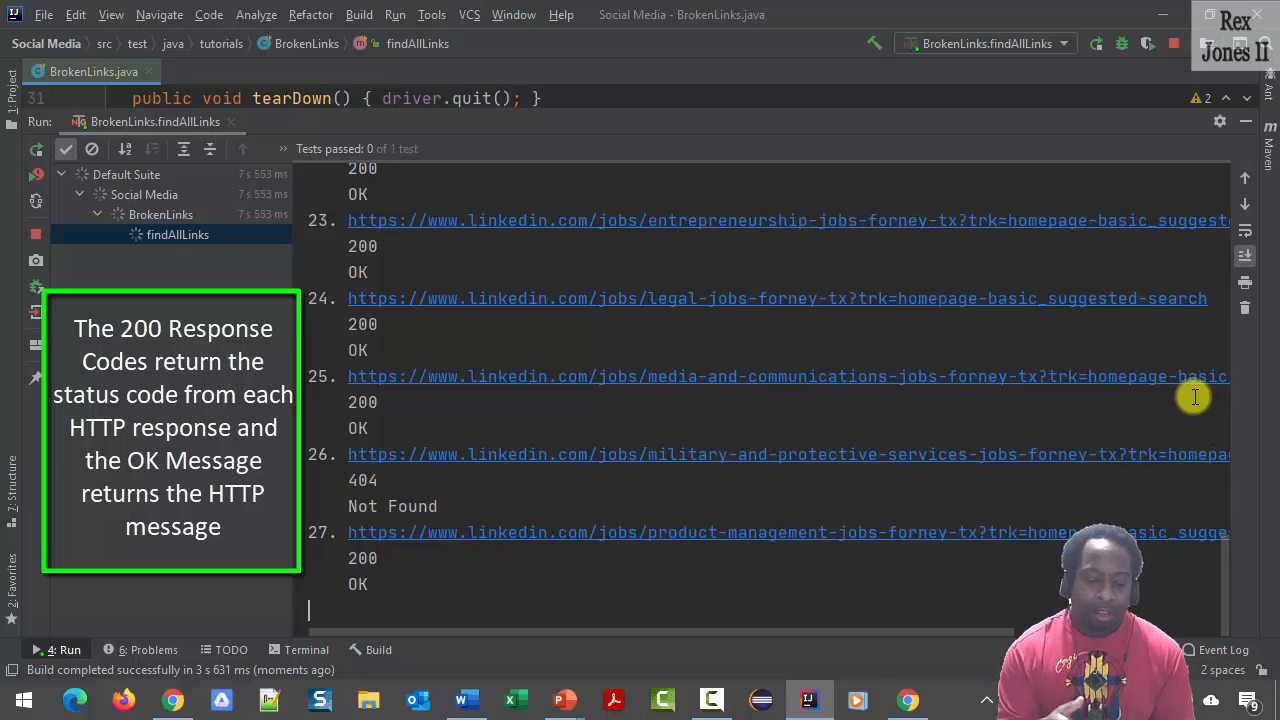
scroll("down", 3)
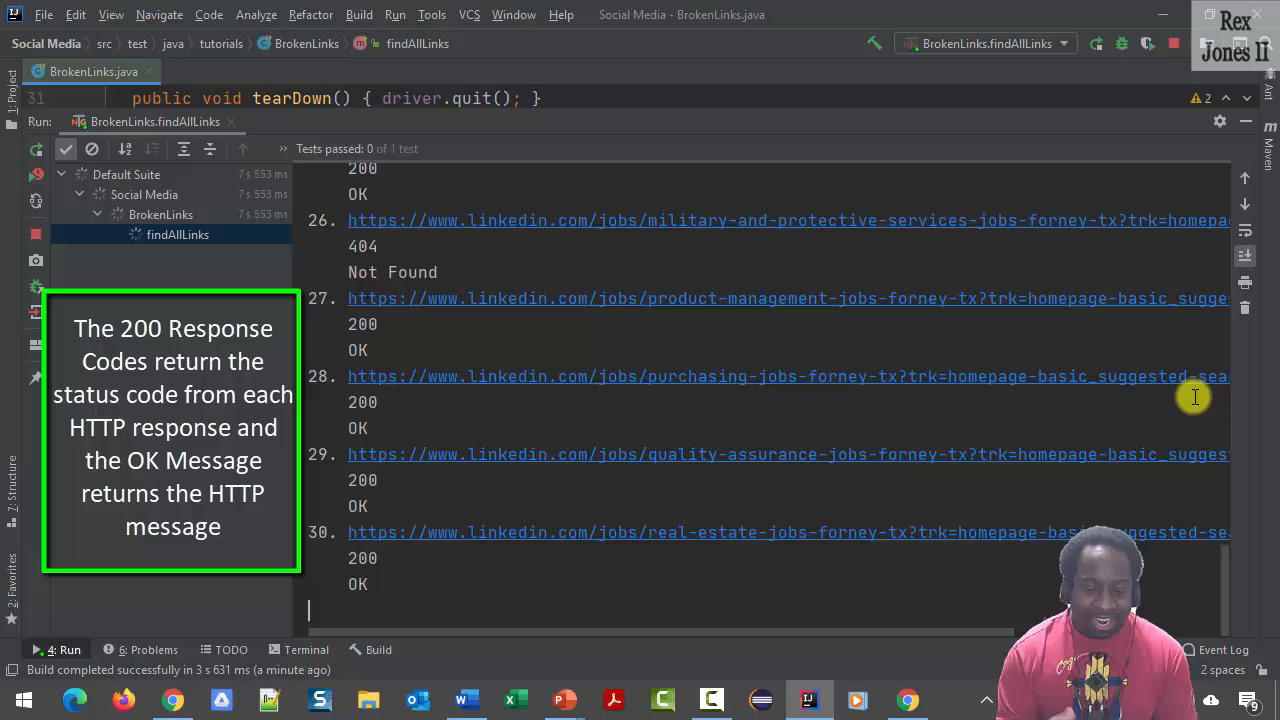
scroll("down", 3)
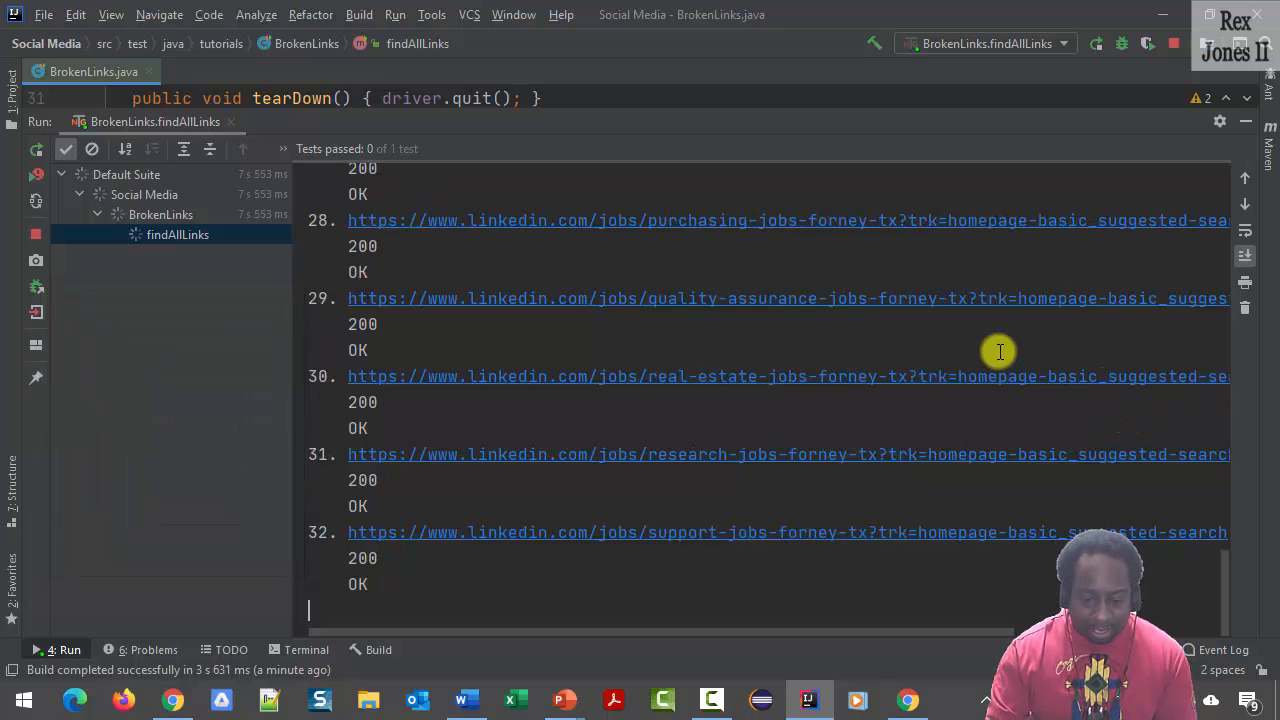
scroll("down", 3)
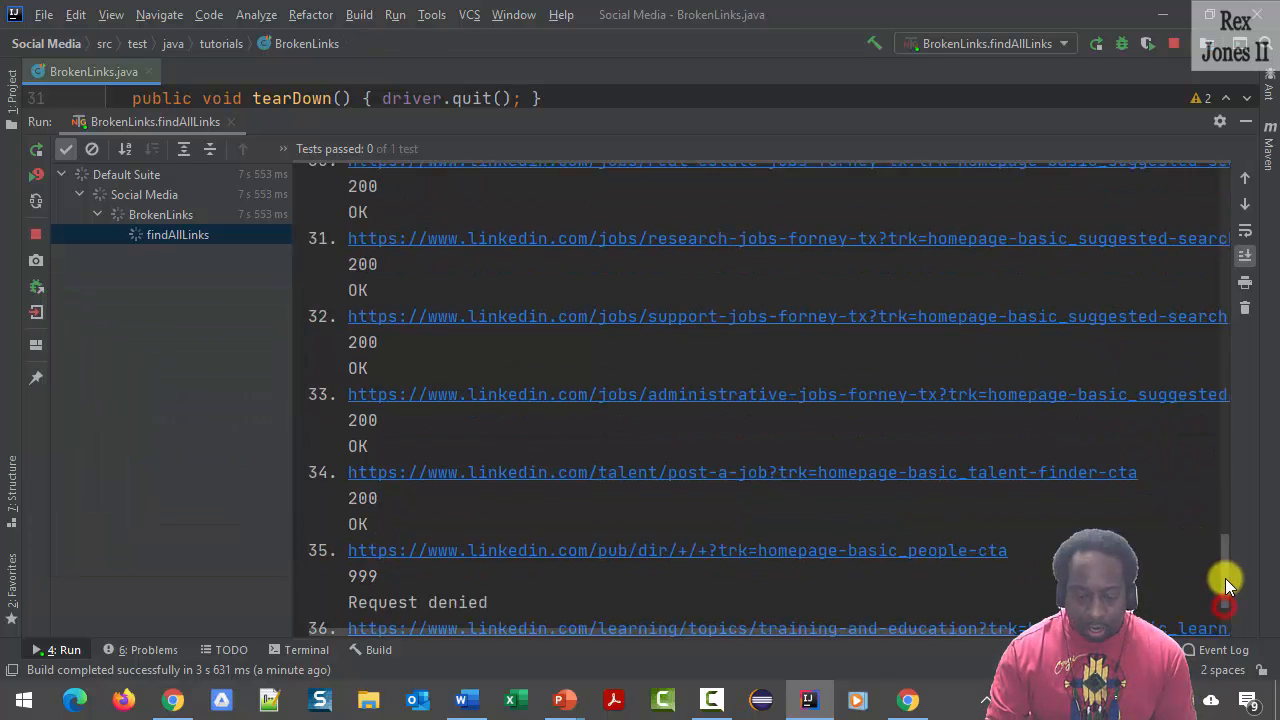
scroll("up", 3)
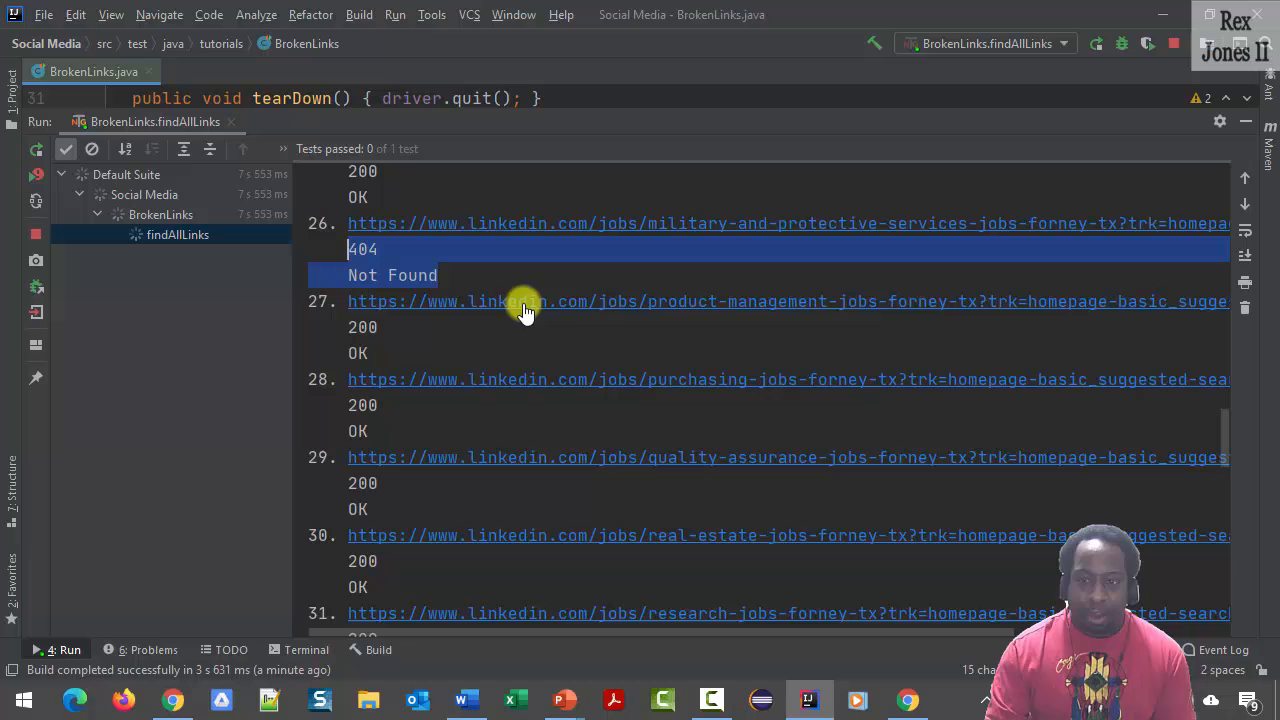
mouse_move(1228, 430)
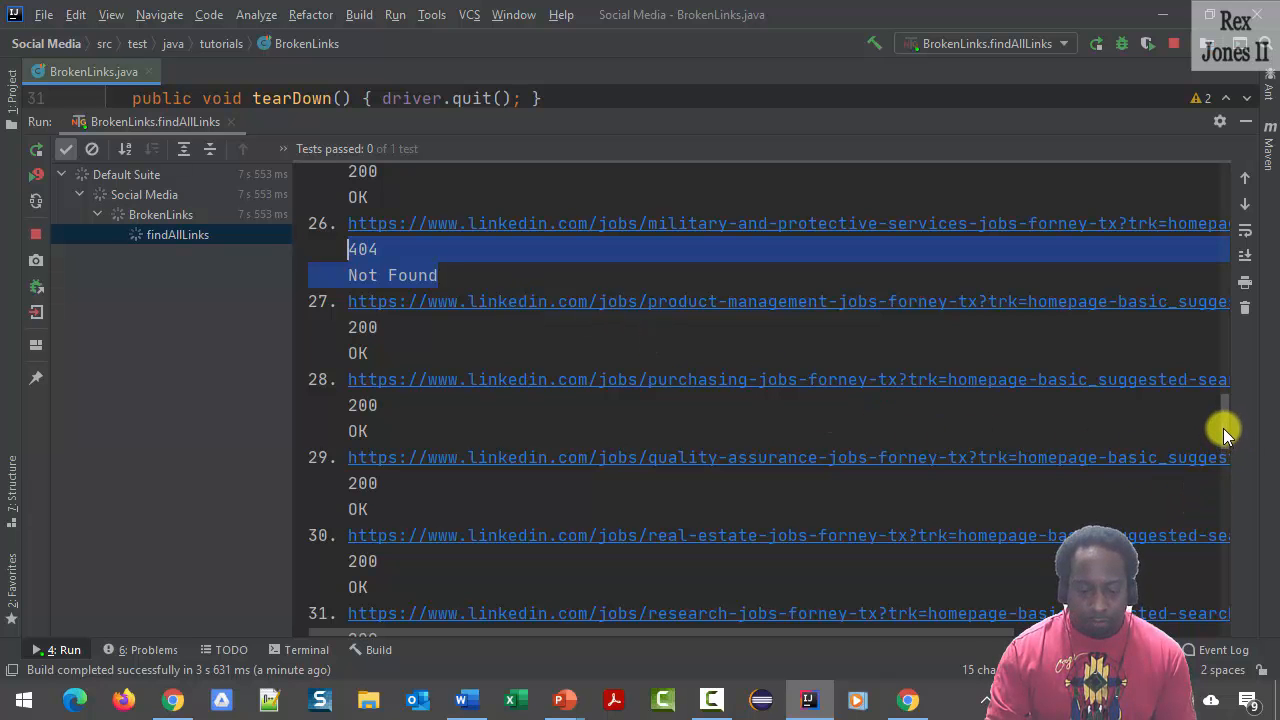
scroll("down", 3)
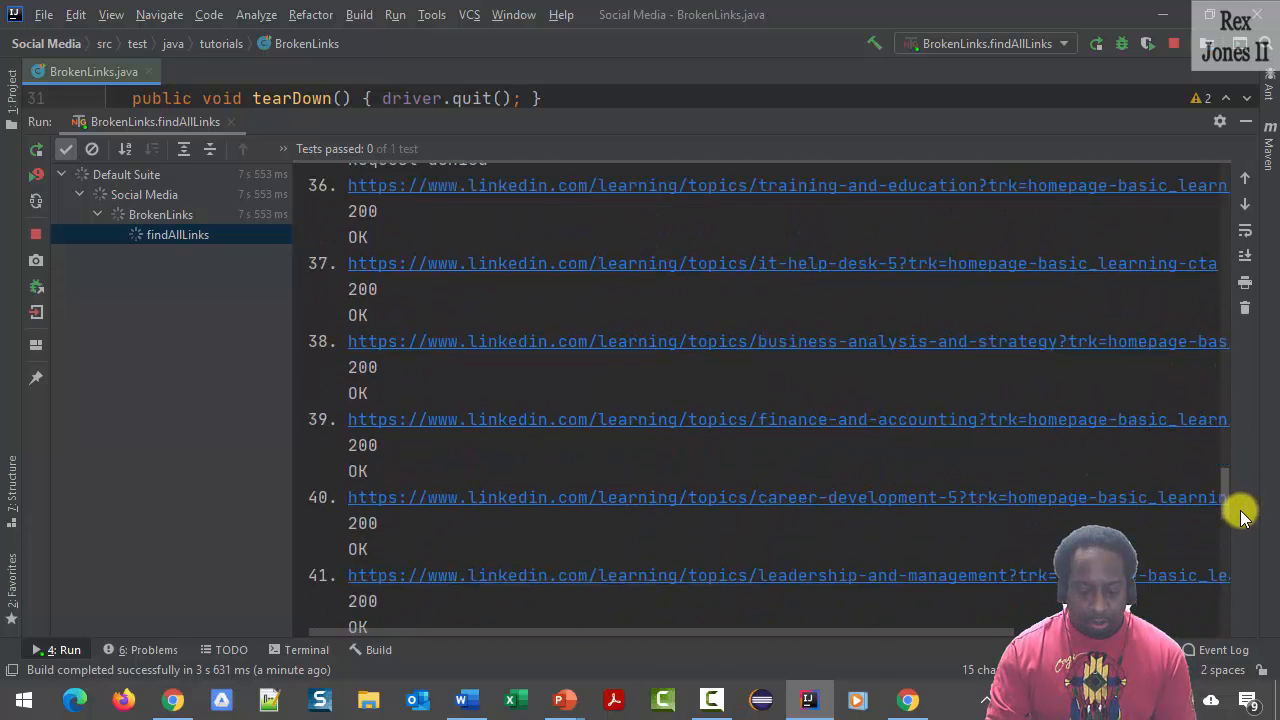
scroll("up", 3)
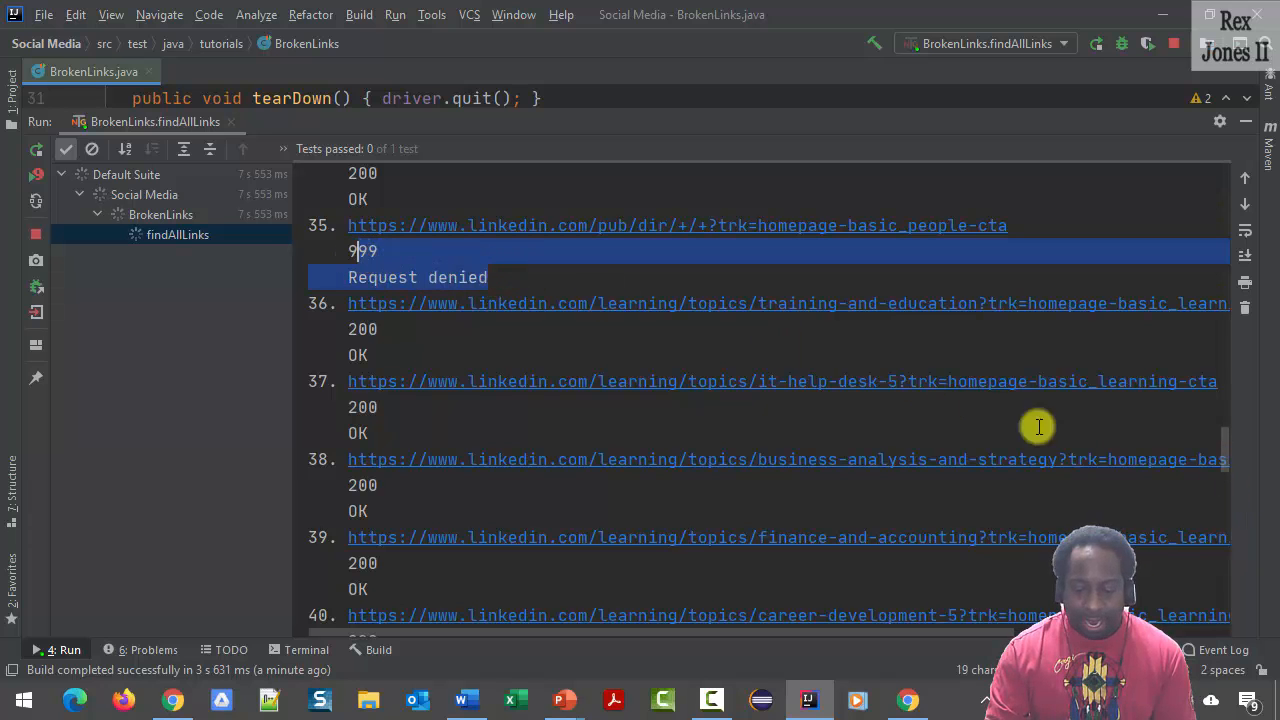
scroll("down", 3)
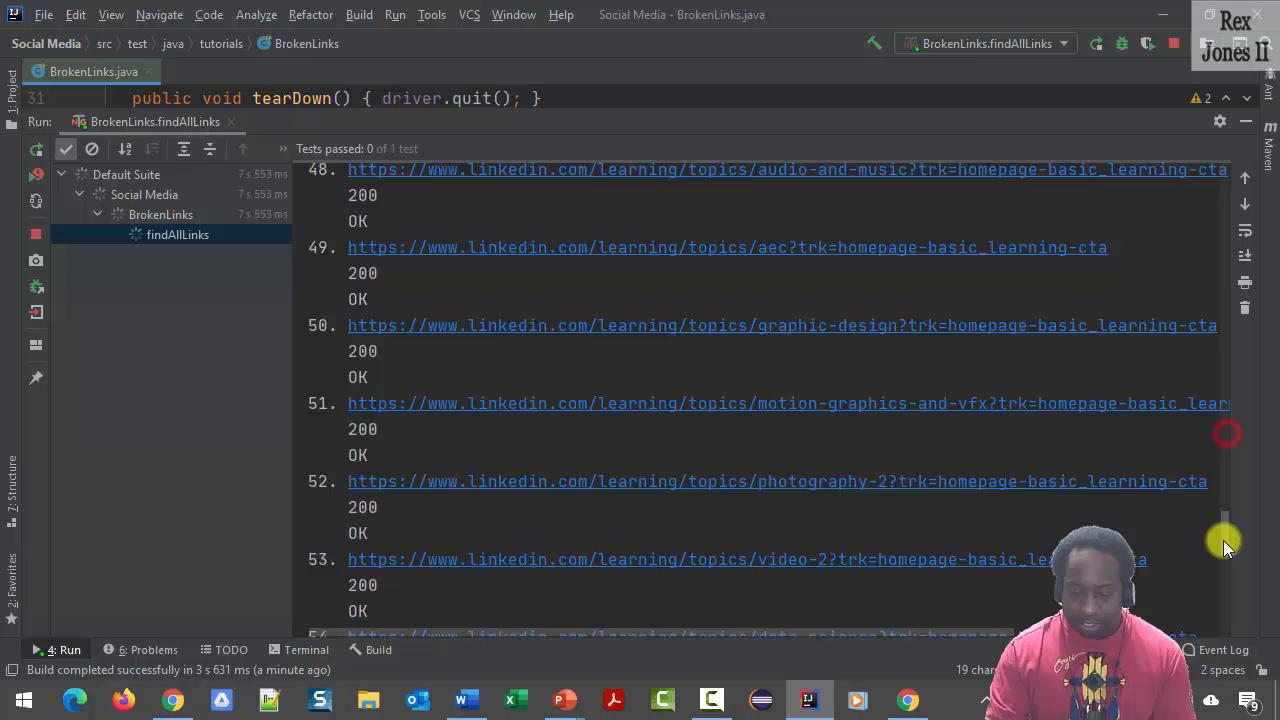
scroll("down", 3)
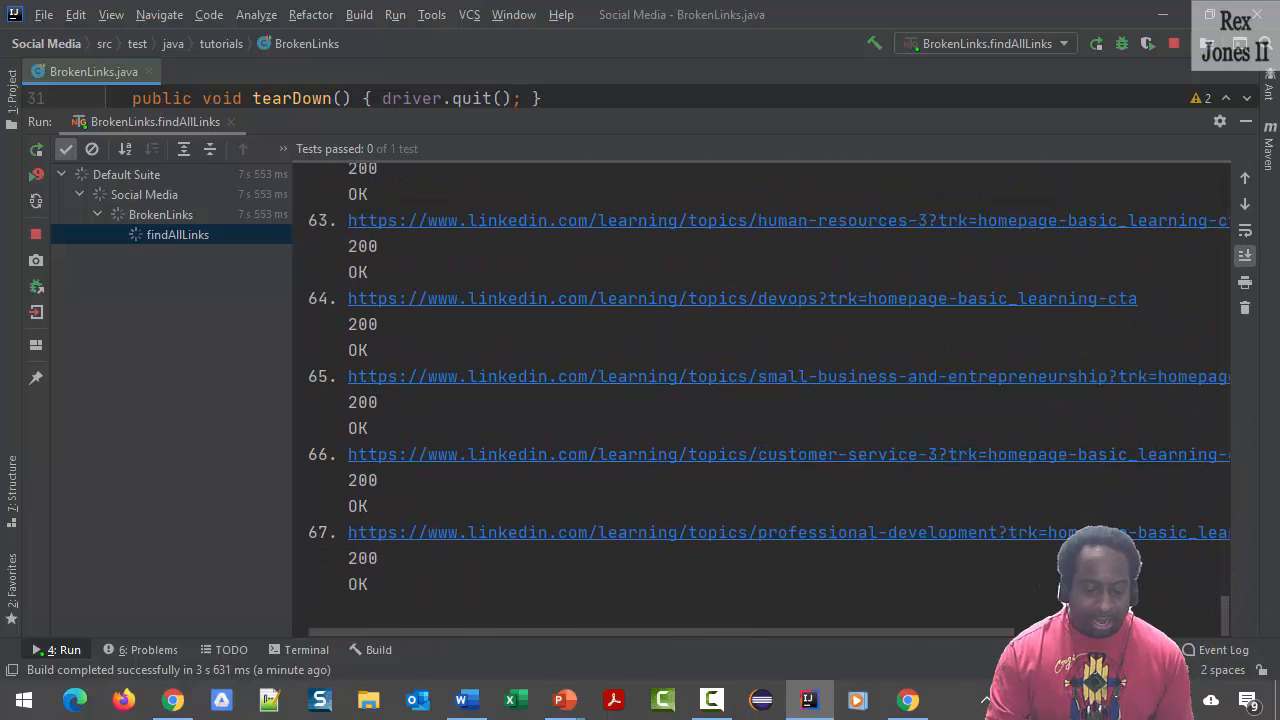
scroll("down", 3)
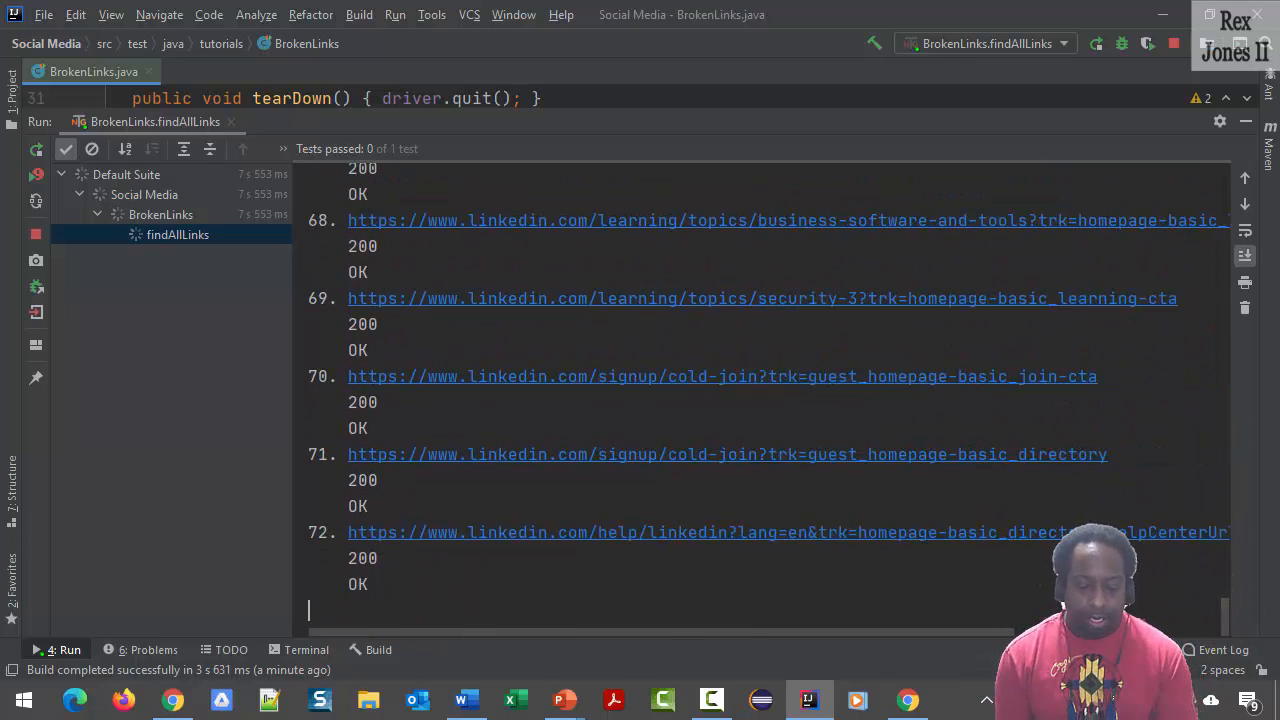
scroll("down", 3)
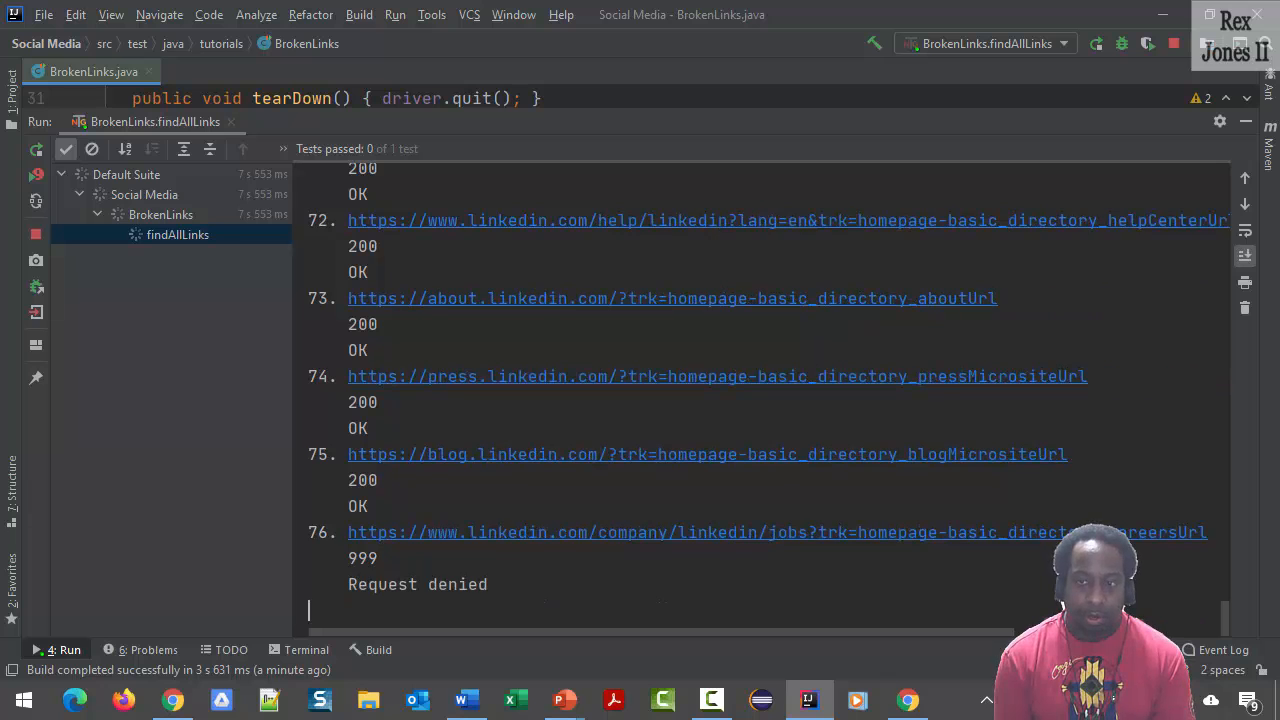
scroll("down", 3)
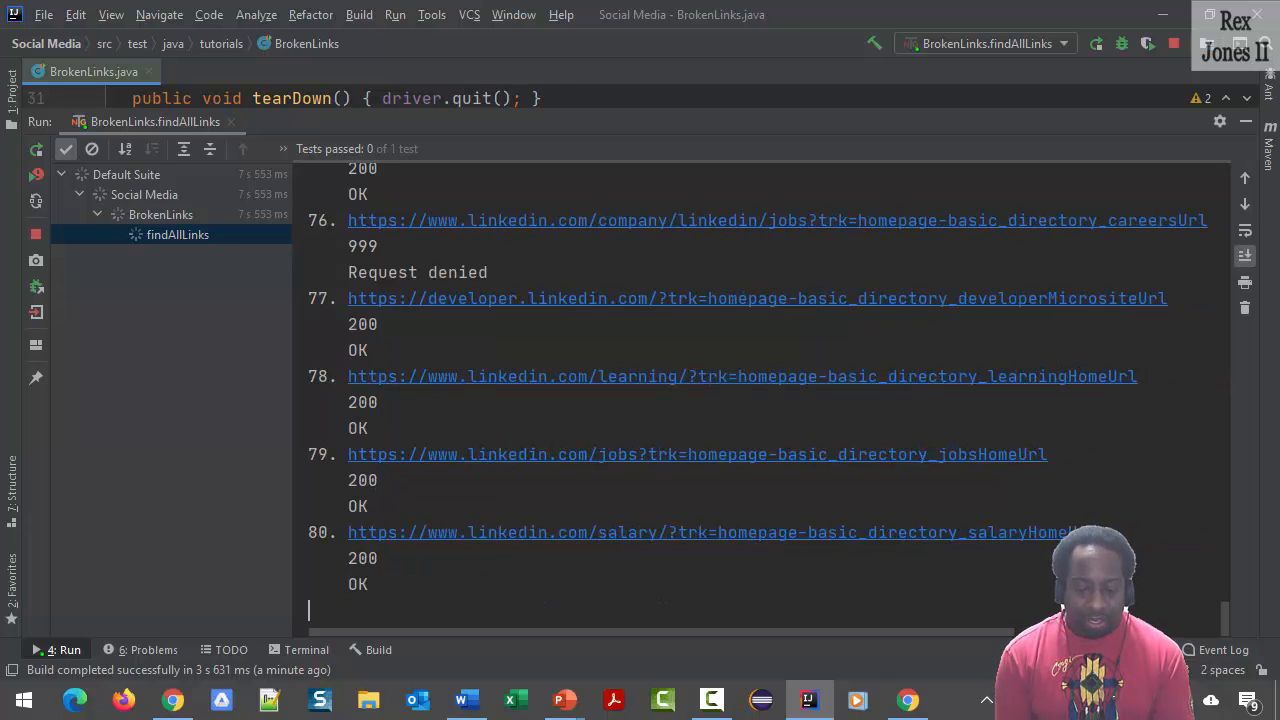
scroll("down", 3)
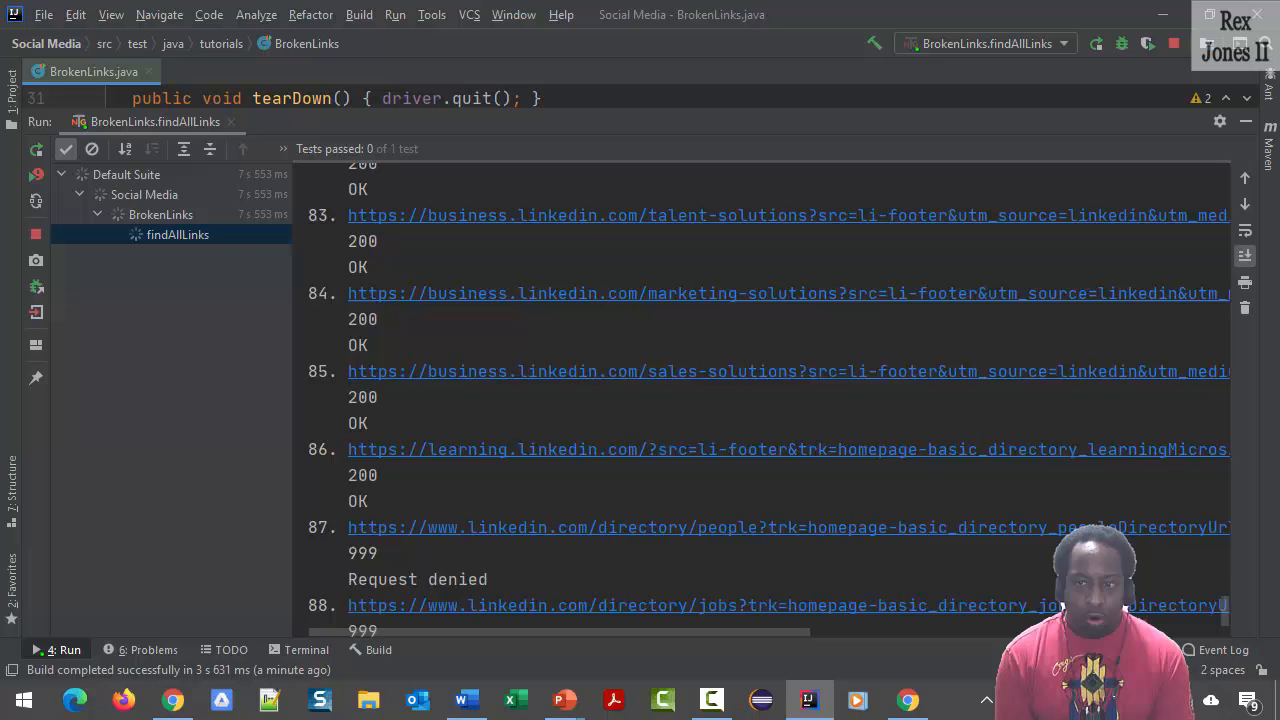
scroll("down", 3)
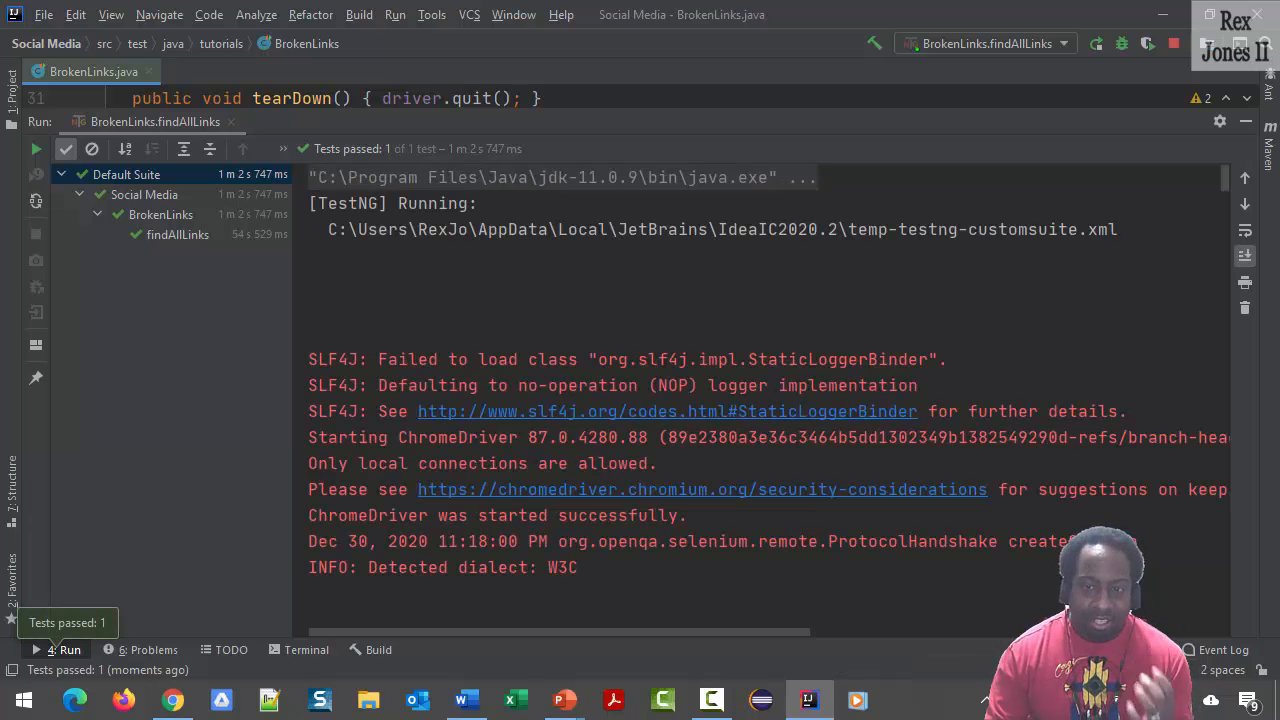
Select the findAllLinks node to show its output starting with the 107-link count.
left_click(176, 234)
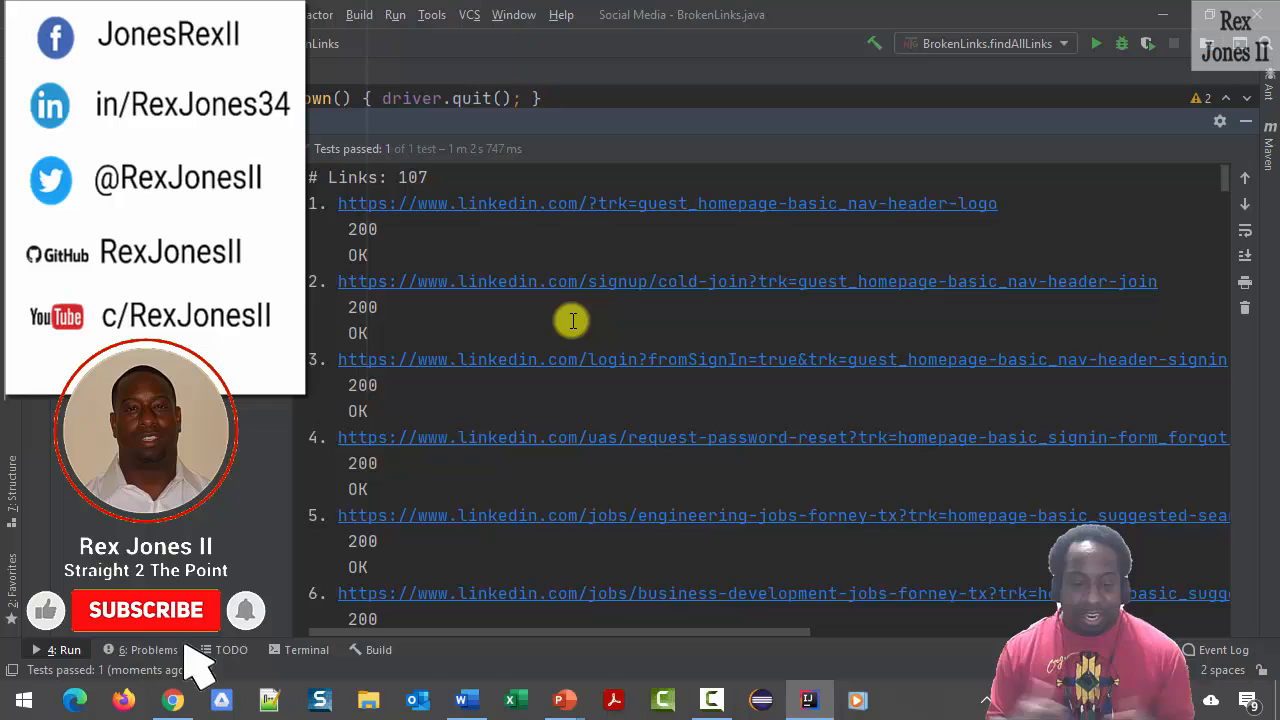
left_click(146, 610)
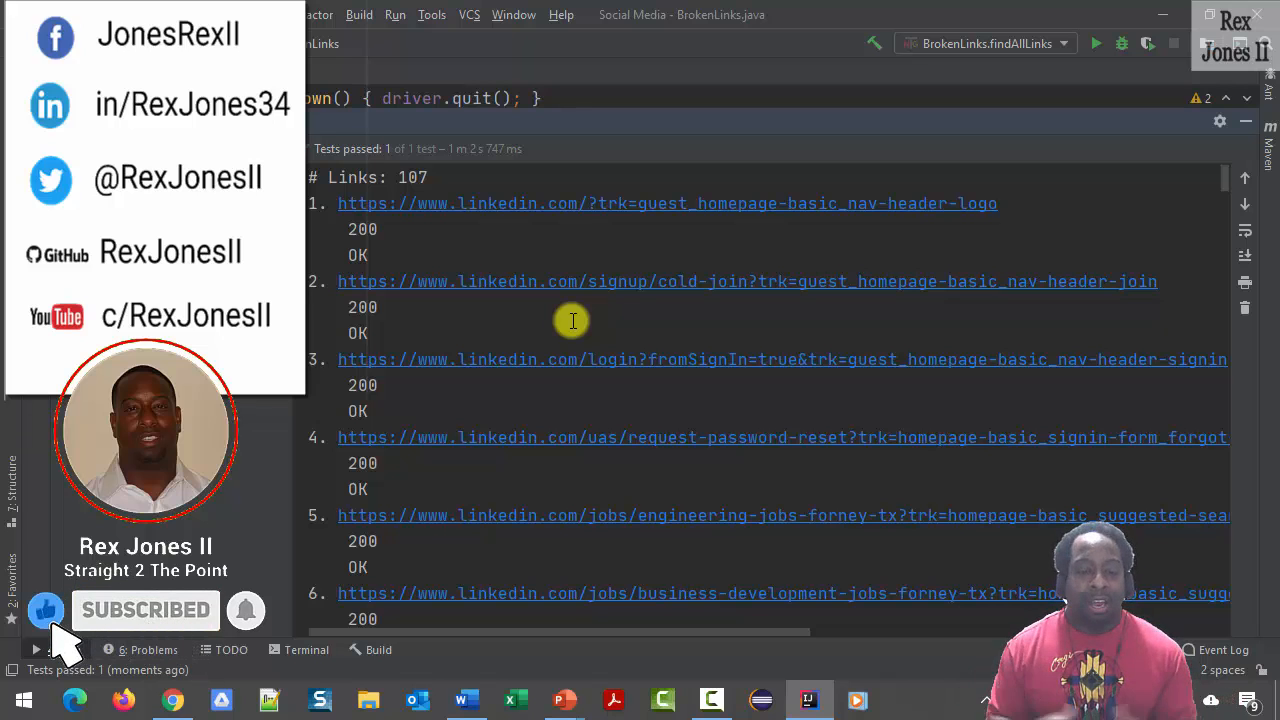